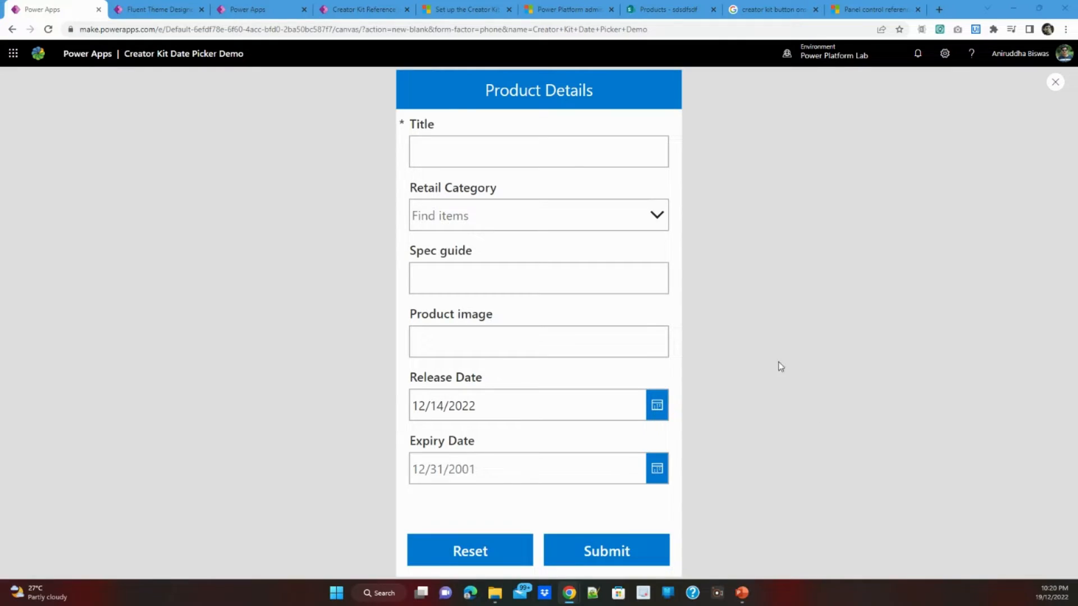
Try picking December 21 and 13 in the Release Date calendar, then cancel without changing it.
click(655, 405)
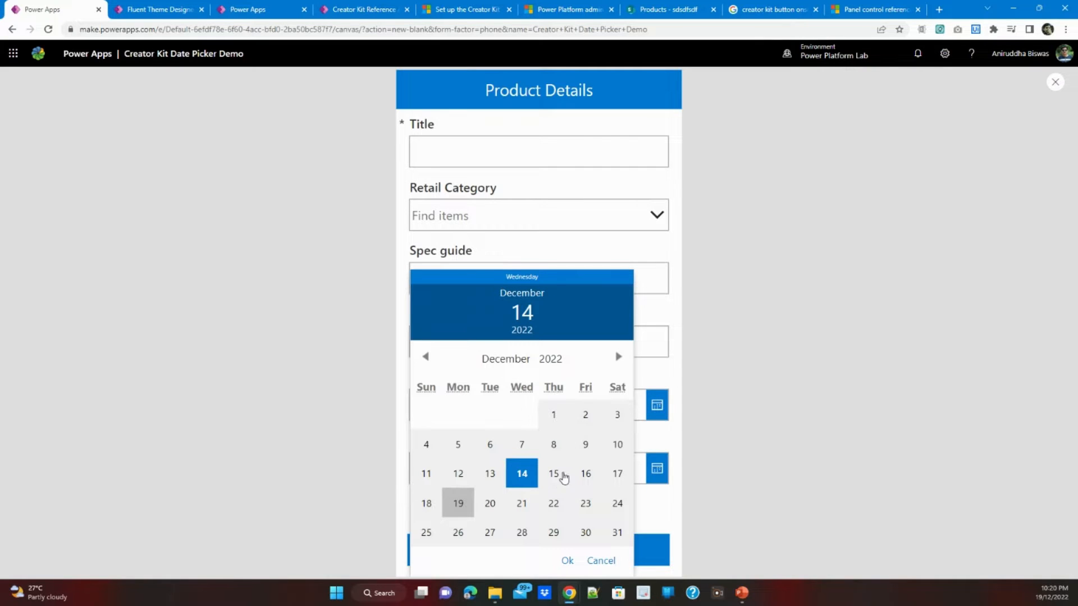
click(521, 503)
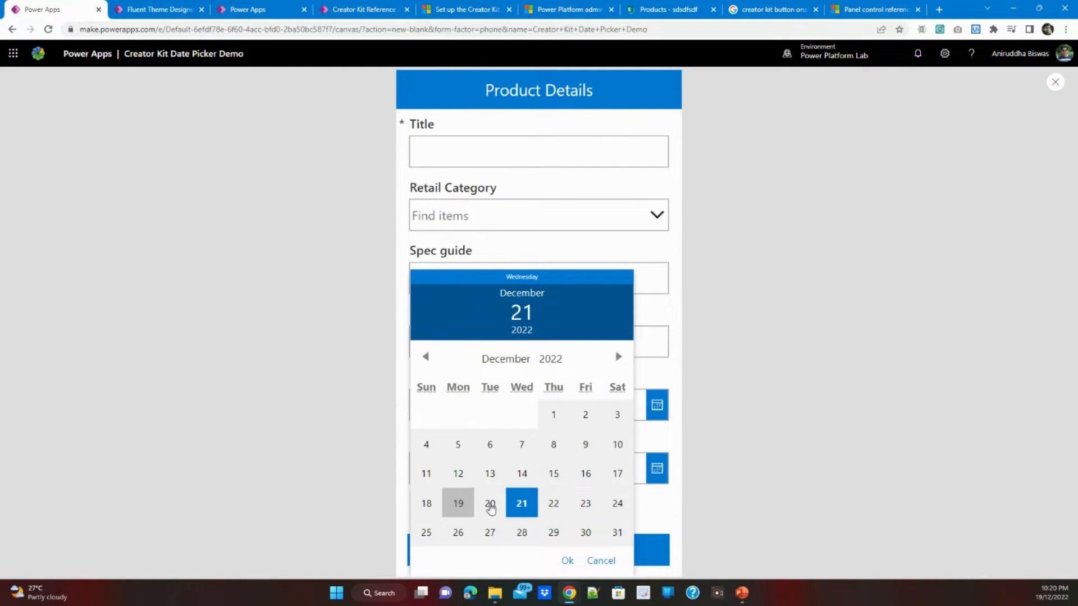
click(489, 473)
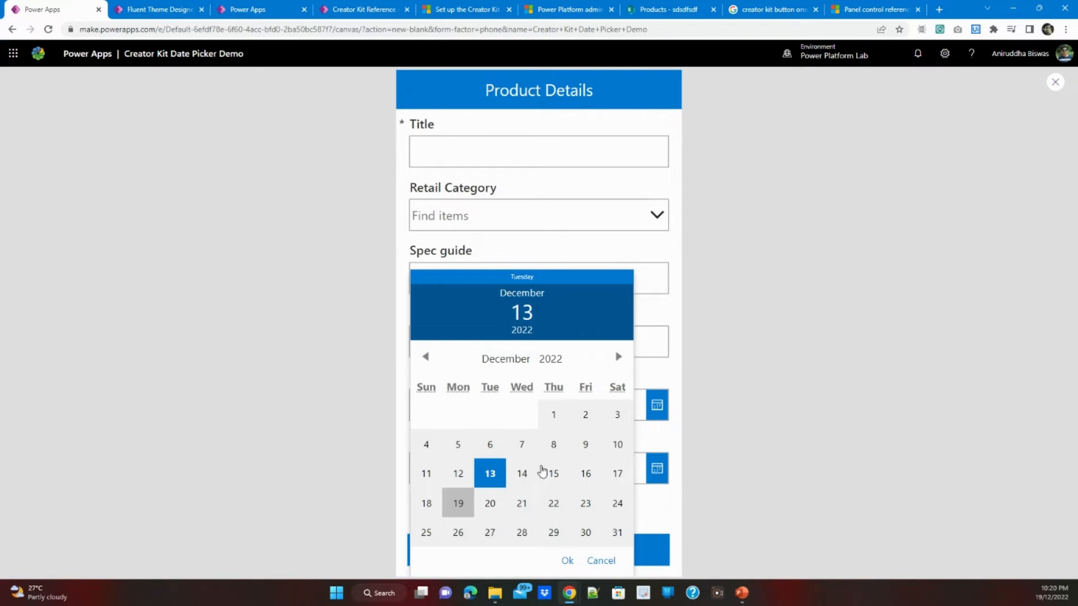
click(521, 473)
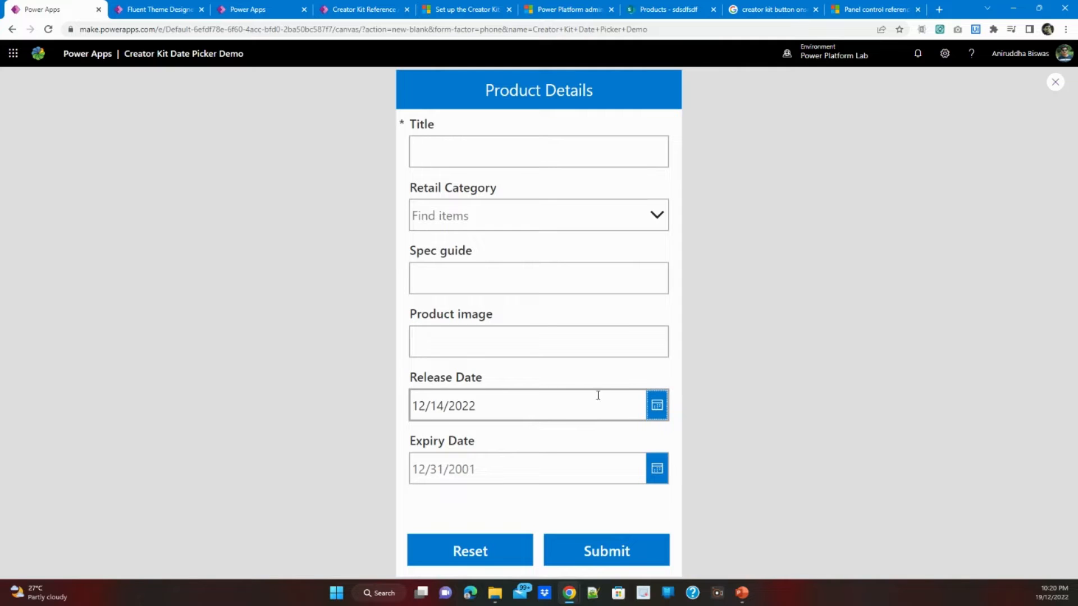
Reopen the calendar, confirm December 14 with Ok, and exit the app preview.
click(656, 404)
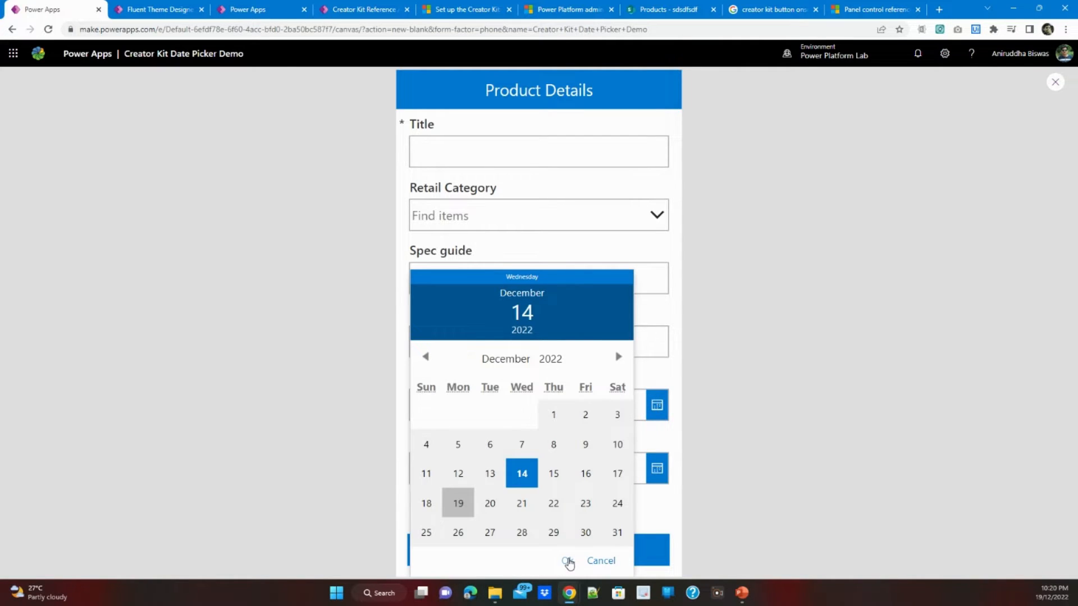
click(568, 562)
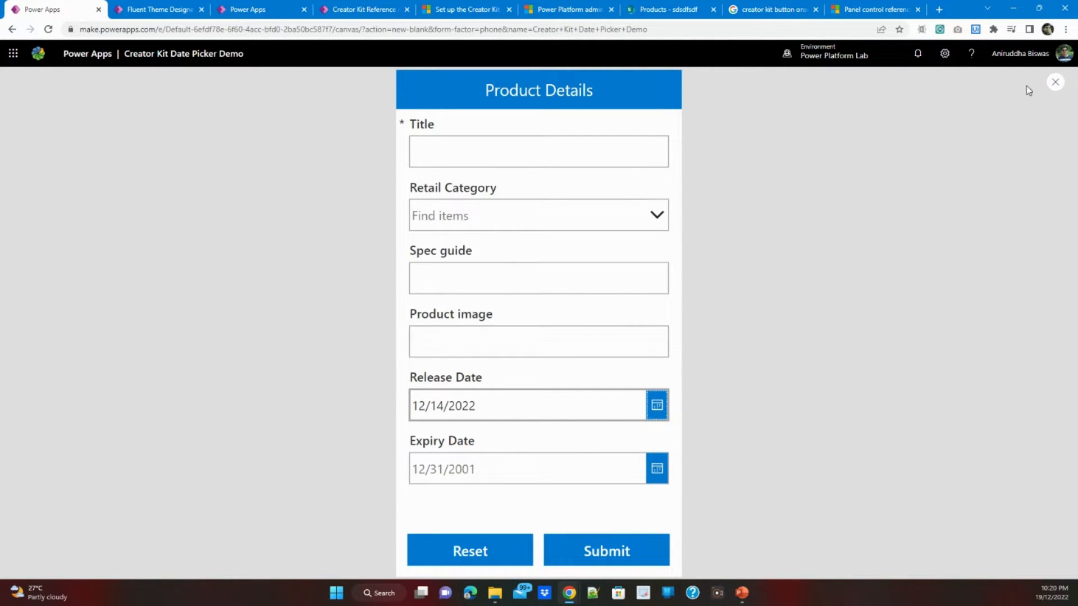
click(1055, 81)
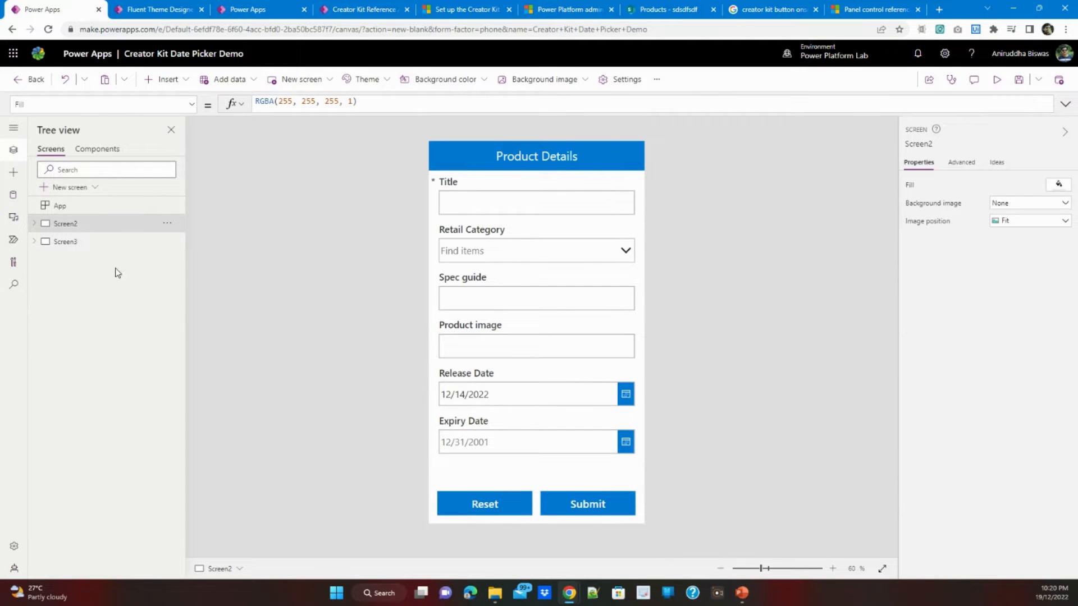
Preview the screen and set Release Date to July 13, 1978 via the Fluent calendar.
click(66, 241)
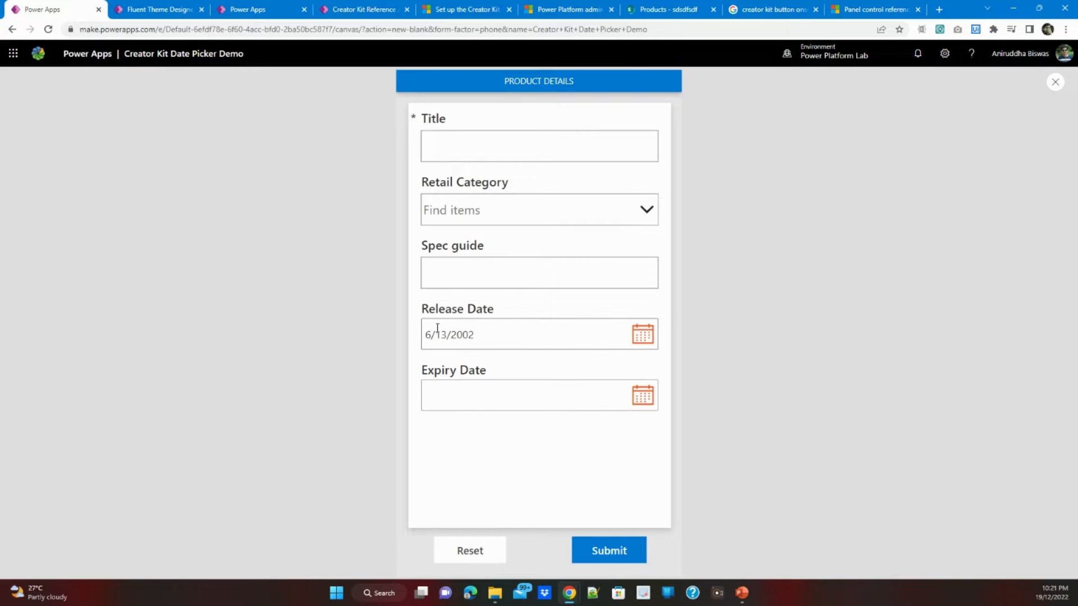
mouse_move(653, 334)
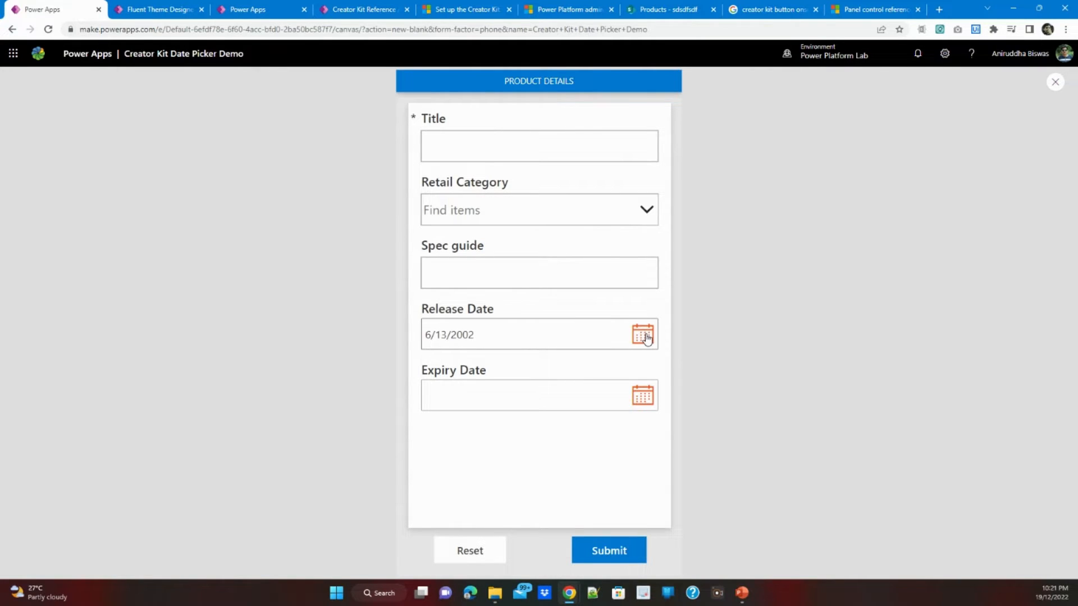
click(642, 335)
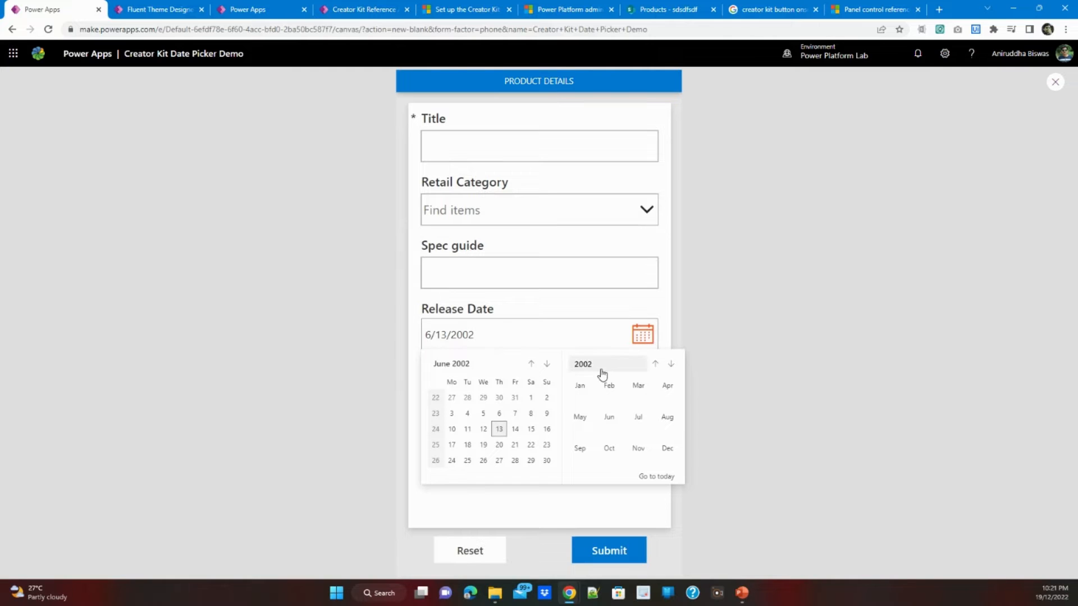
click(656, 364)
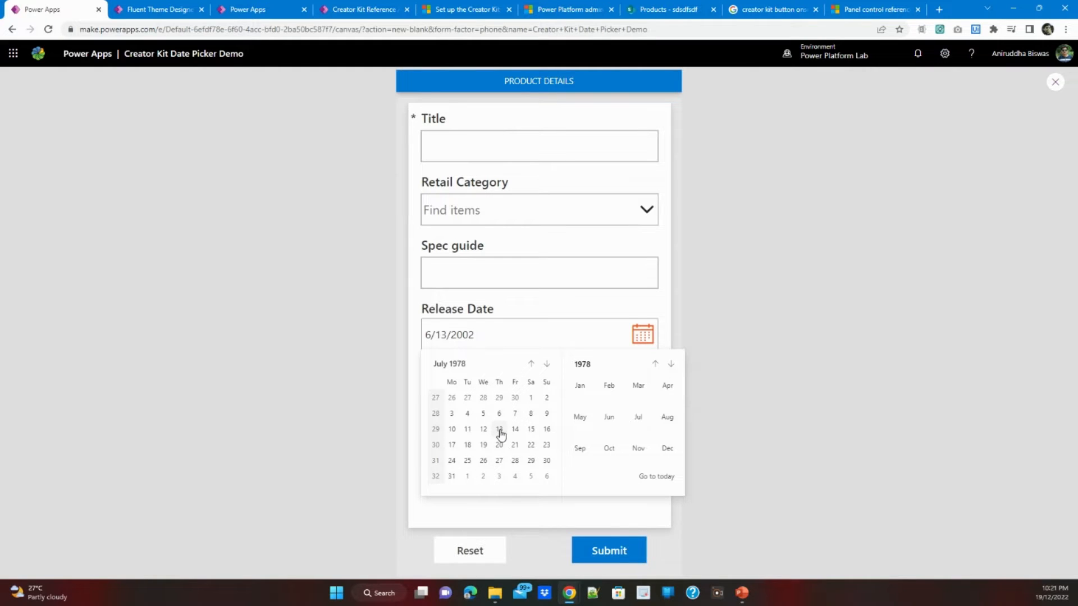
click(498, 428)
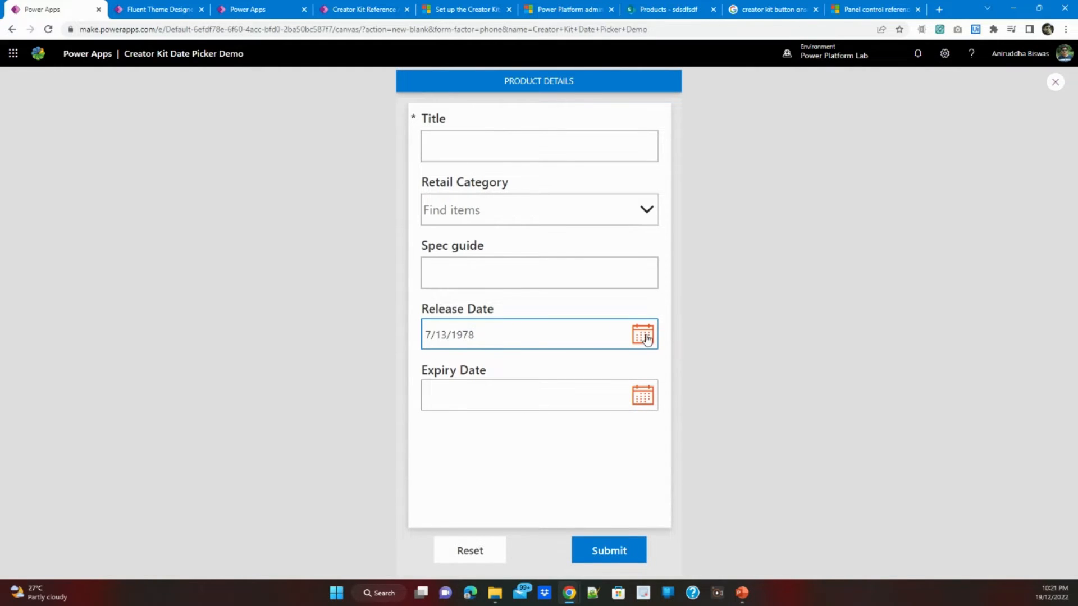
Reopen the calendar, use Go to today and pick today's date, December 19.
click(641, 334)
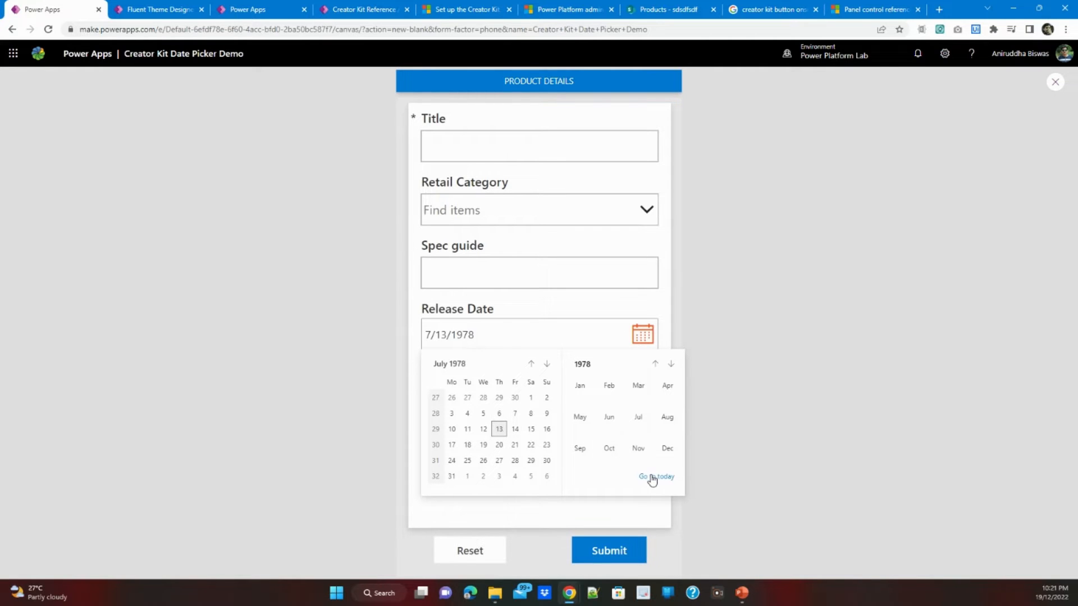
click(654, 476)
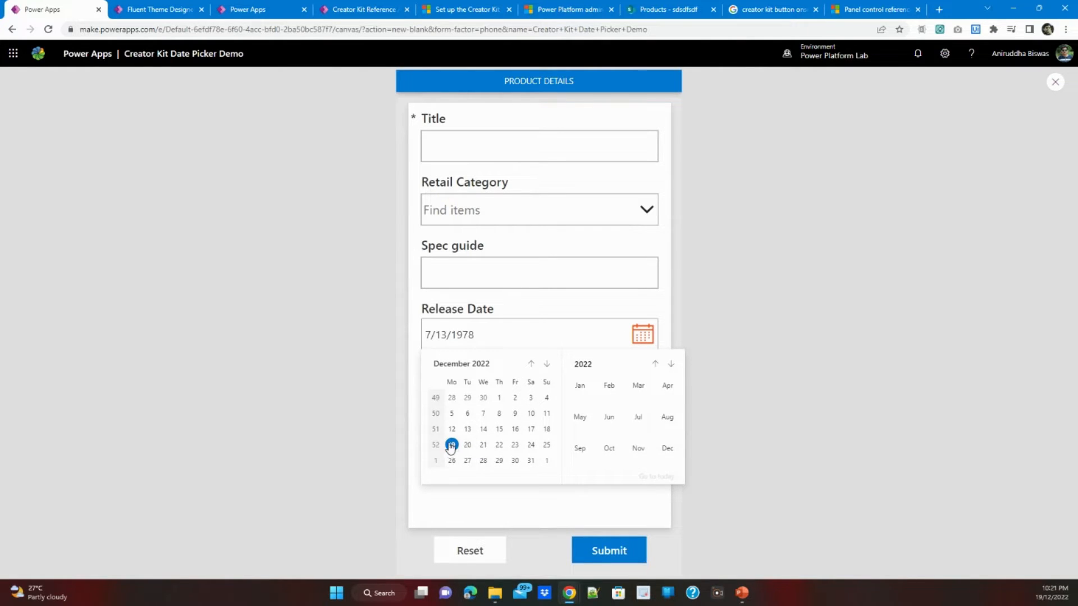
click(452, 445)
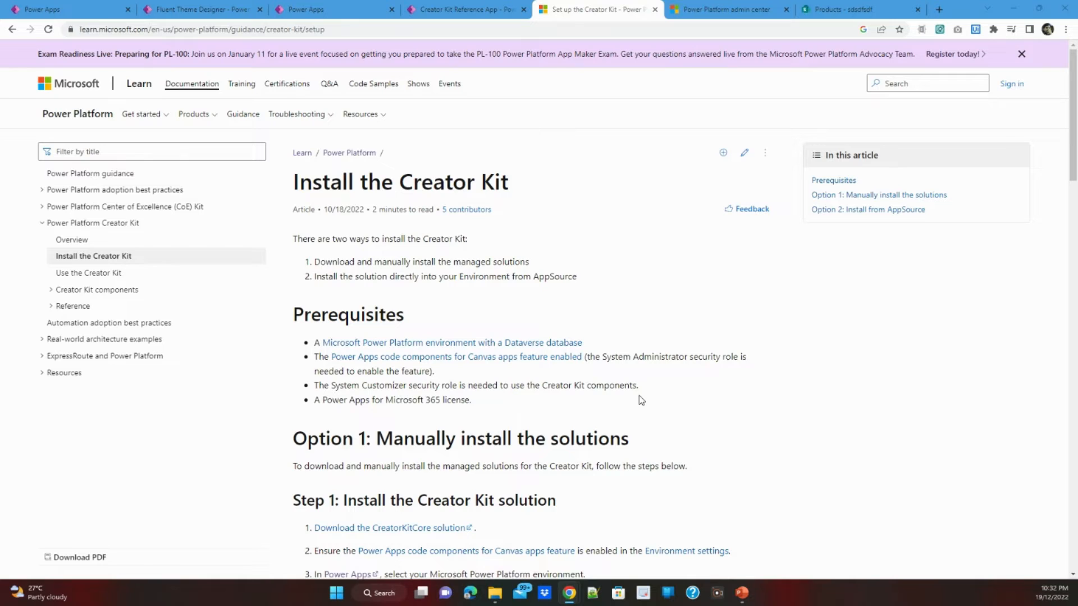
mouse_move(649, 398)
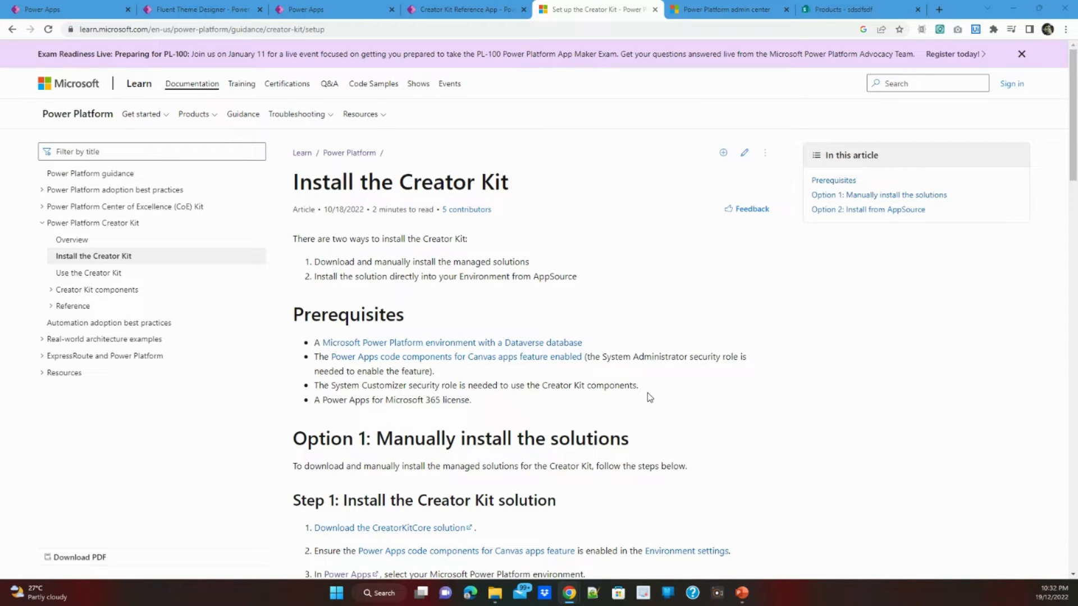
Scroll through the Install the Creator Kit article's manual steps, reference solutions and AppSource option.
scroll(down, 3)
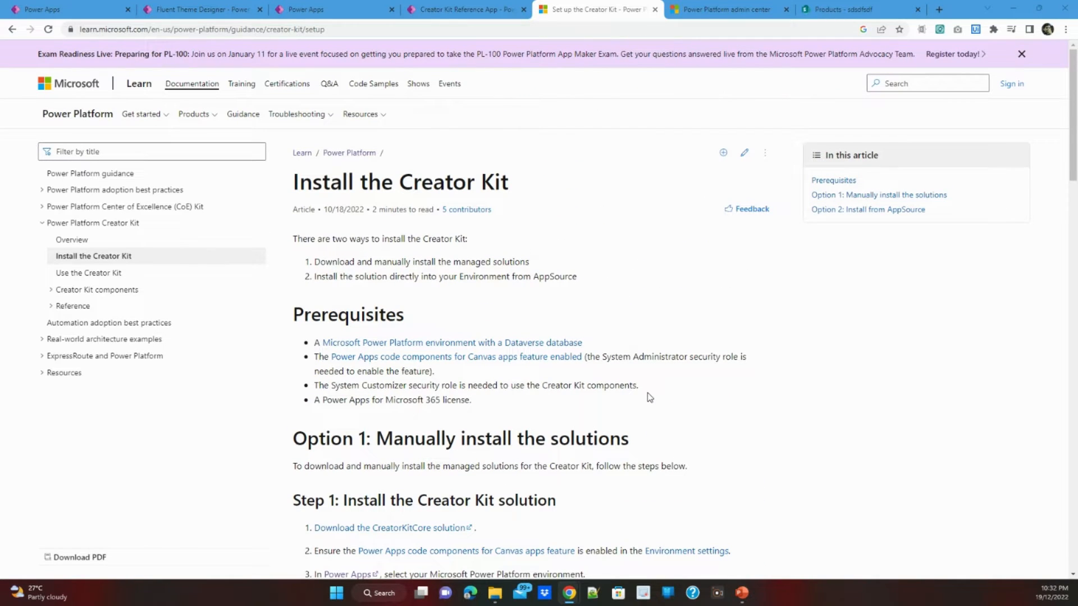
mouse_move(408, 184)
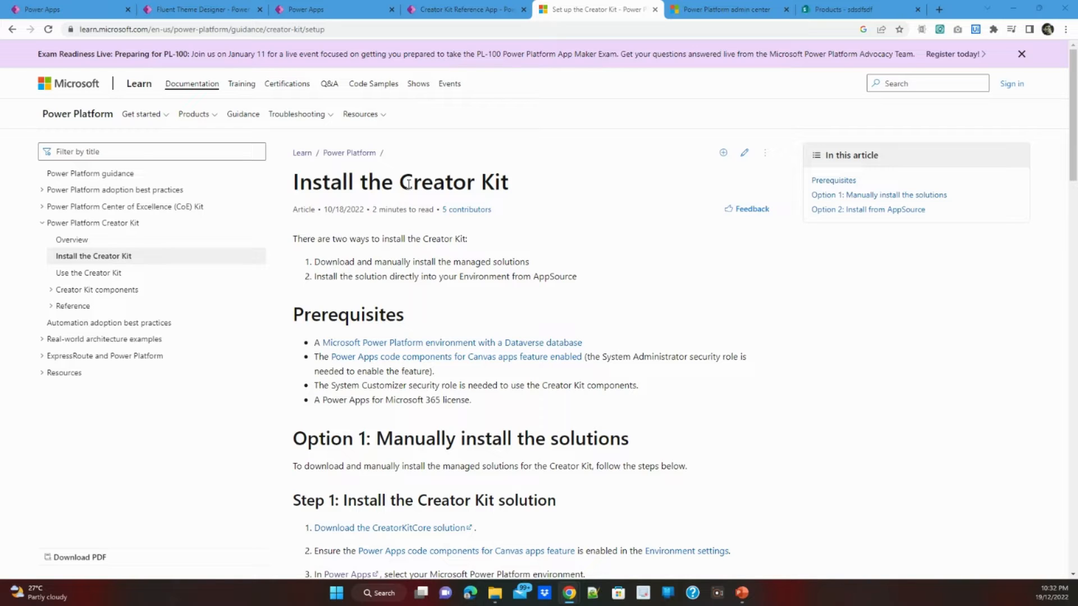
mouse_move(264, 212)
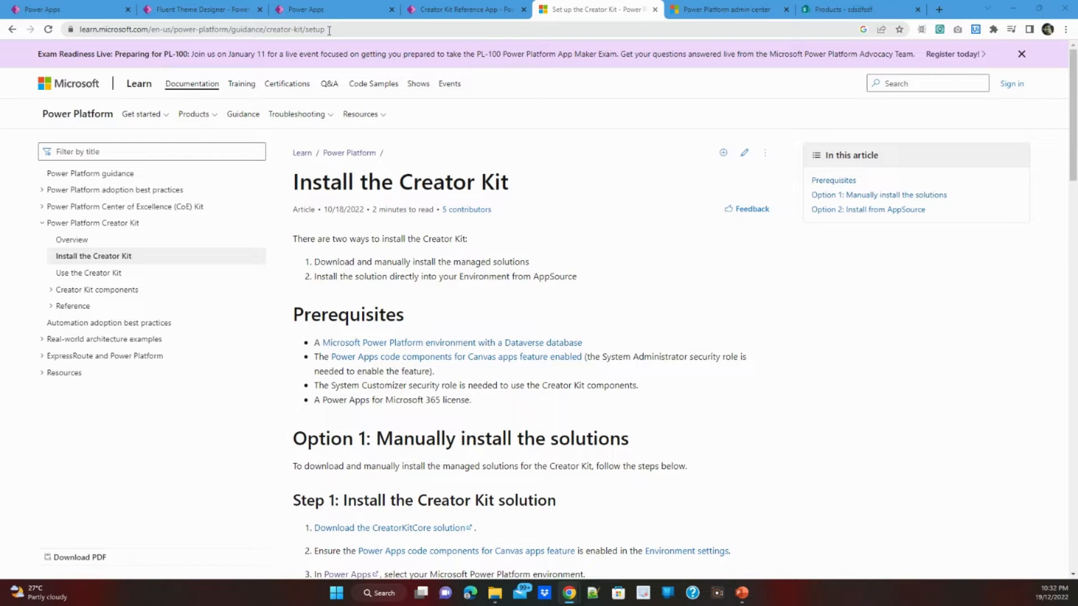
mouse_move(465, 317)
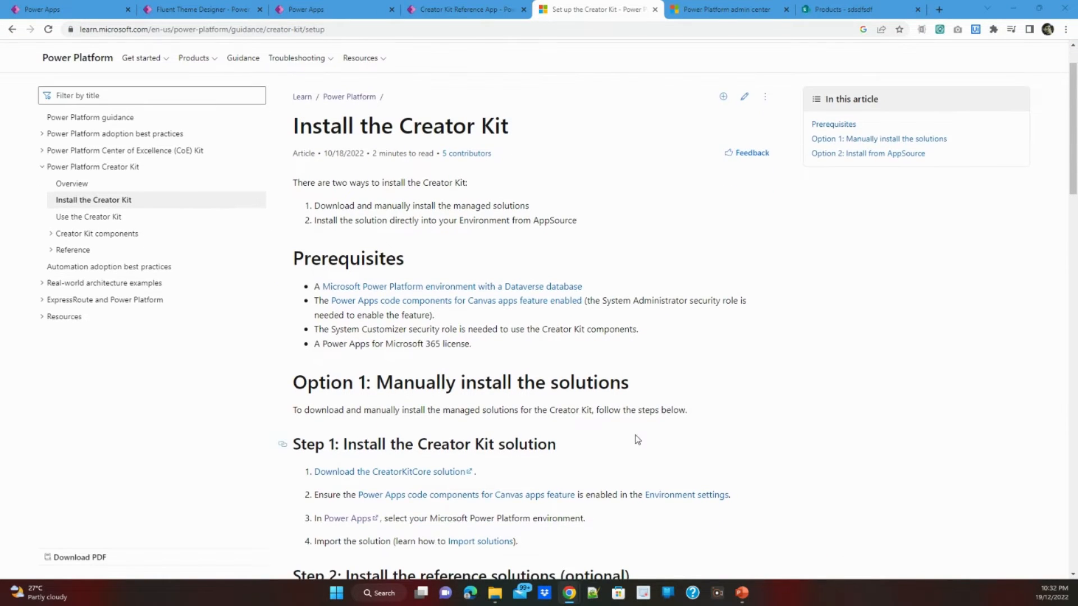
scroll(down, 3)
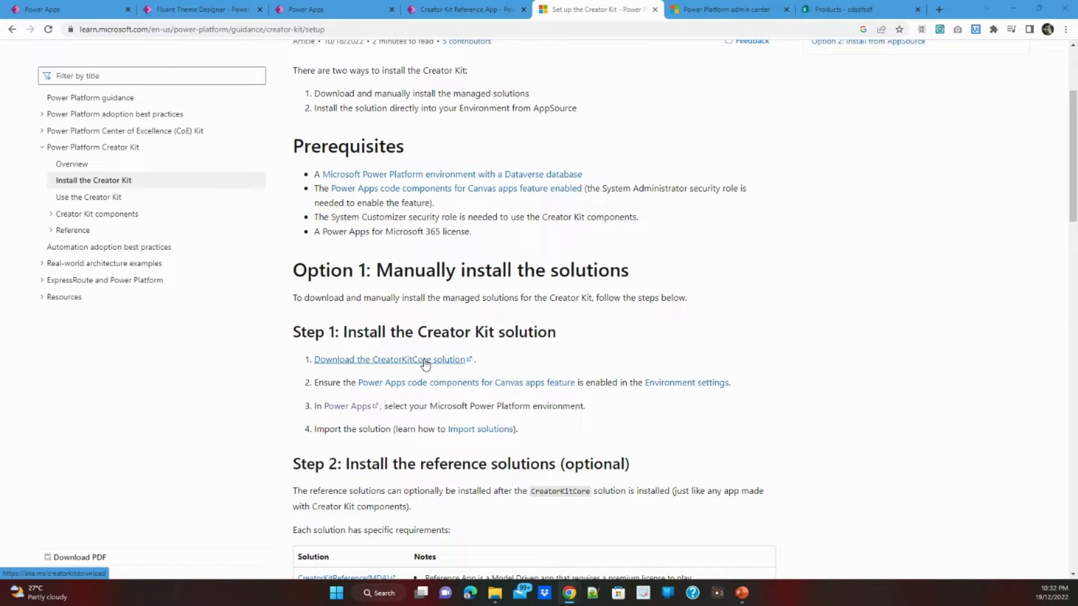
scroll(down, 3)
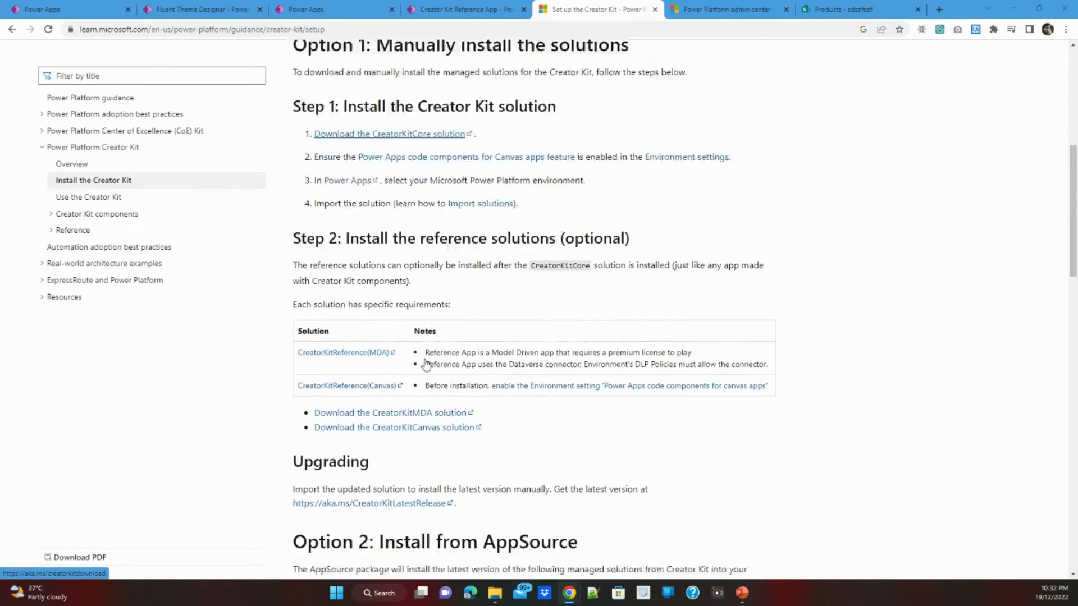
scroll(down, 3)
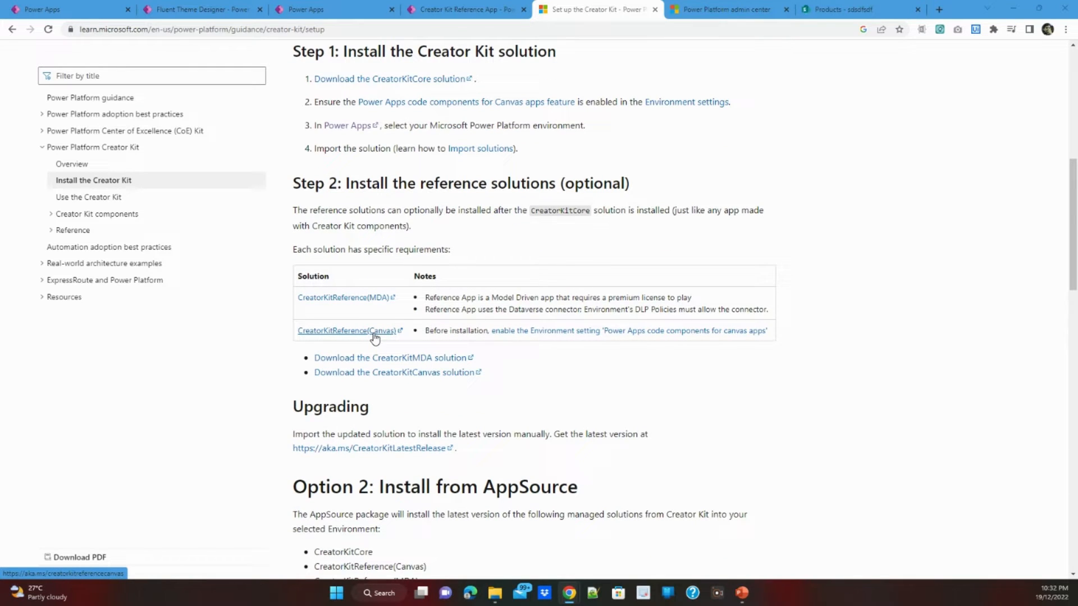
mouse_move(377, 334)
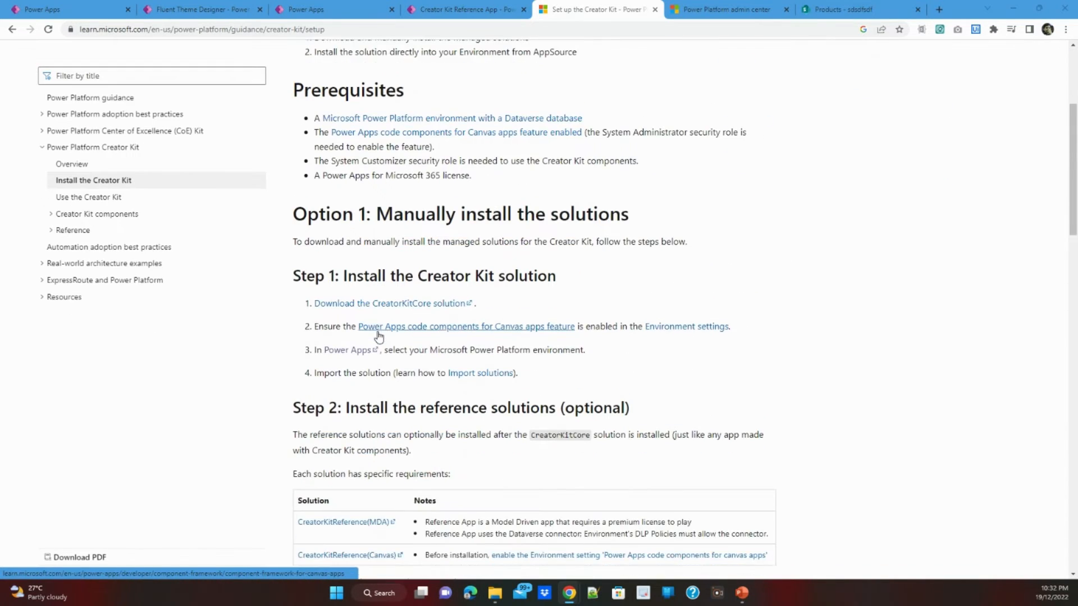
scroll(down, 3)
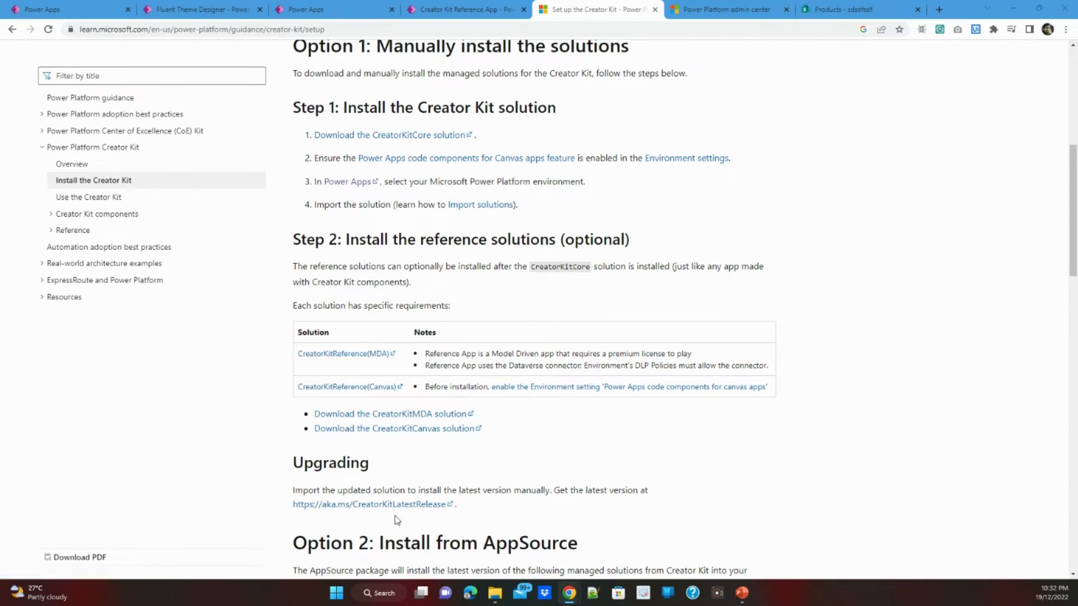
scroll(down, 3)
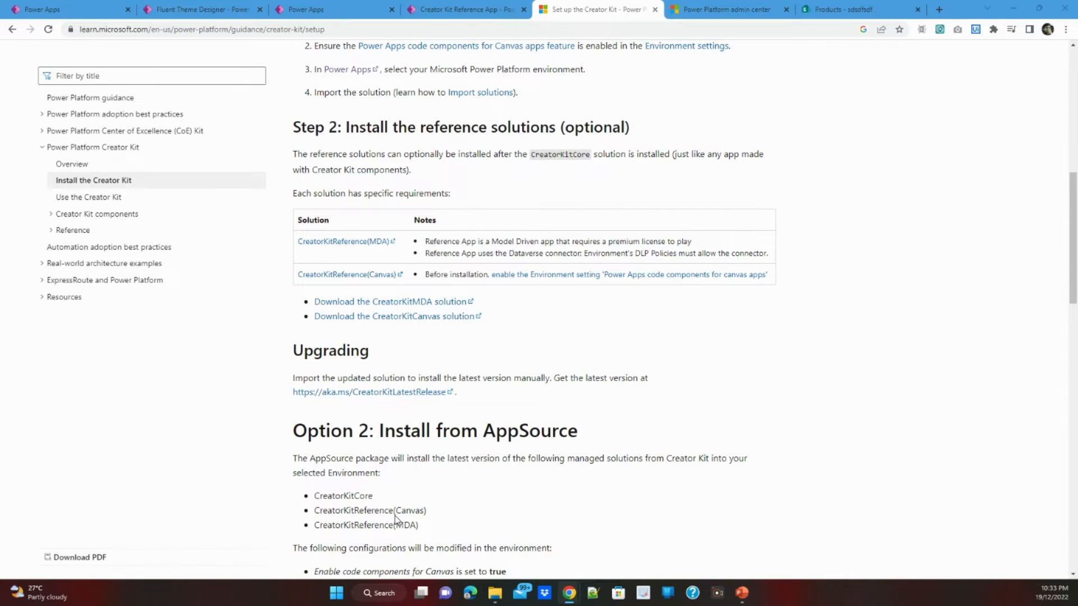
scroll(down, 3)
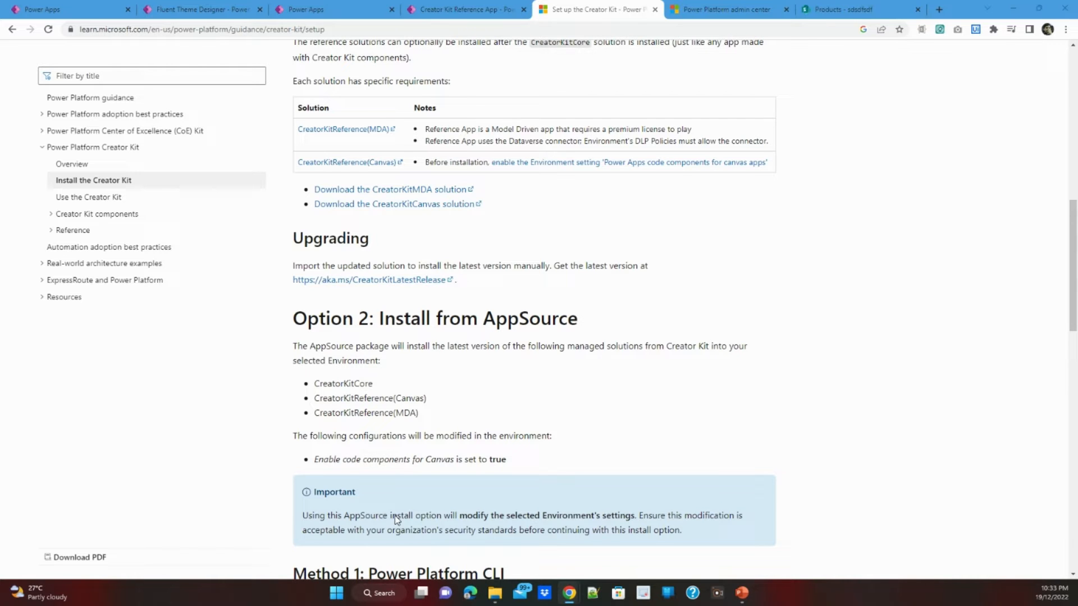
scroll(up, 3)
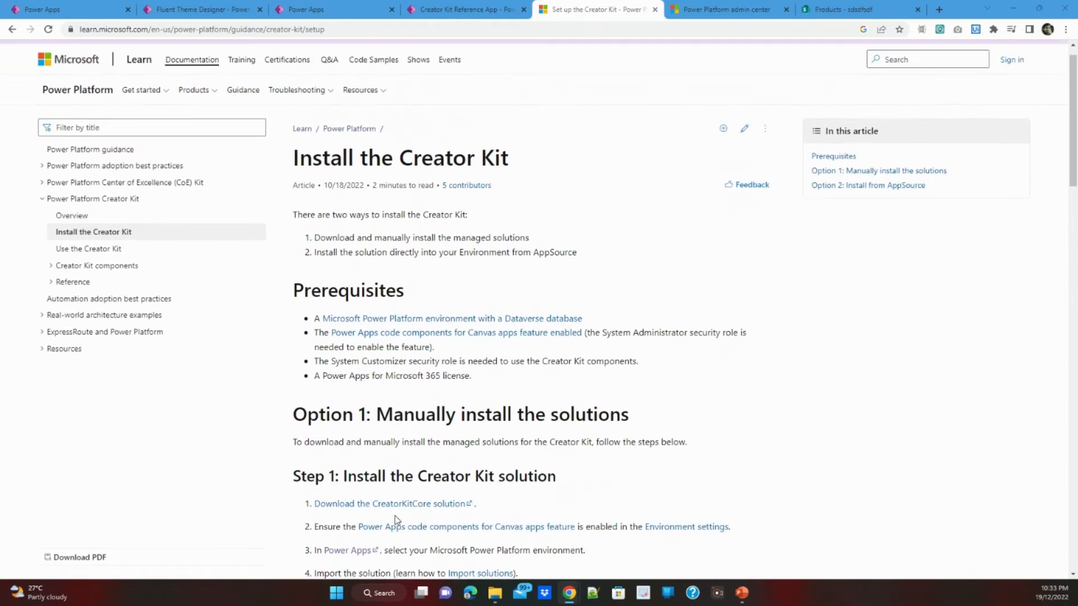
scroll(down, 3)
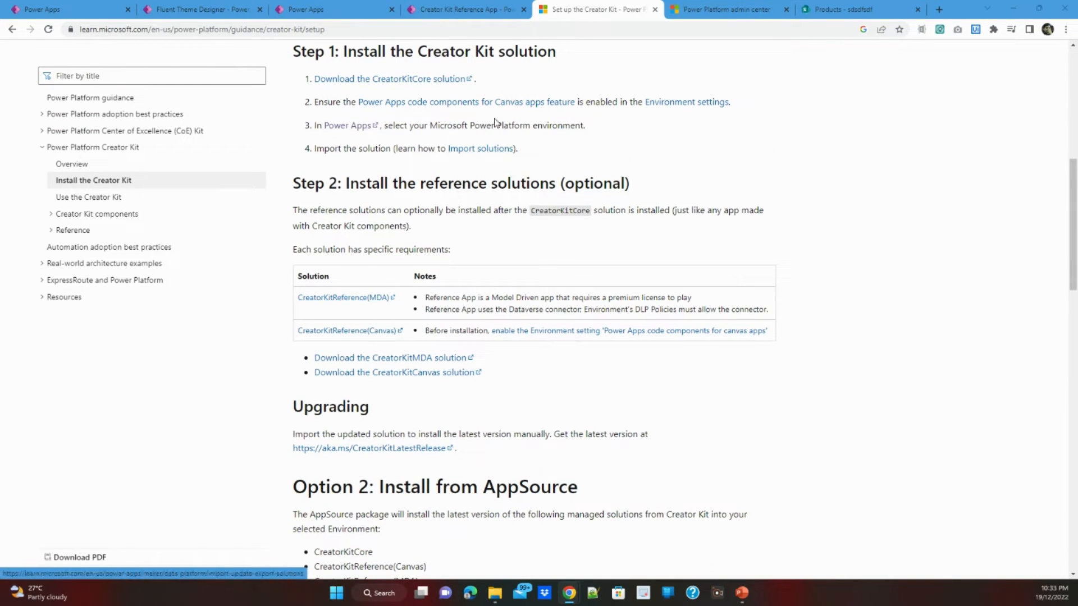
click(723, 9)
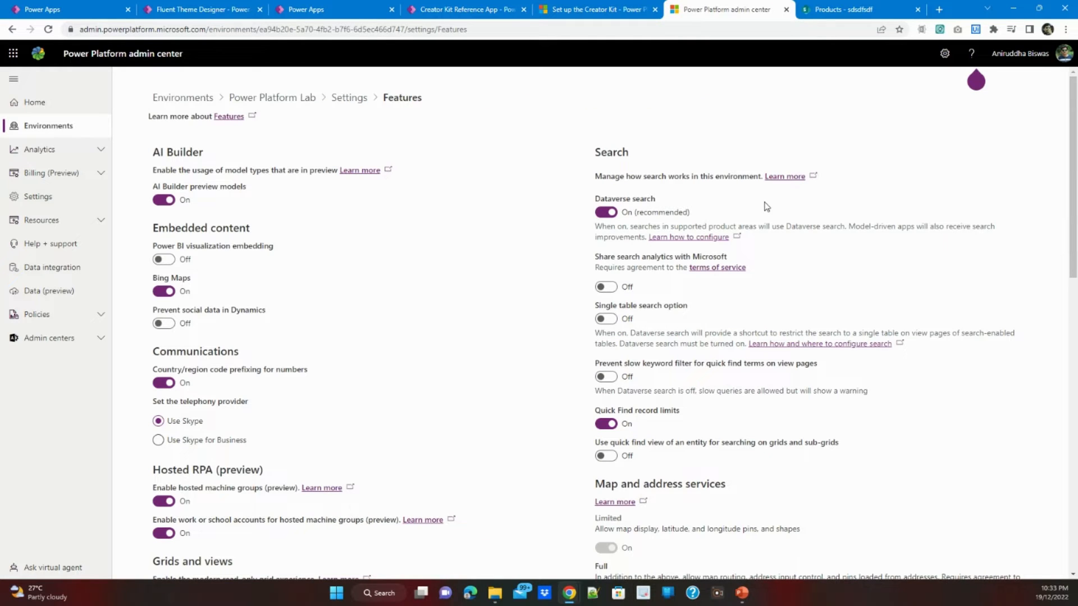
mouse_move(494, 256)
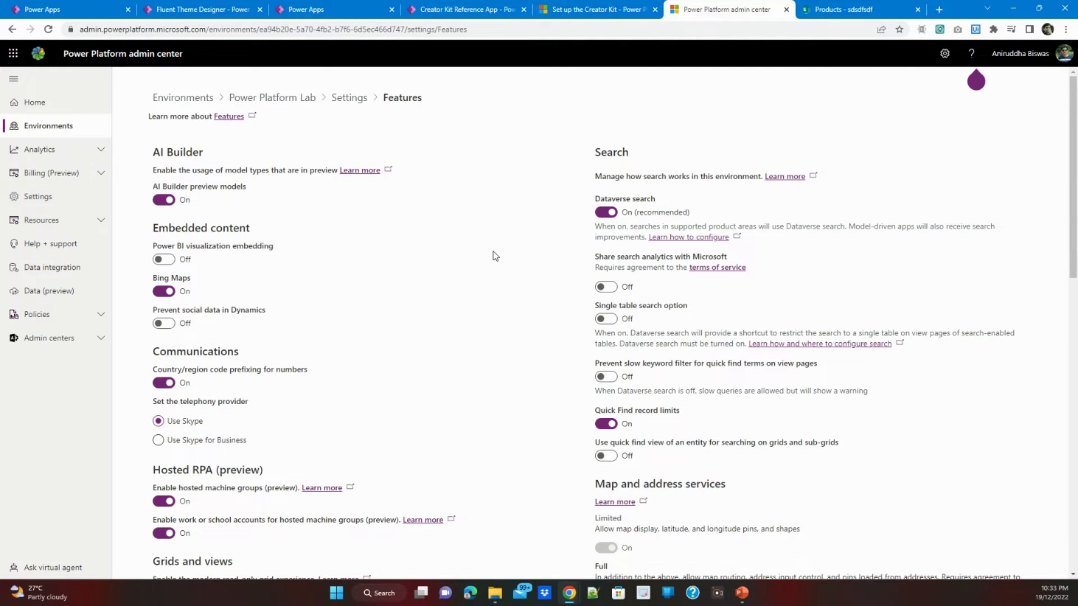
scroll(down, 3)
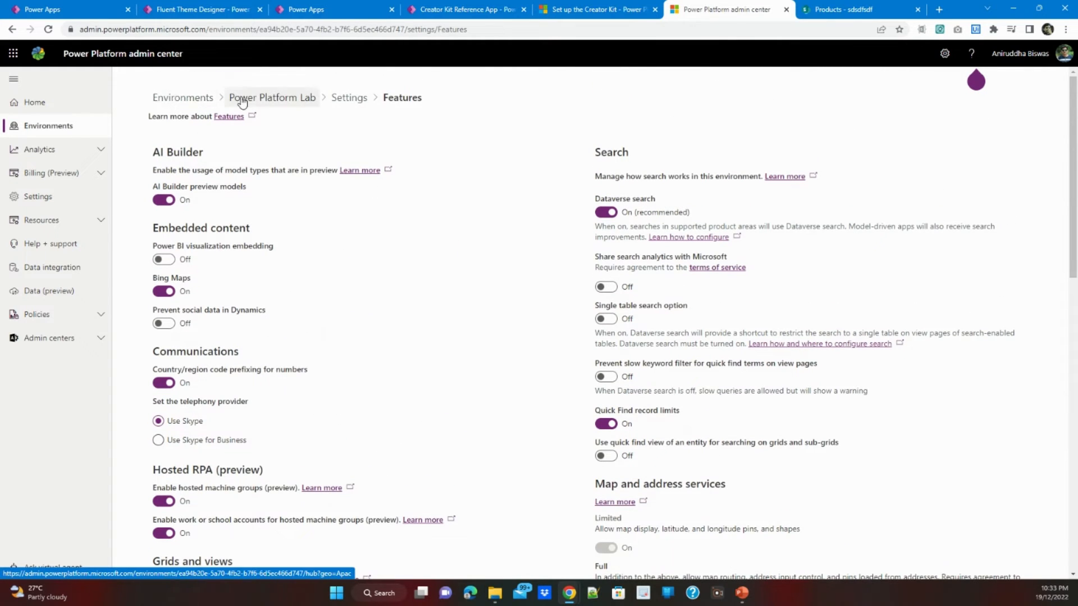
mouse_move(273, 101)
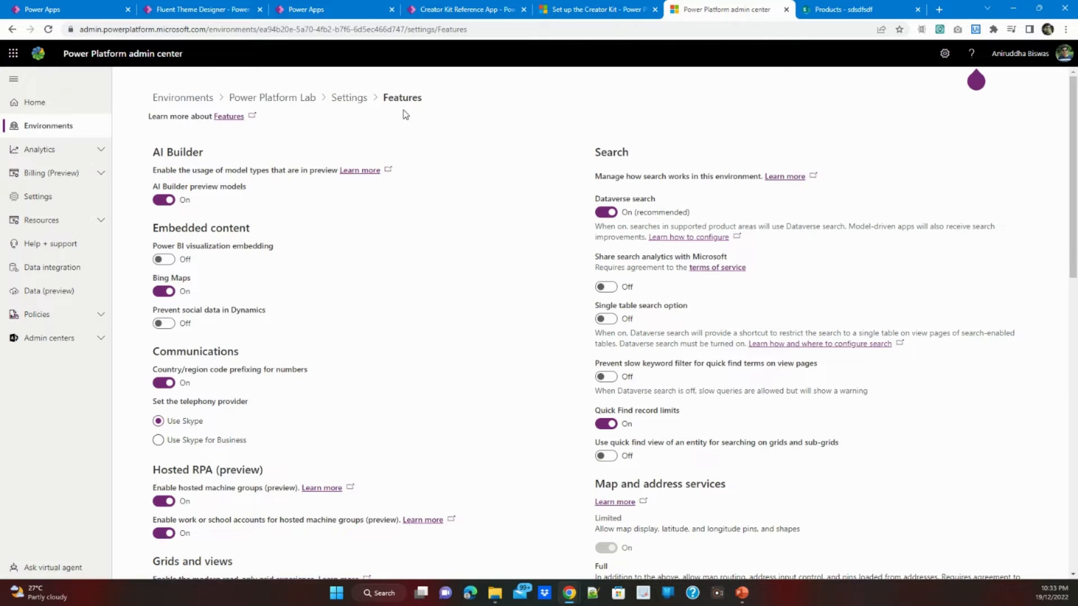
scroll(down, 3)
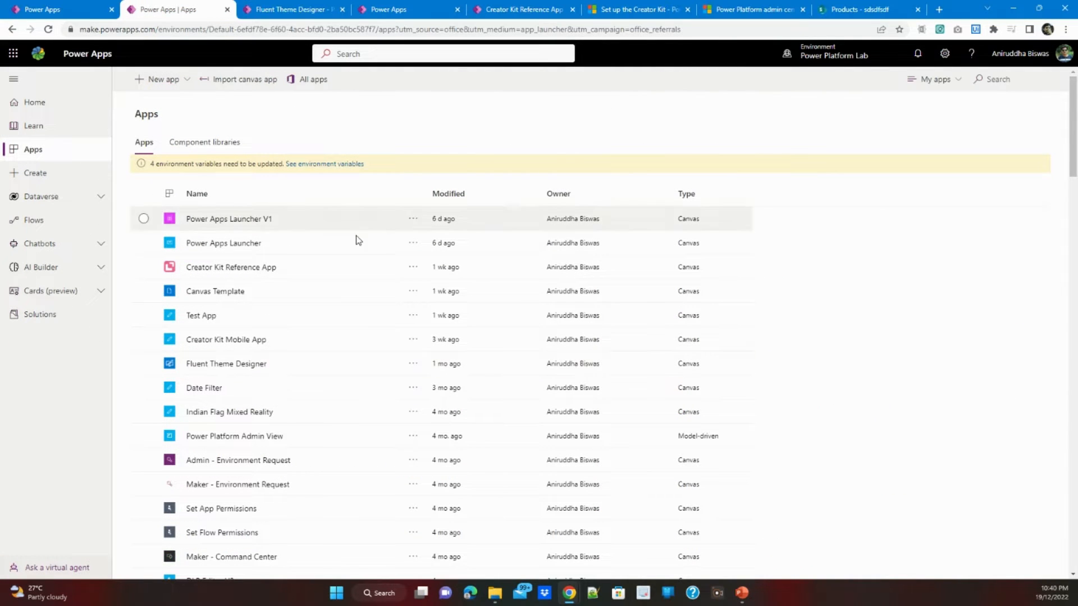
click(231, 267)
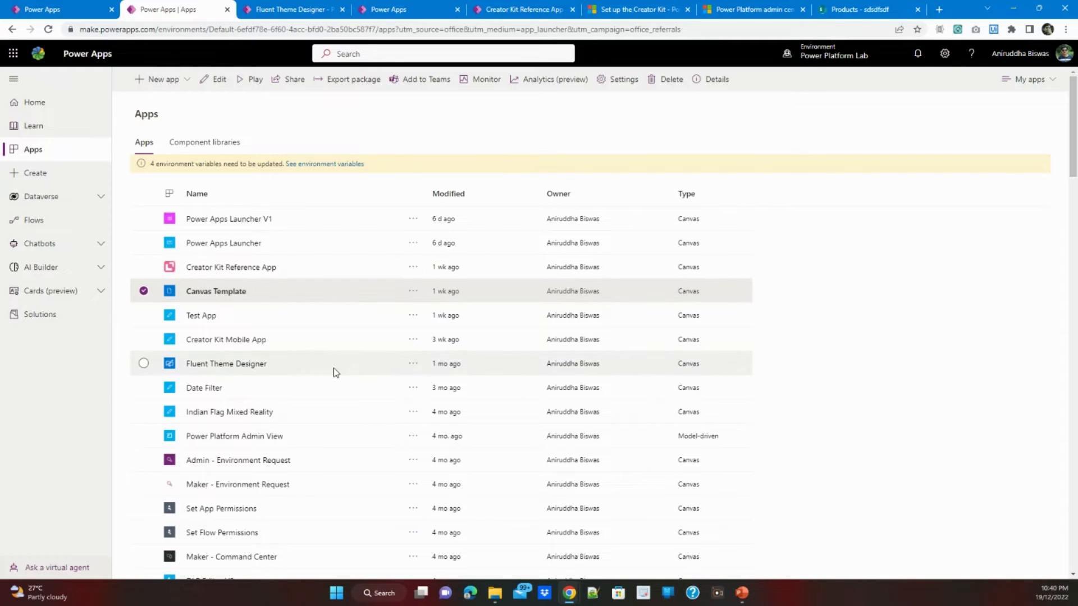
click(144, 364)
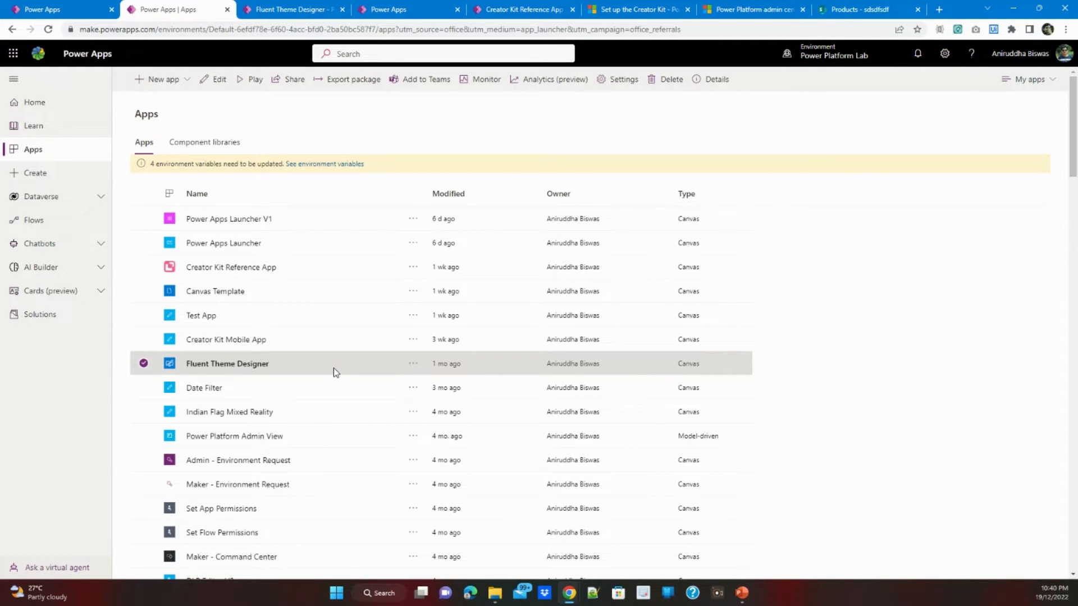
click(215, 292)
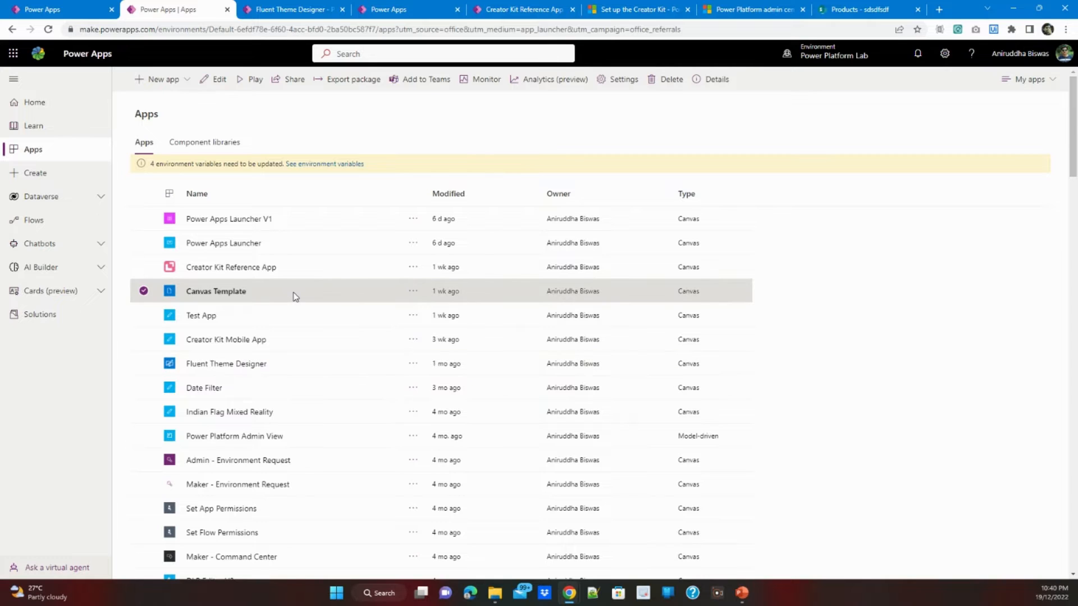
mouse_move(56, 319)
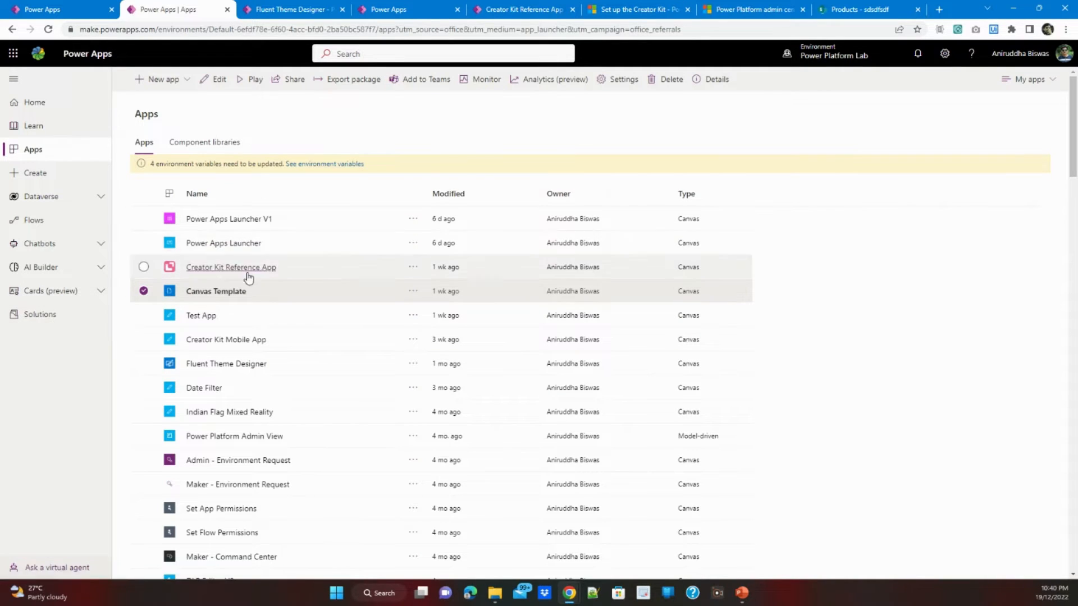
mouse_move(231, 300)
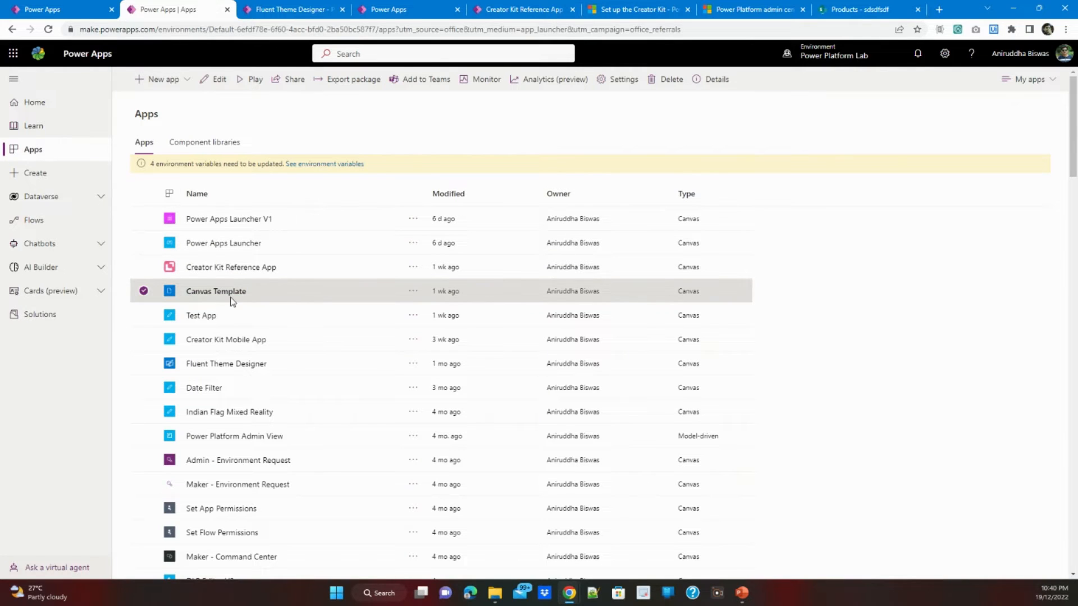
mouse_move(253, 303)
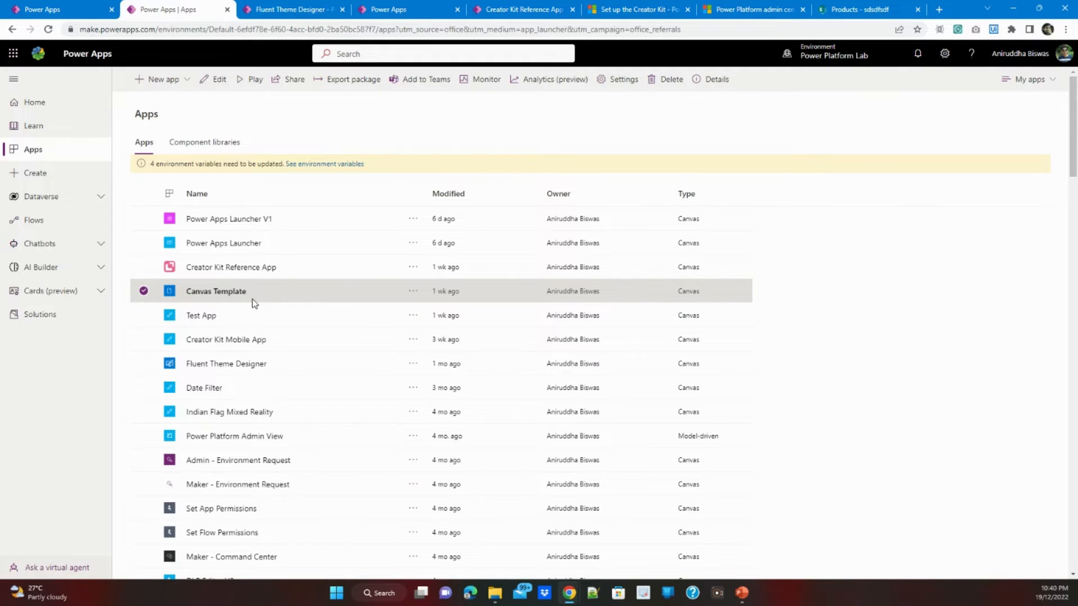
mouse_move(231, 294)
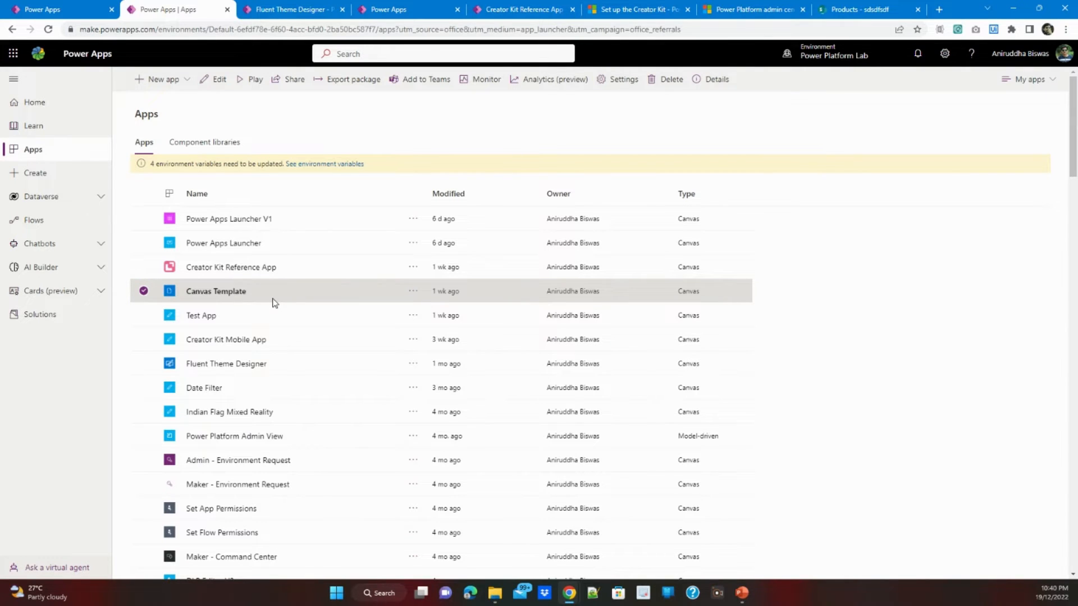
mouse_move(310, 146)
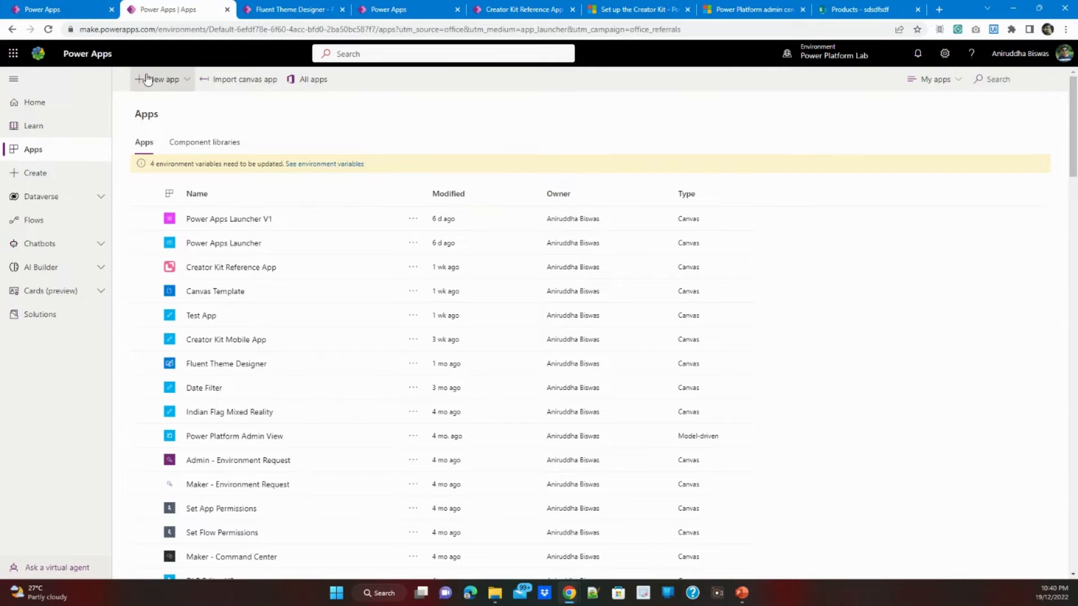
Create a blank canvas app in phone layout named Test123.
click(162, 79)
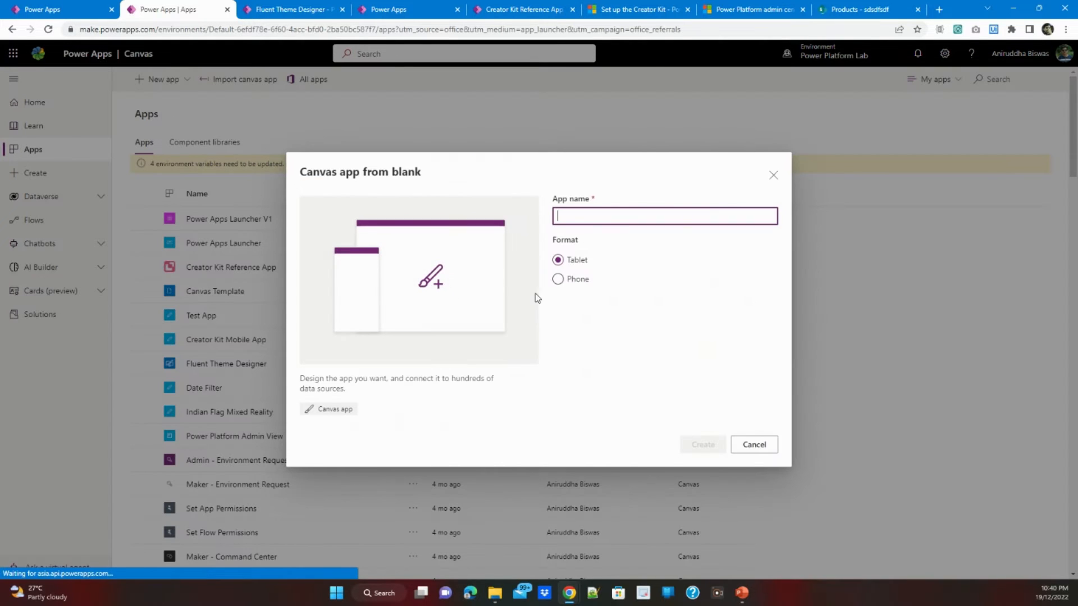
click(556, 279)
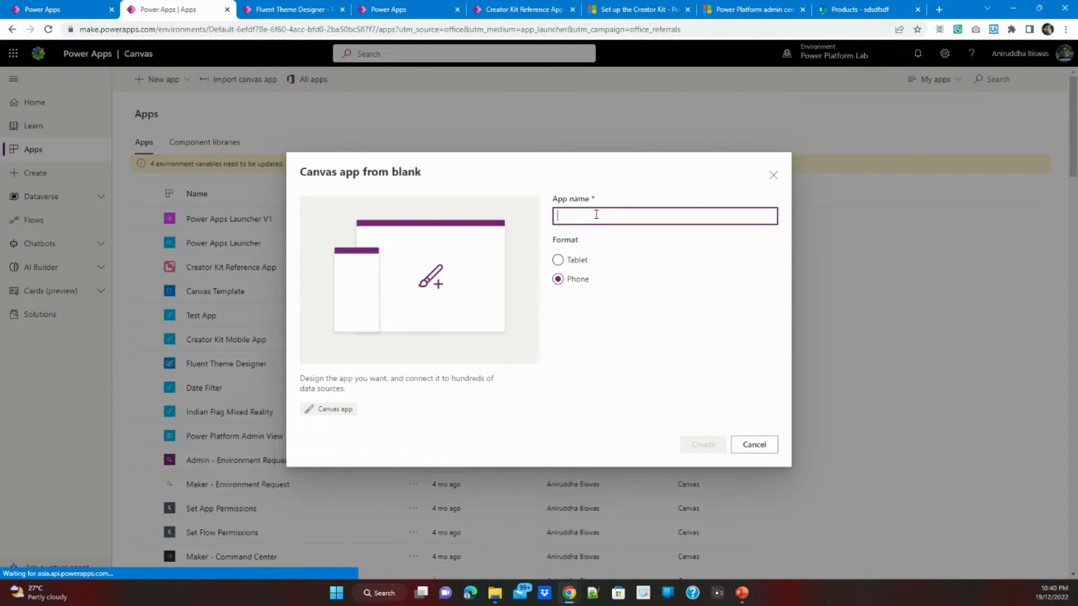
text(Test)
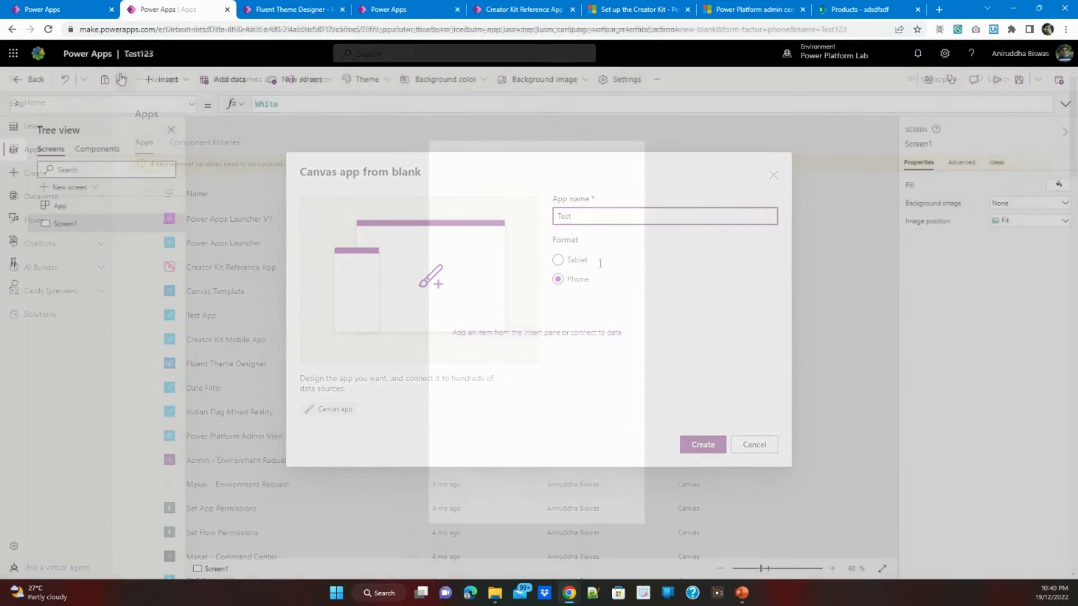
click(702, 444)
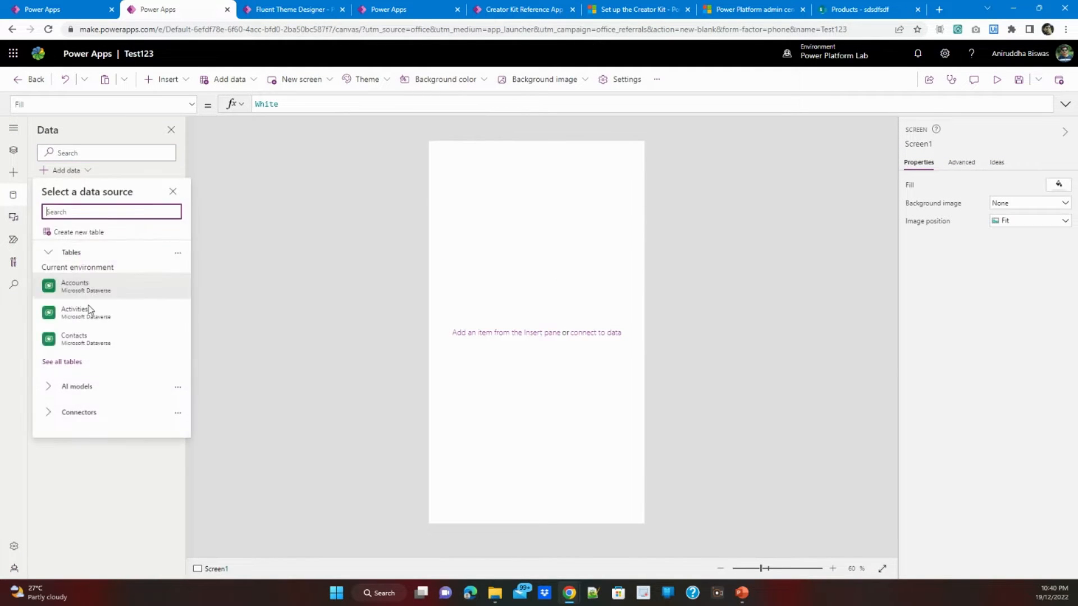
Add the Products SharePoint list as data and return to the screen tree.
scroll(down, 3)
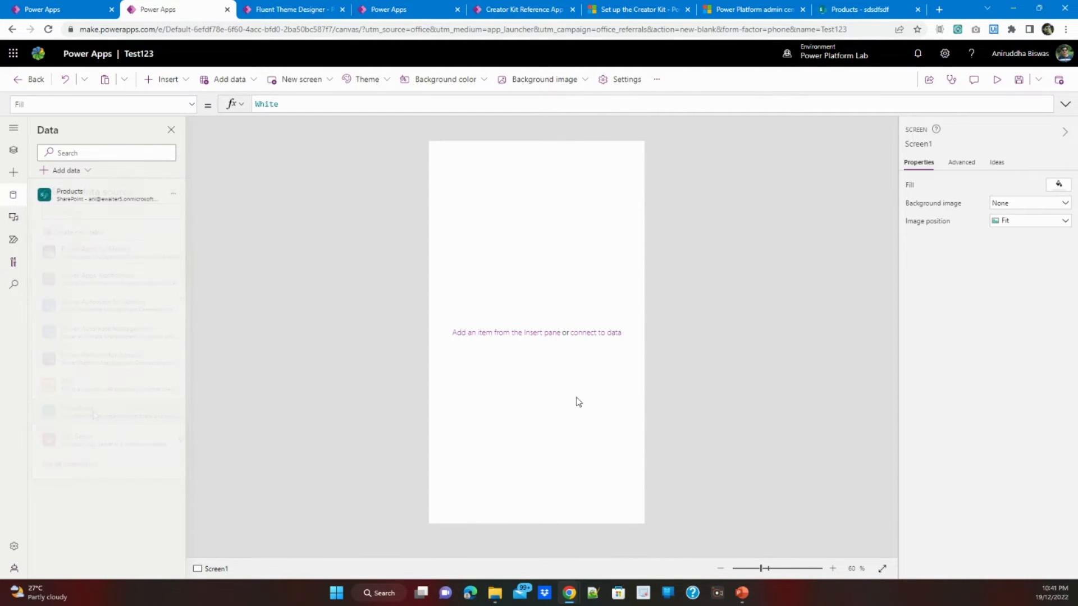
click(14, 151)
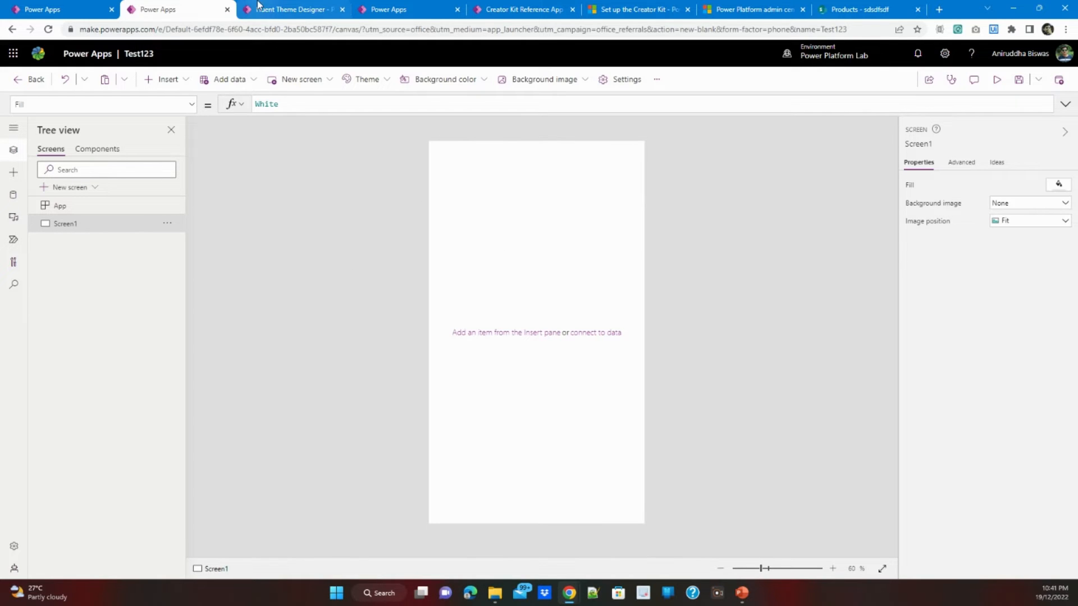
Copy PowerCATHeader_TS from the Canvas Template app into Test123 and show it under custom components.
click(389, 9)
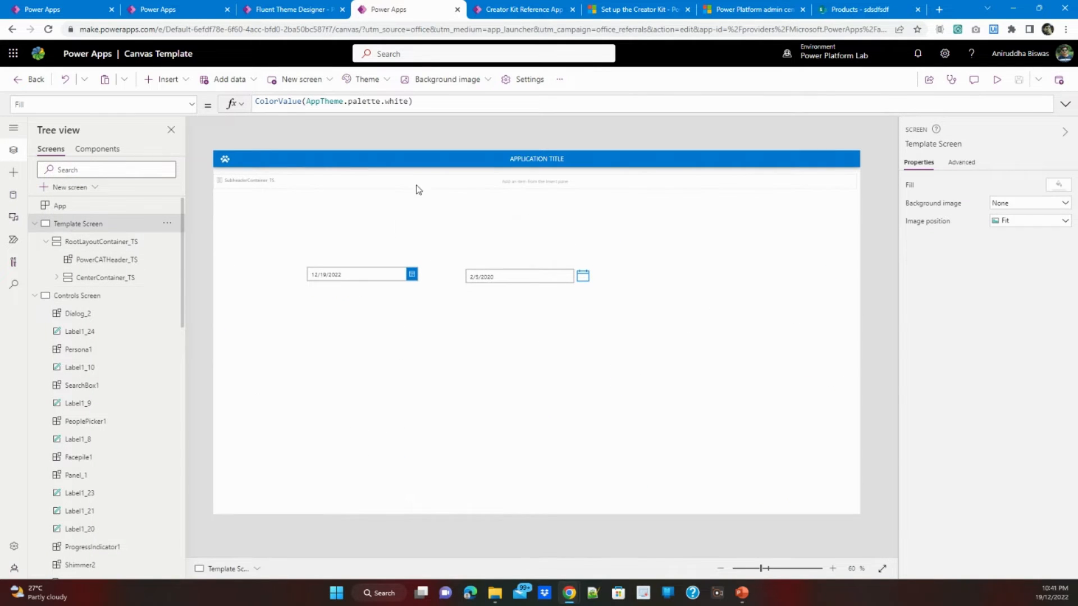
click(368, 156)
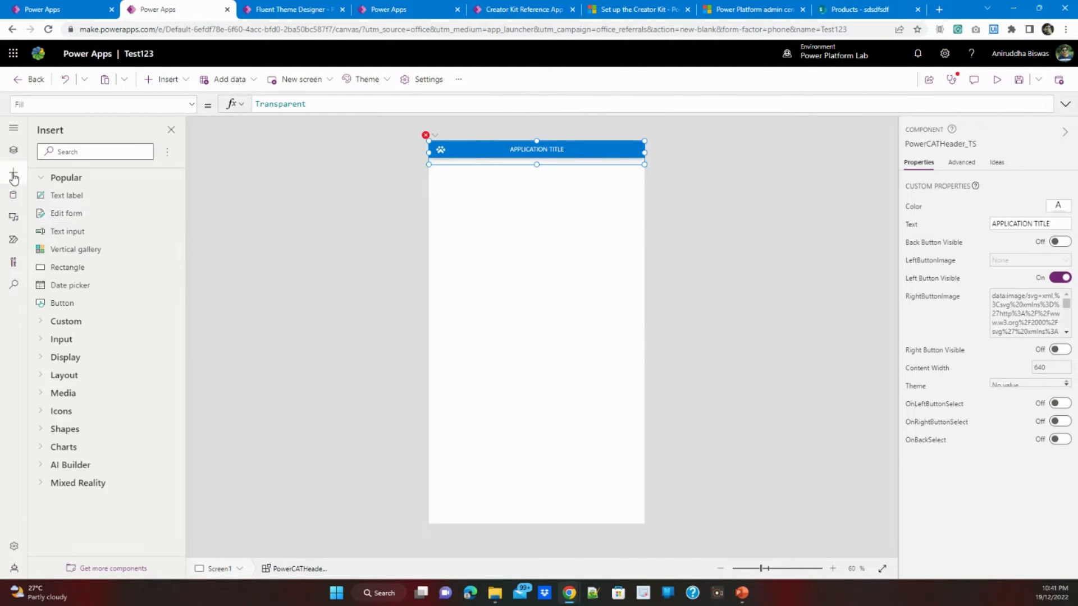
click(65, 321)
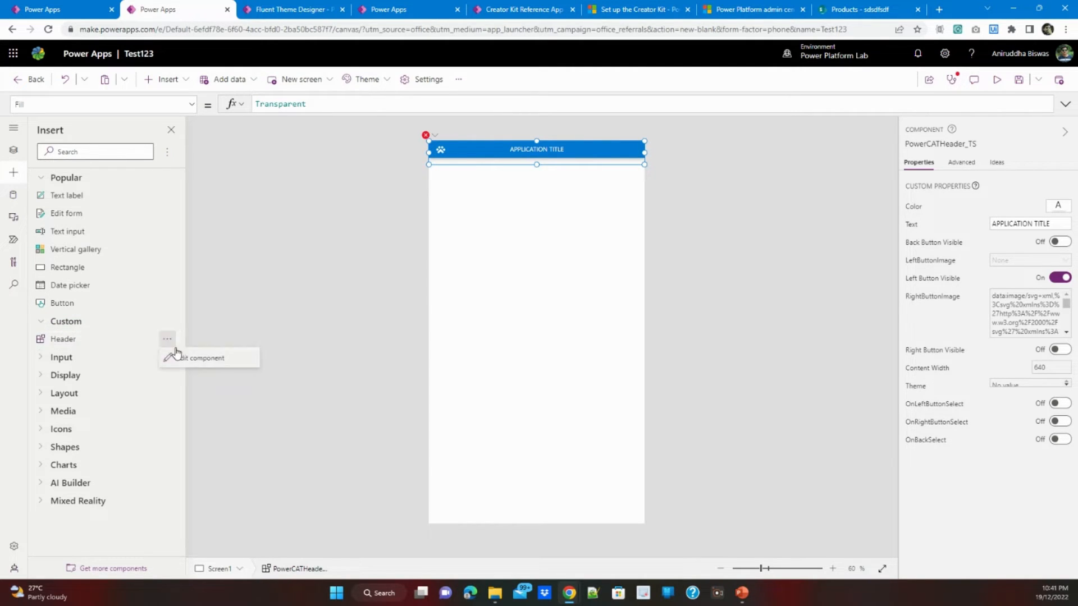
mouse_move(187, 364)
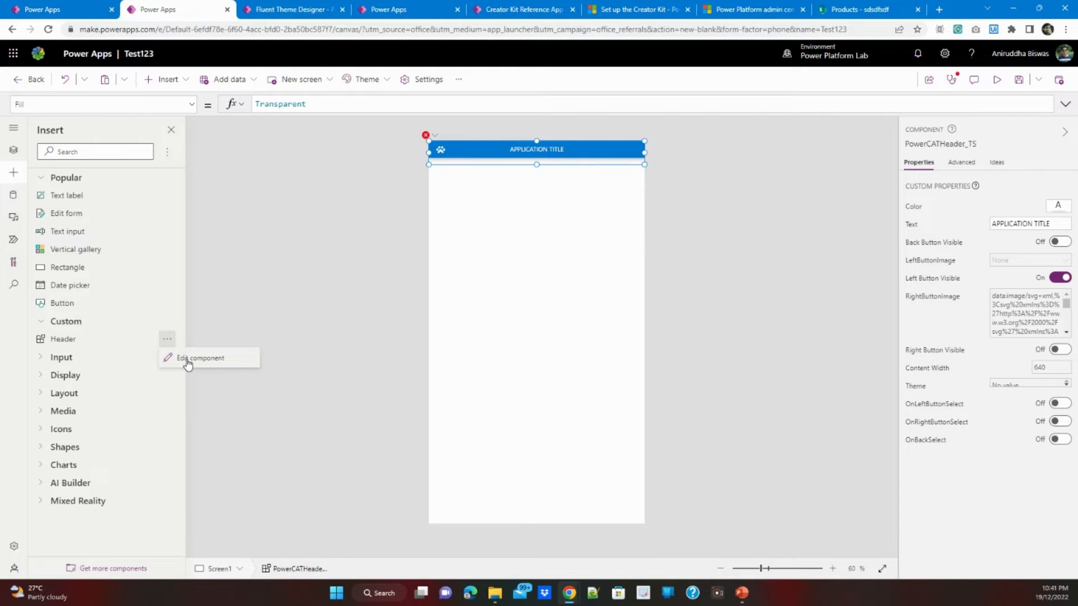
View the Header component for editing, then return to the app's screens.
click(200, 358)
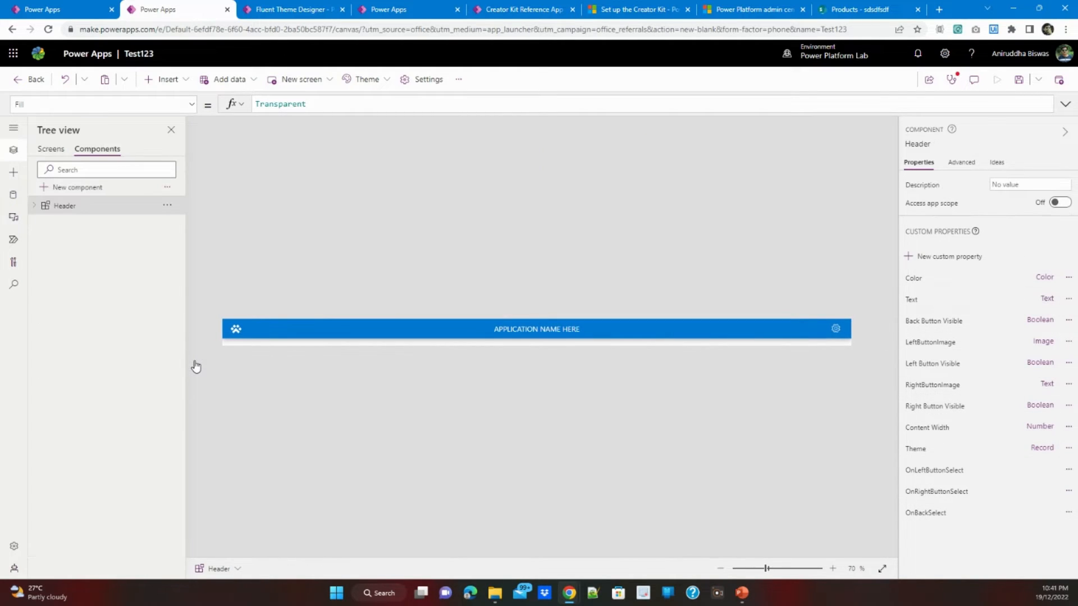
mouse_move(110, 209)
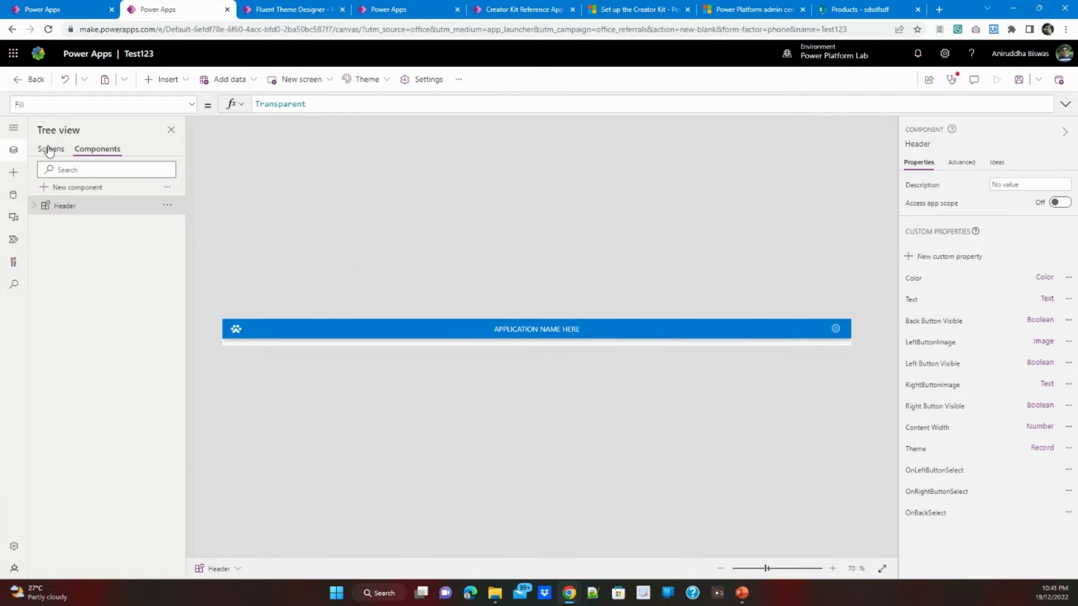
click(51, 148)
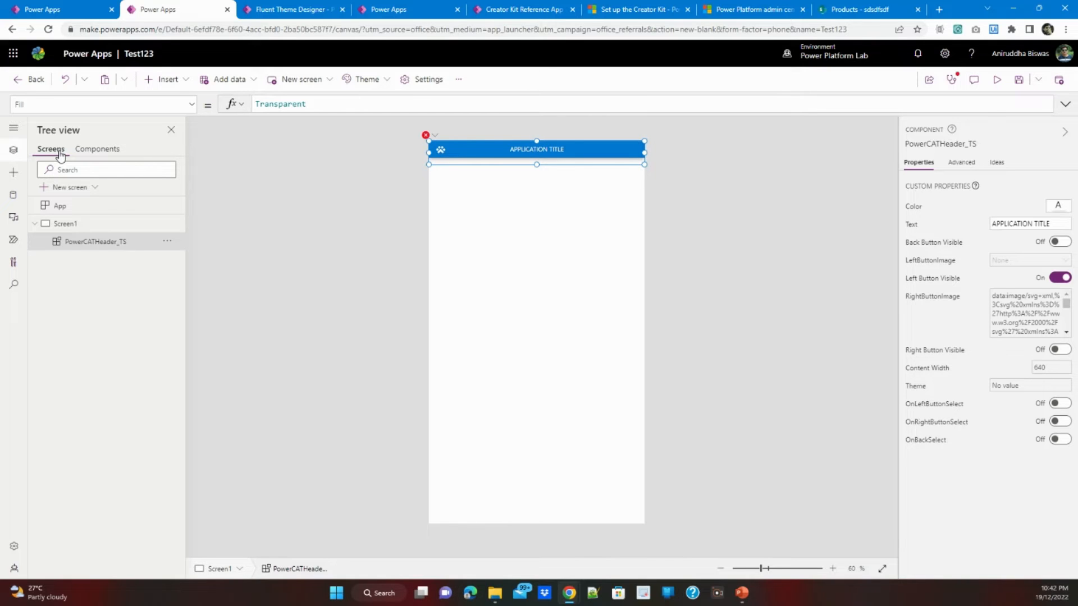
mouse_move(480, 222)
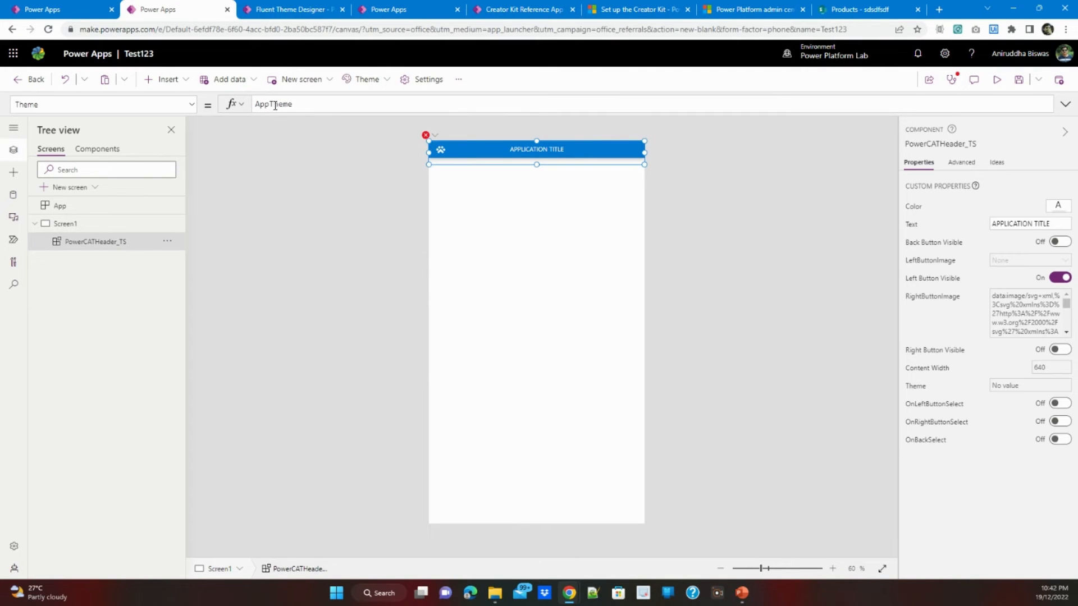
Inspect the template app's App OnStart theme formula for the AppTheme reference.
double_click(273, 104)
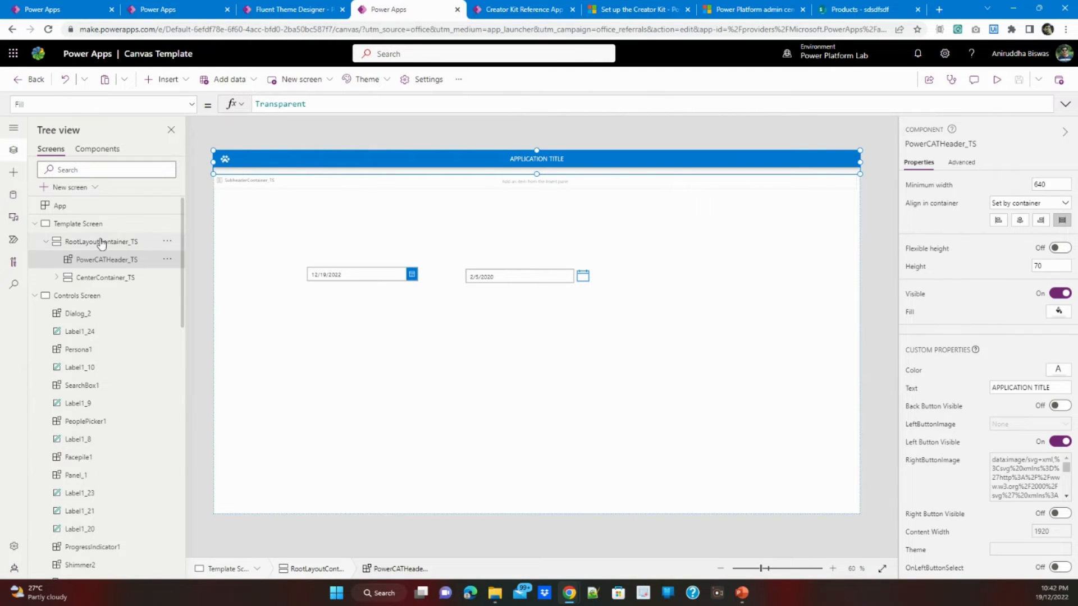
click(58, 205)
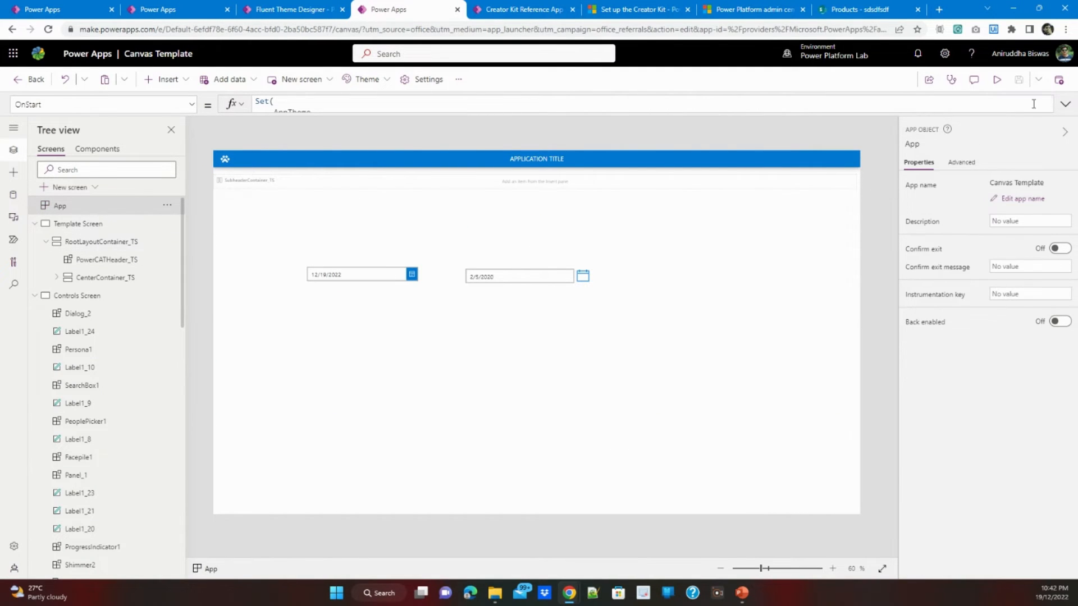
click(1064, 103)
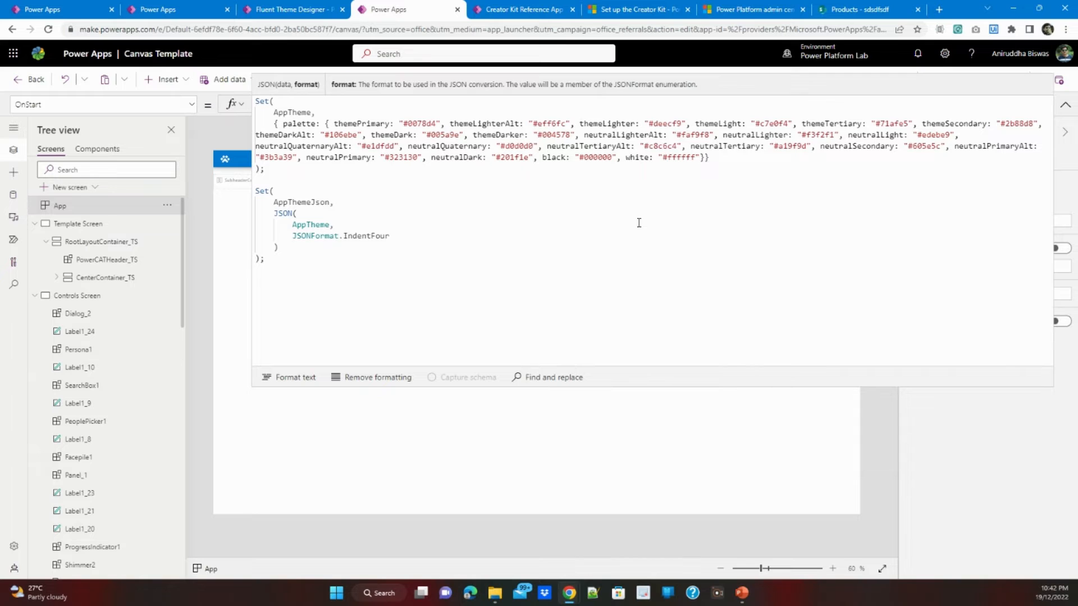
click(157, 9)
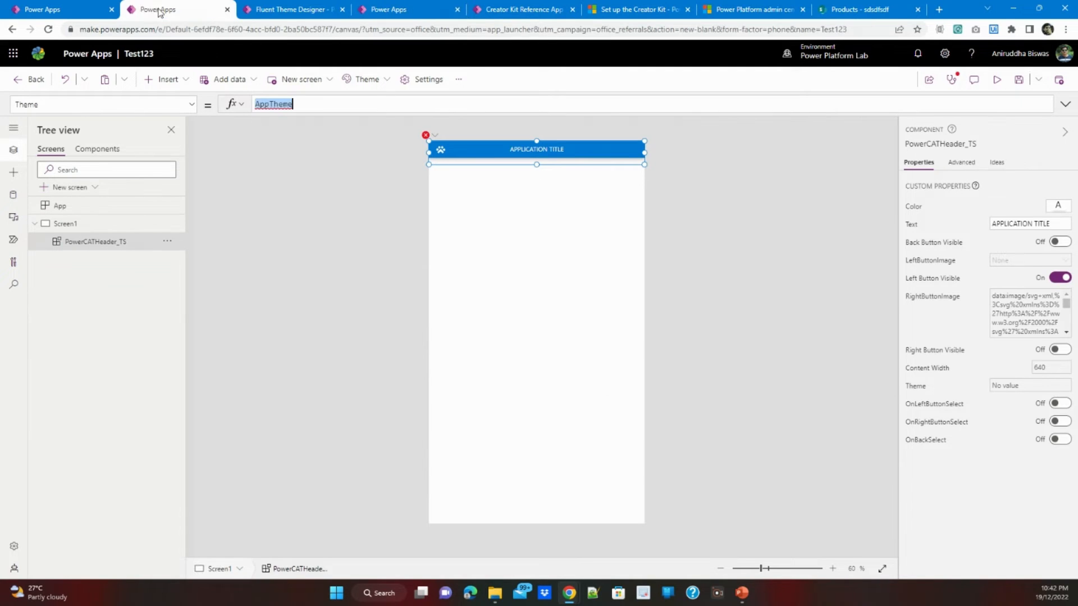
mouse_move(84, 209)
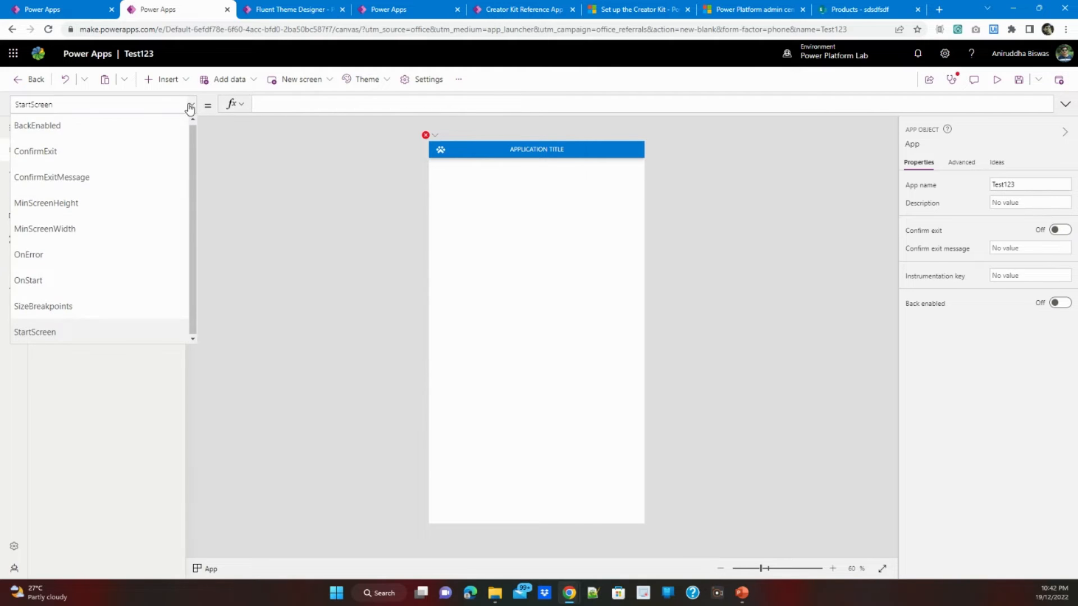
Show Test123's App OnStart formula in full and run OnStart to set AppTheme.
click(28, 281)
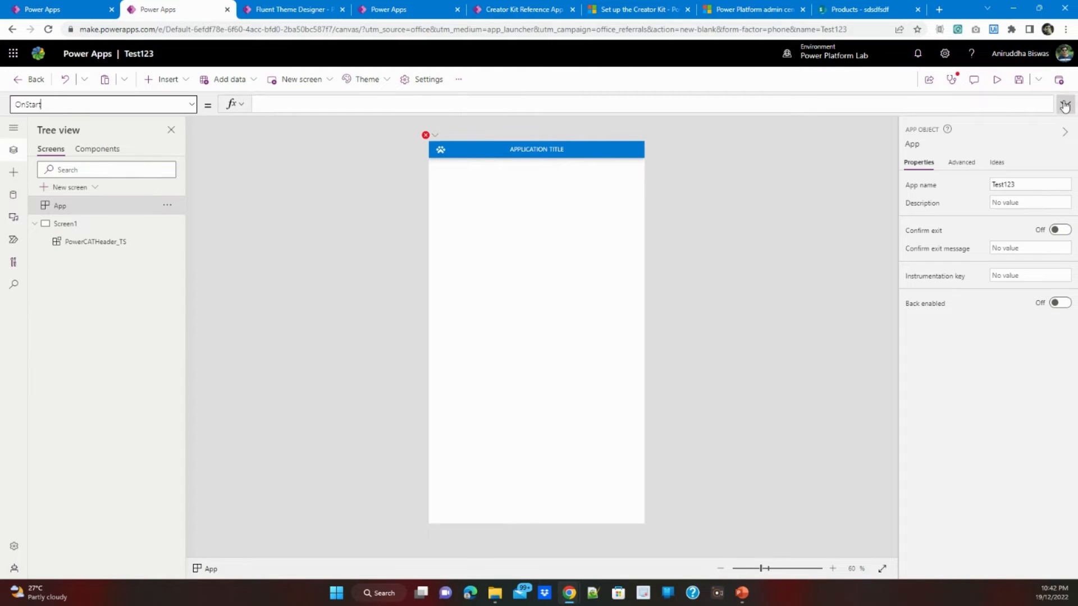
click(1064, 105)
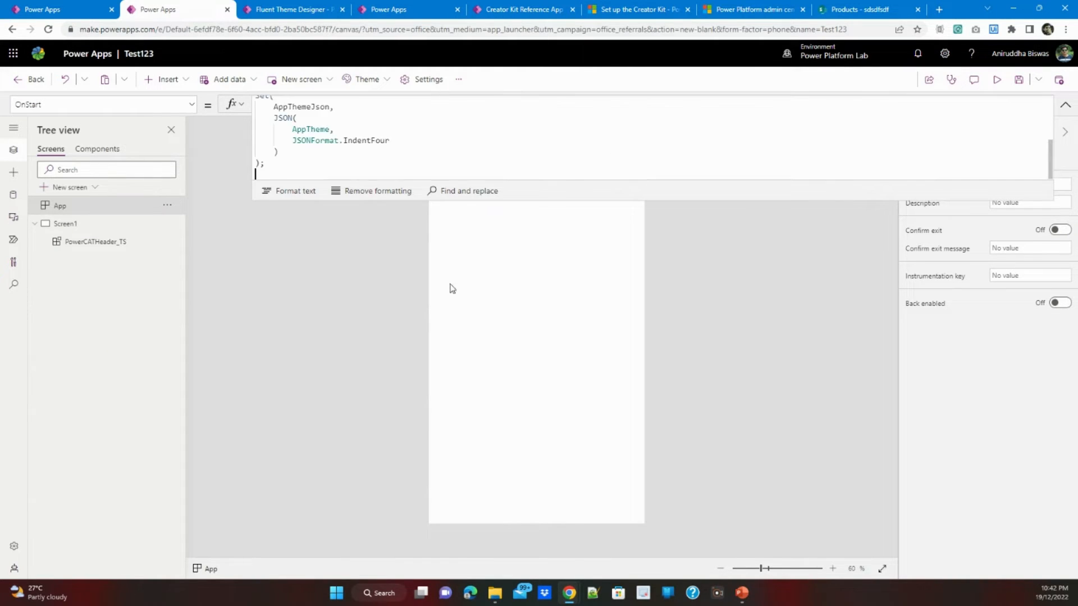
click(167, 204)
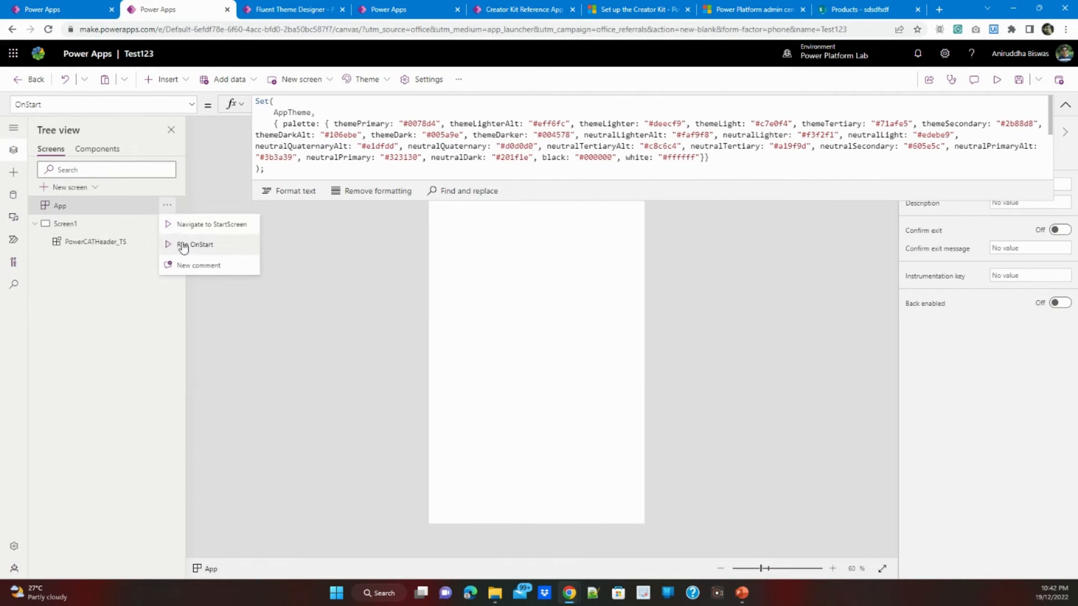
click(200, 245)
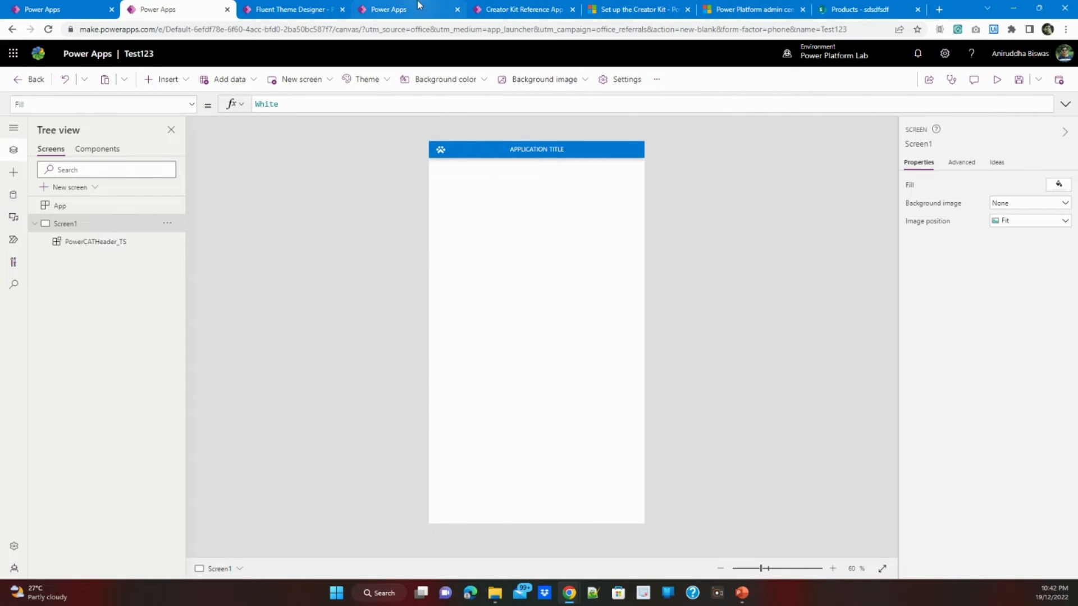
Set the Fluent Theme Designer primary colour to red #d42000 and export the theme palette code.
click(292, 9)
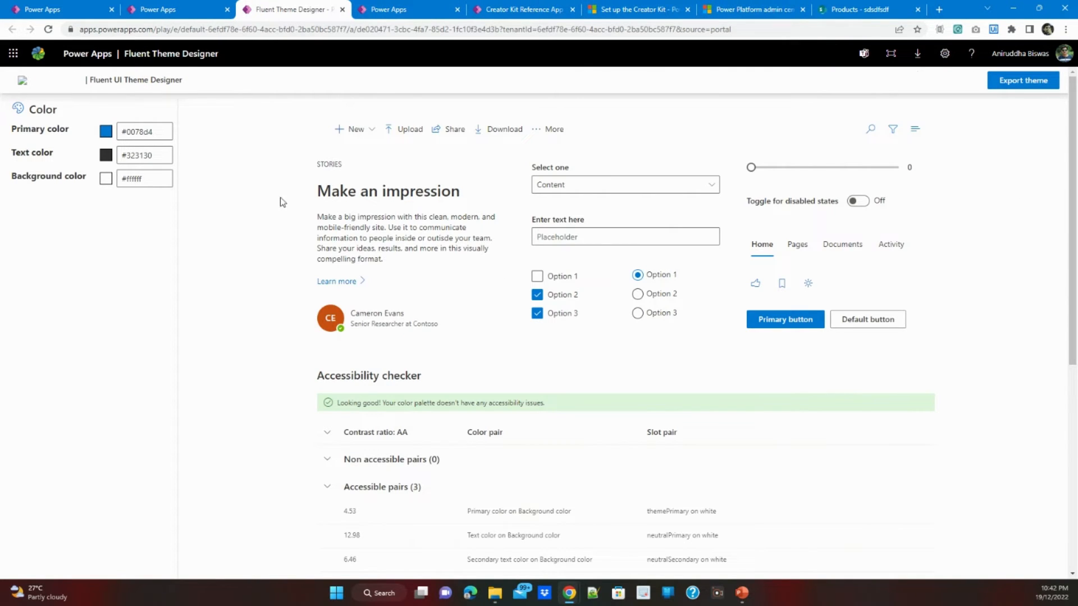
click(105, 130)
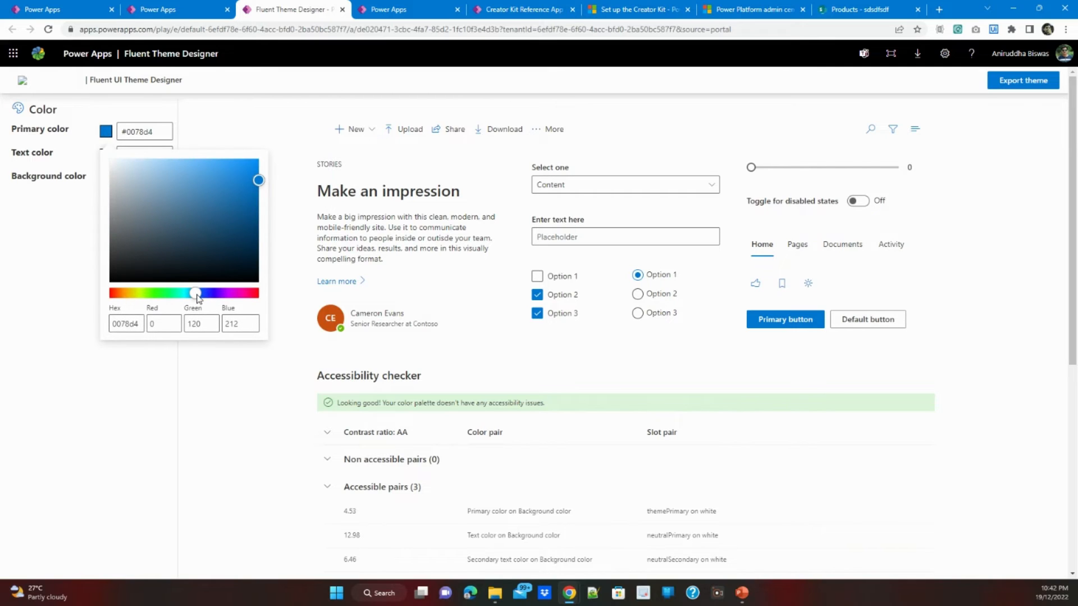
drag(198, 293, 113, 293)
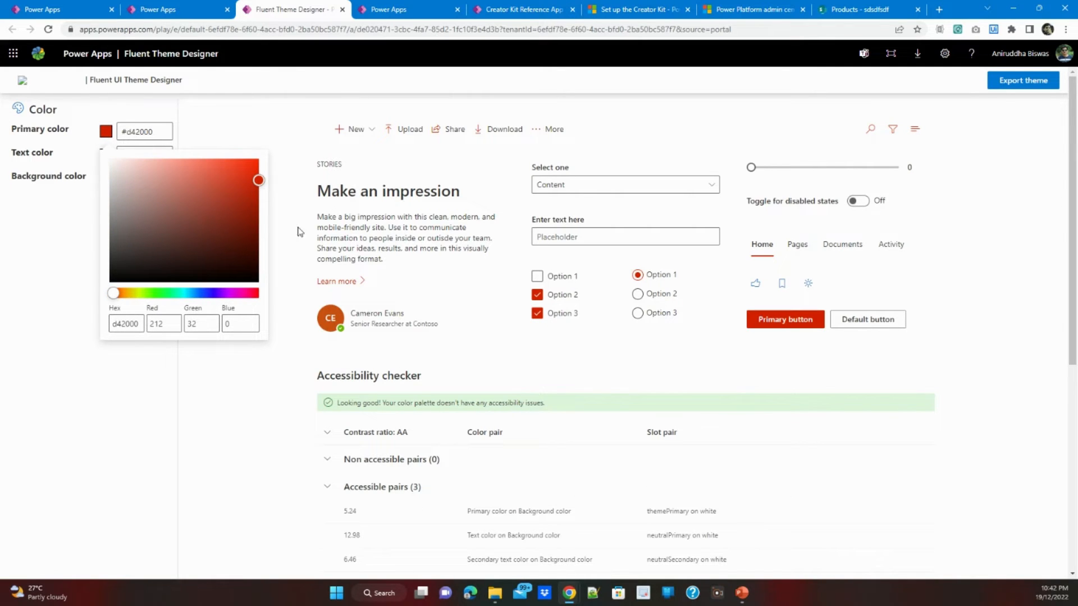
mouse_move(242, 396)
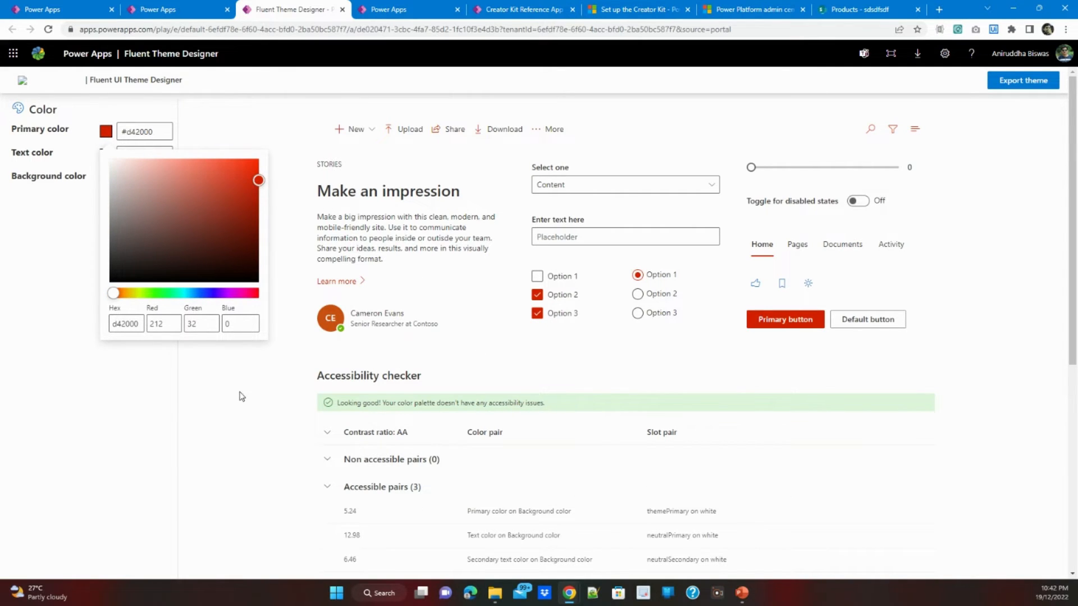
click(1023, 81)
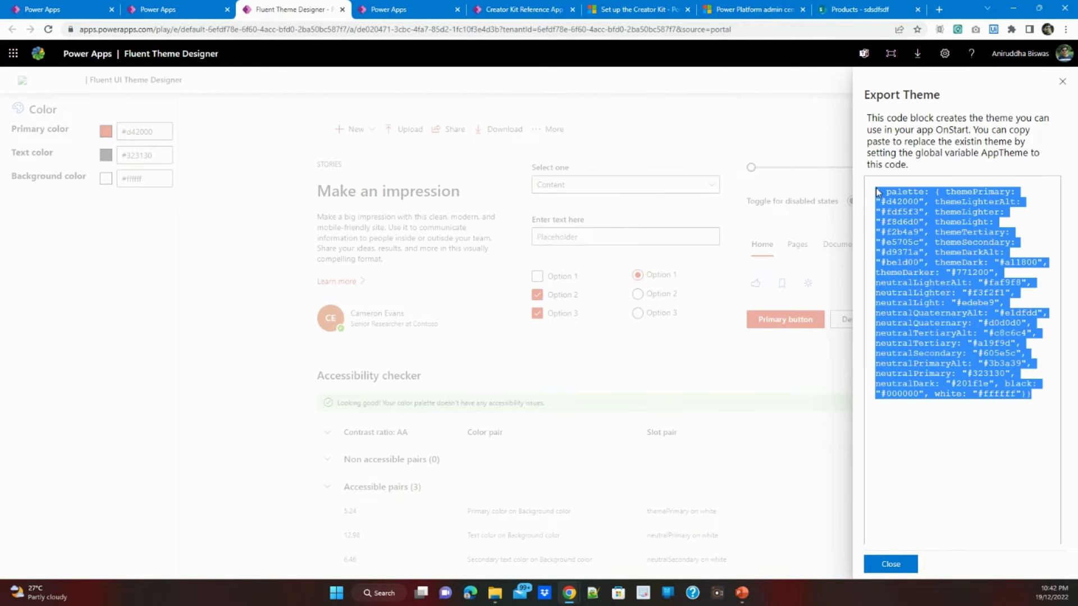
click(890, 564)
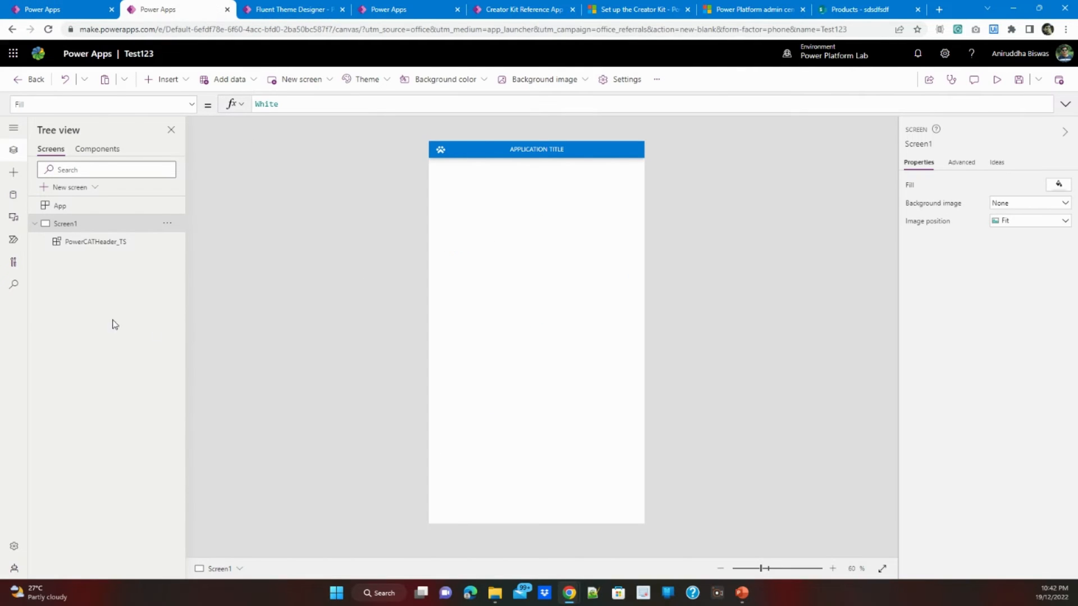
Select the App object to paste the red palette into OnStart's AppTheme.
click(58, 206)
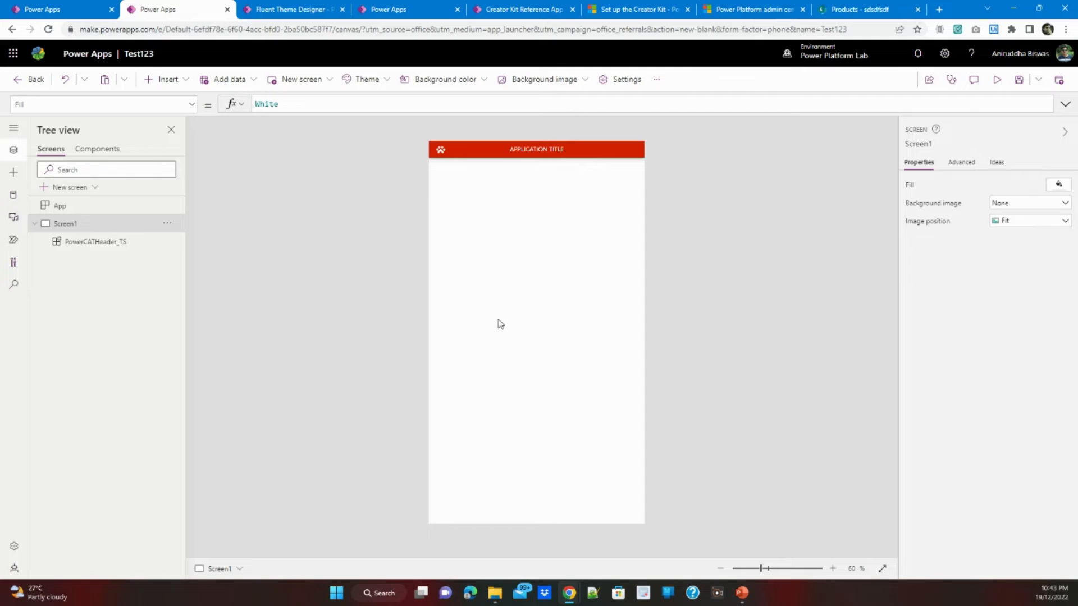
mouse_move(31, 198)
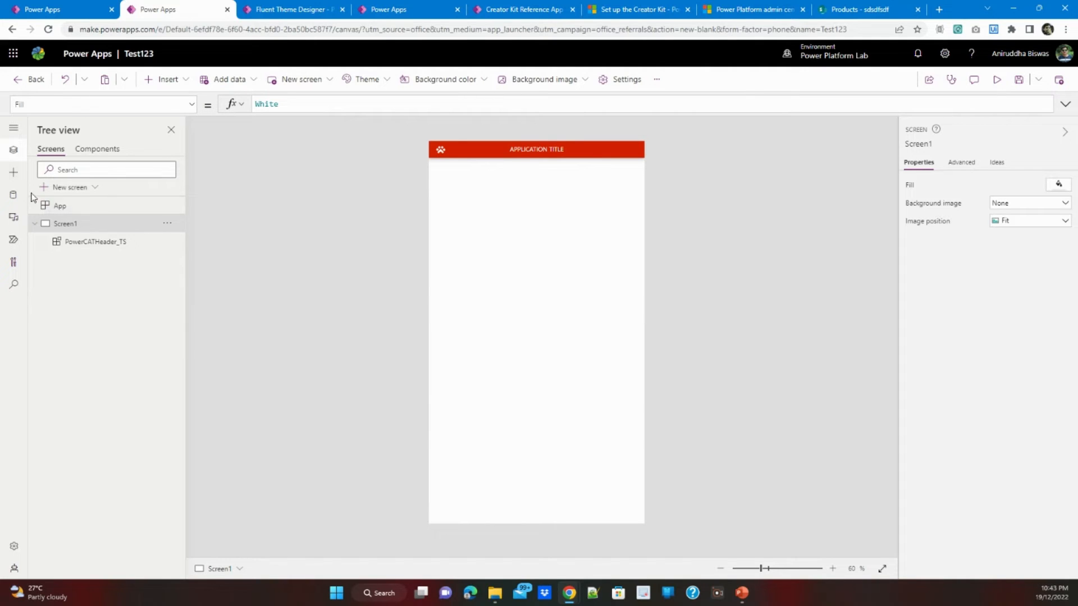
mouse_move(556, 330)
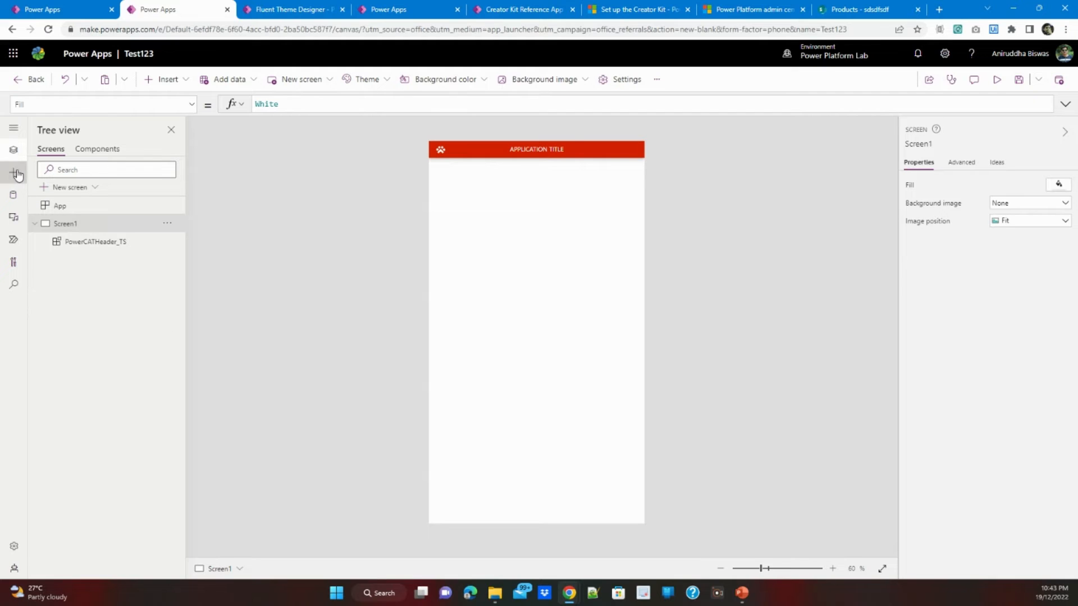
Go to Insert > Get more components and list the code components for import.
click(13, 173)
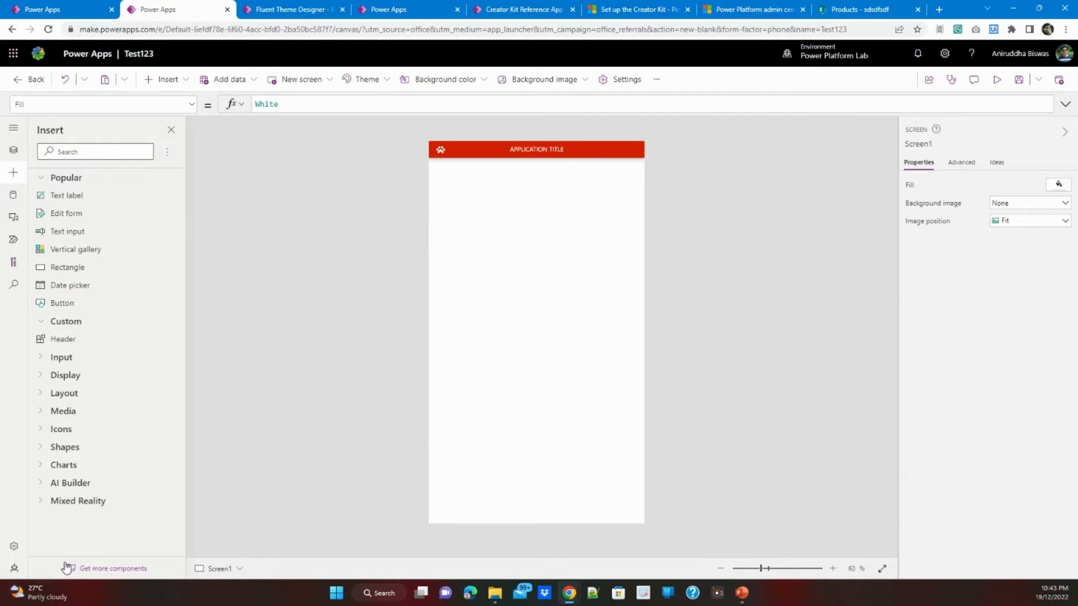
click(110, 568)
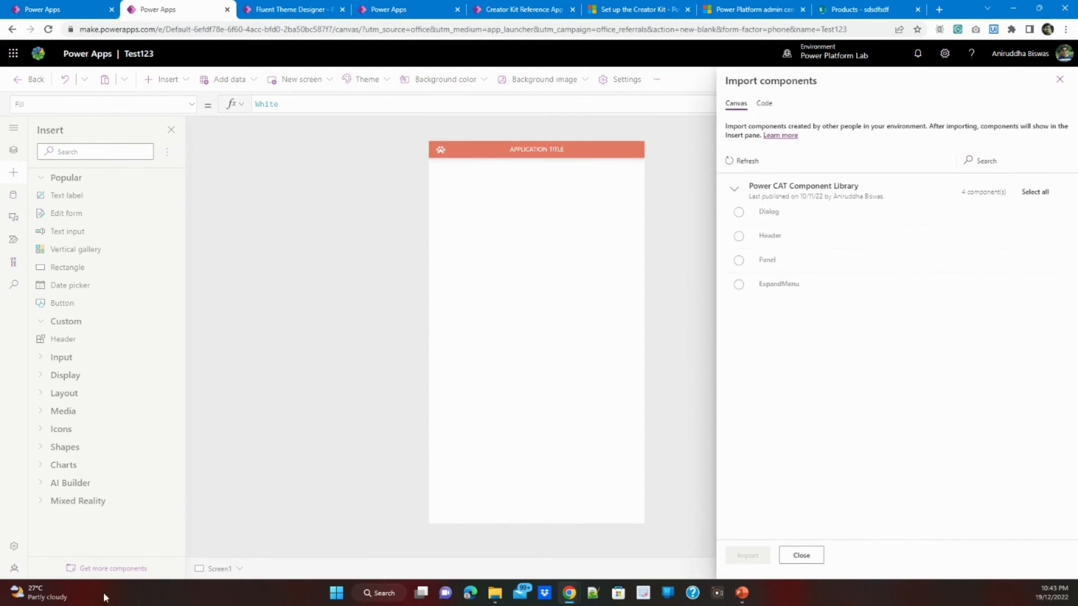
mouse_move(795, 301)
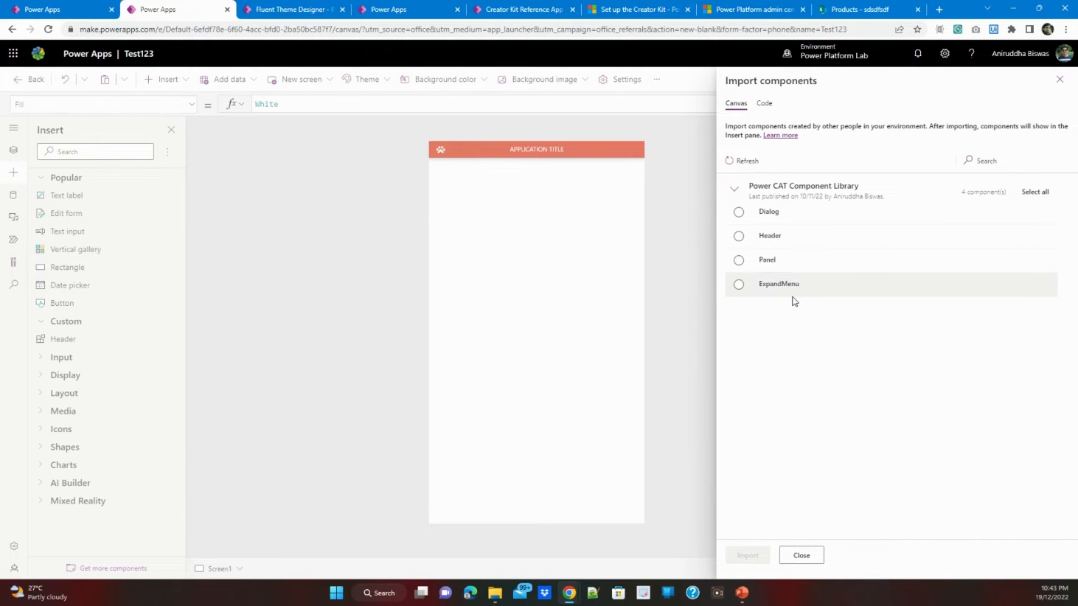
mouse_move(783, 275)
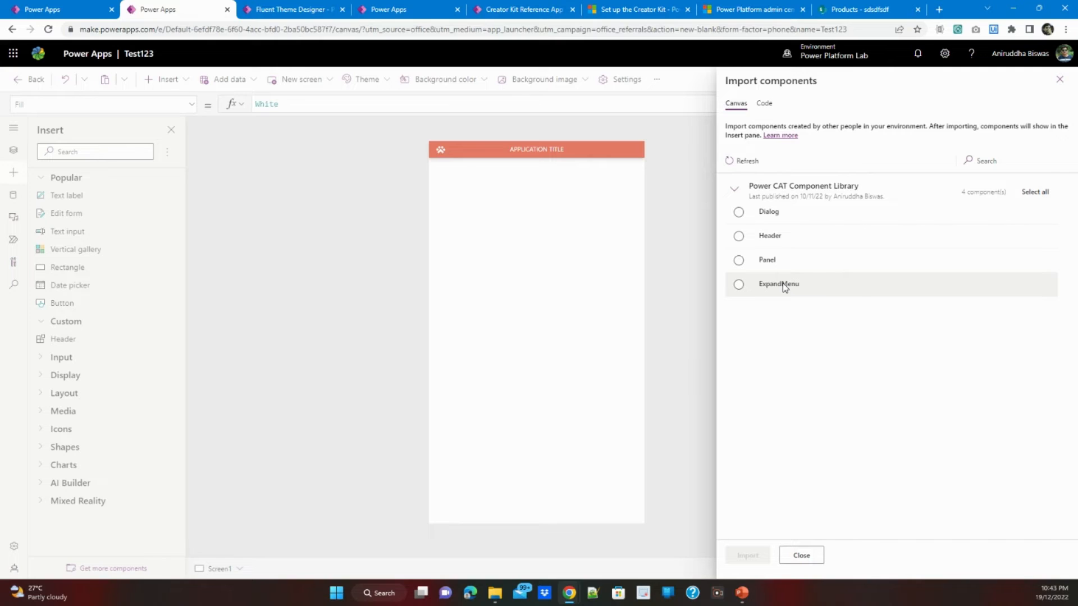
mouse_move(798, 203)
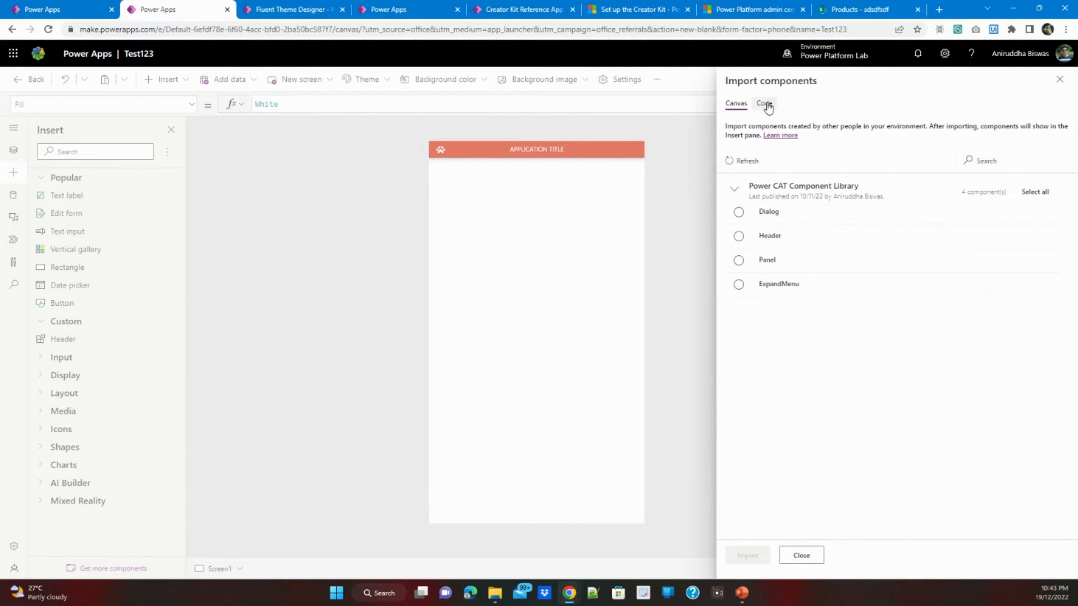
click(763, 104)
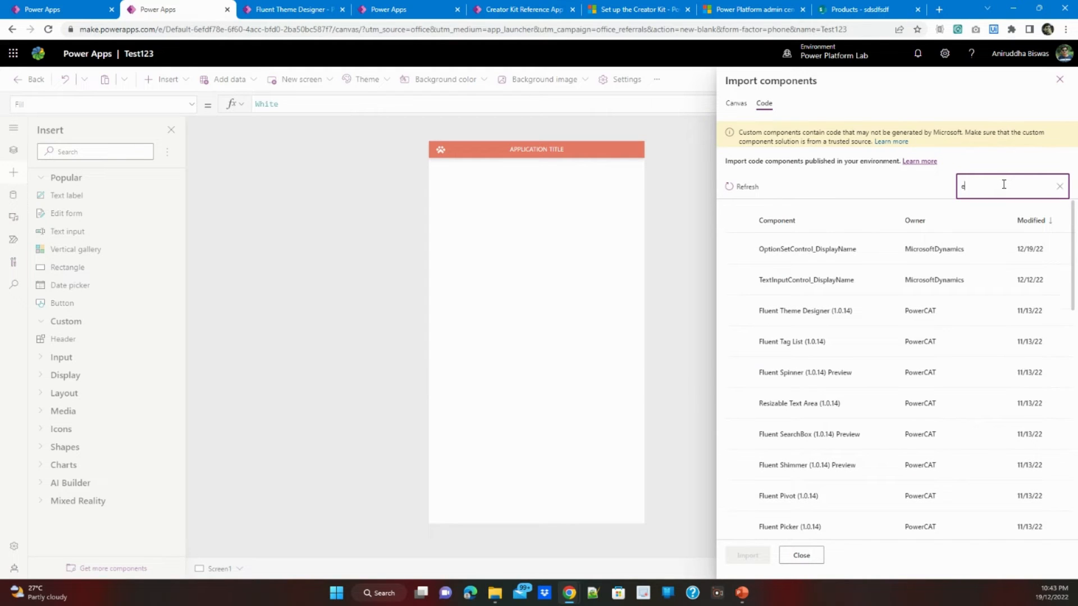
Import Fluent Elevation, place the card below the header and enlarge it to fill the screen.
text(le)
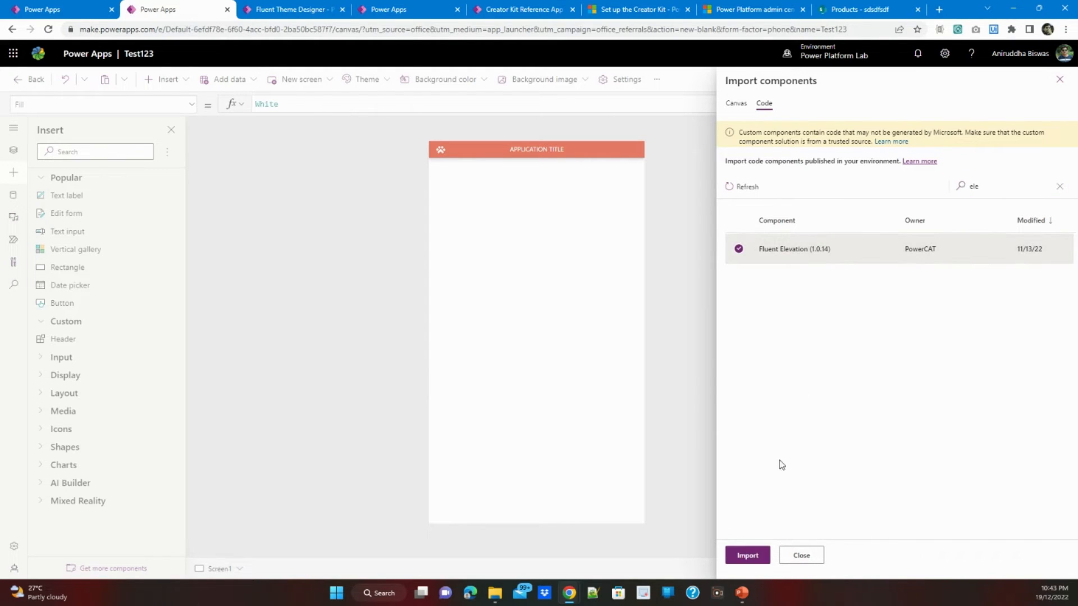
click(748, 555)
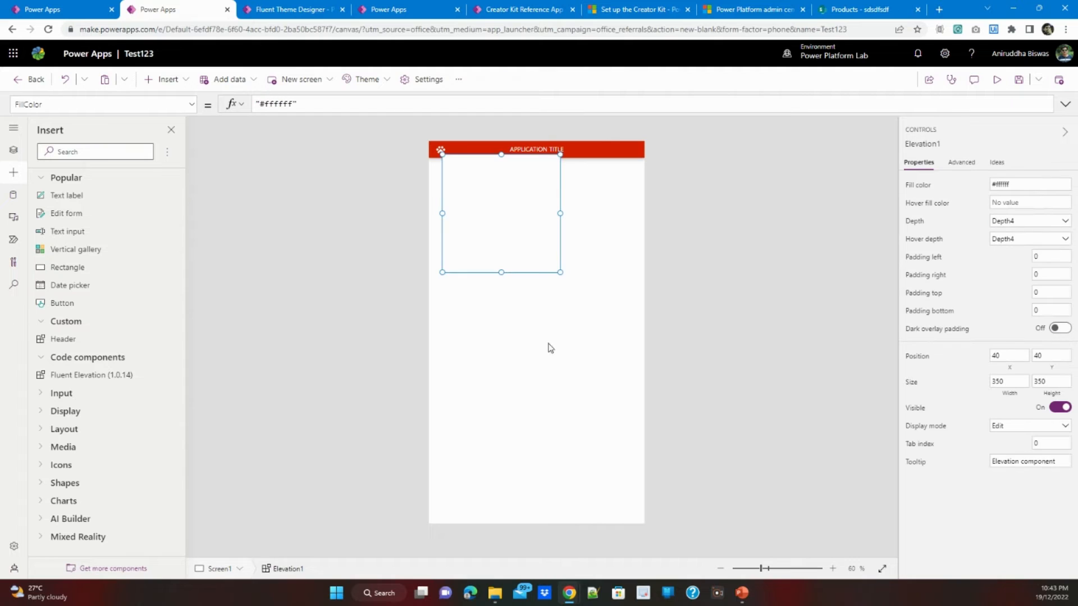
drag(500, 213, 492, 224)
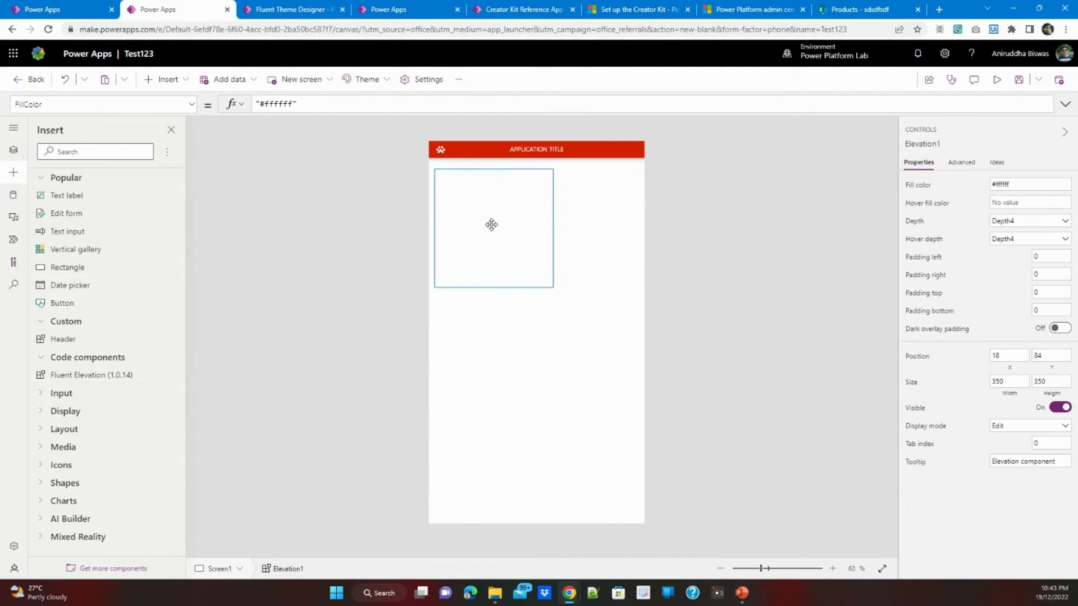
drag(553, 288, 625, 469)
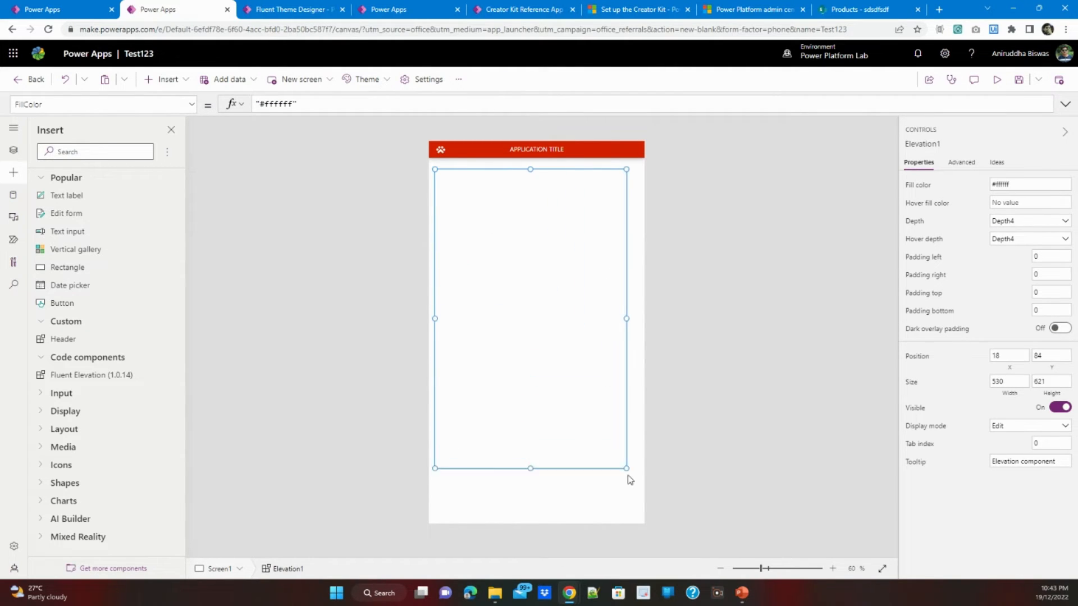
drag(625, 468, 637, 487)
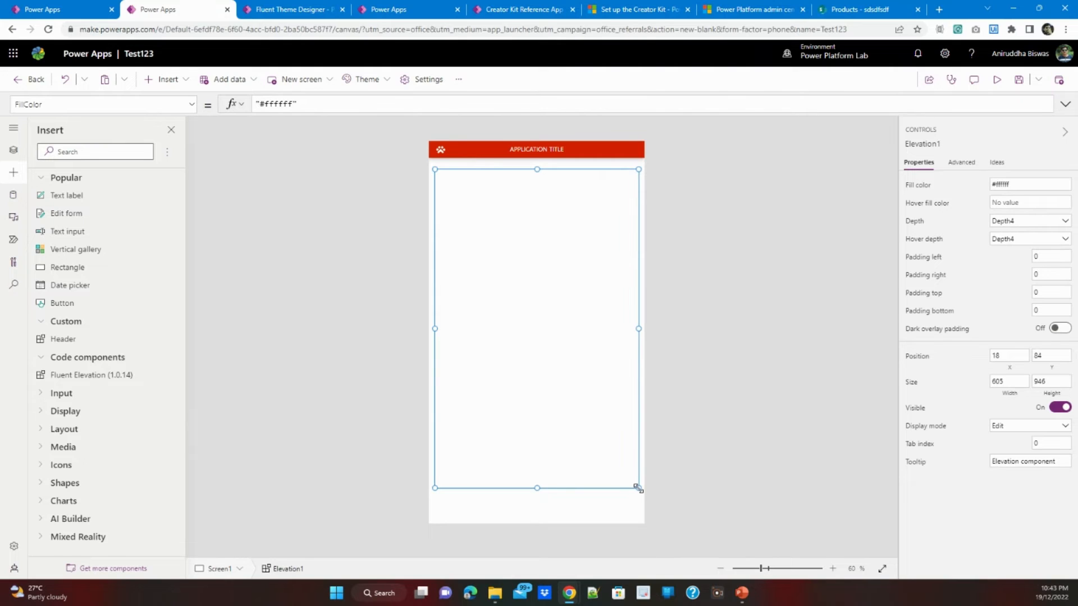
Set the elevation card's shadow Depth to Depth16.
click(1028, 220)
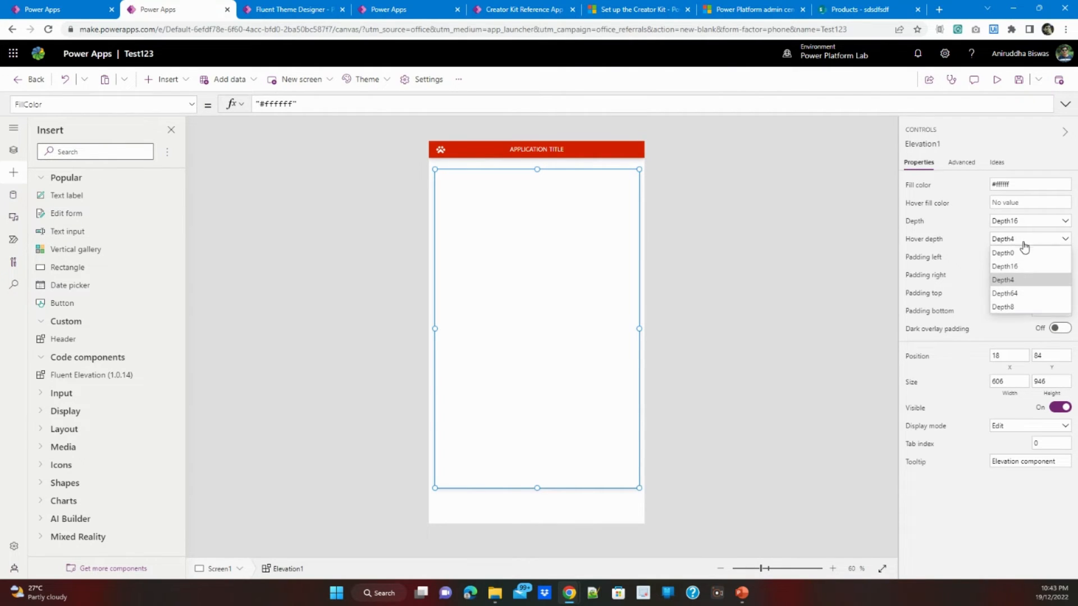
click(1003, 266)
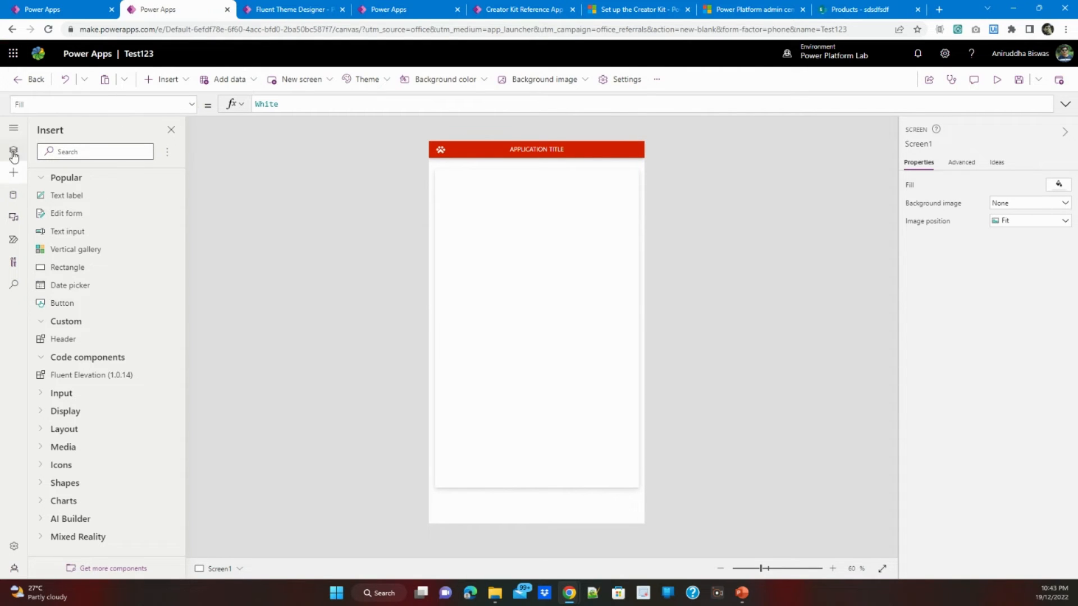
click(13, 151)
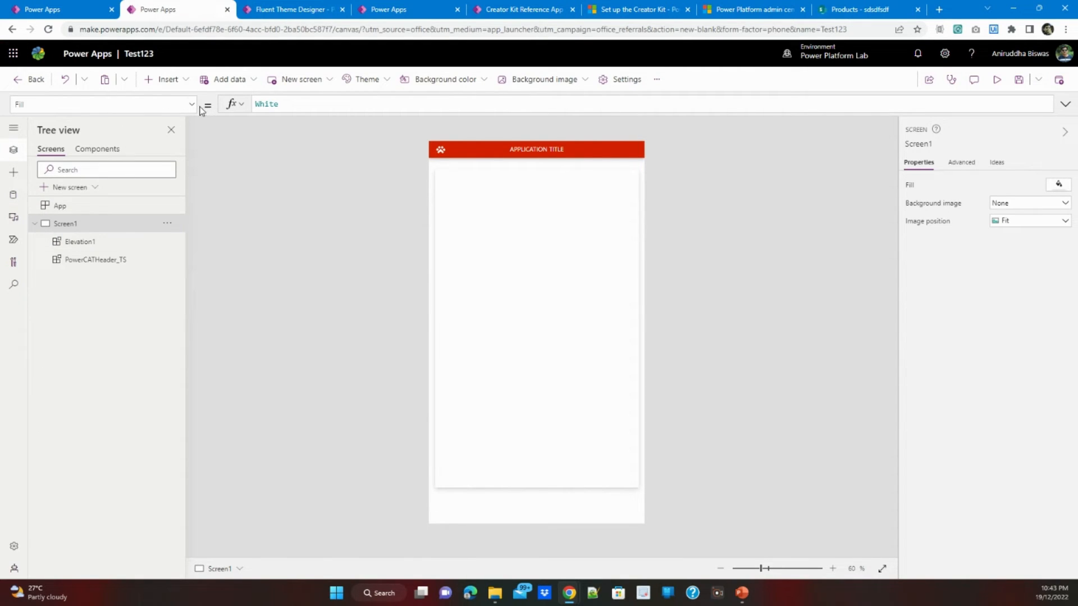
click(266, 103)
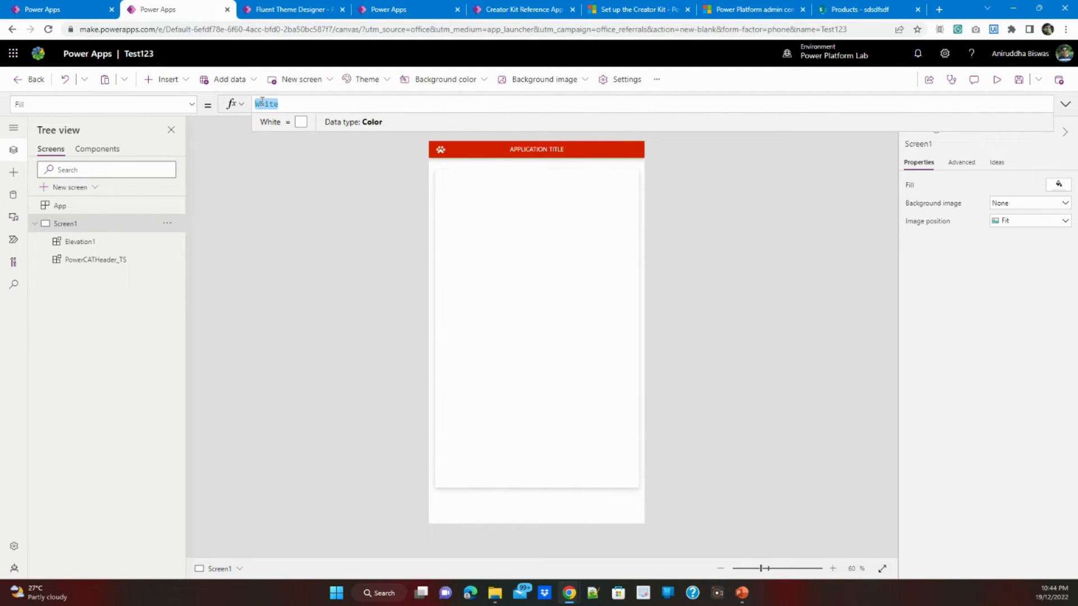
text(RGBA()
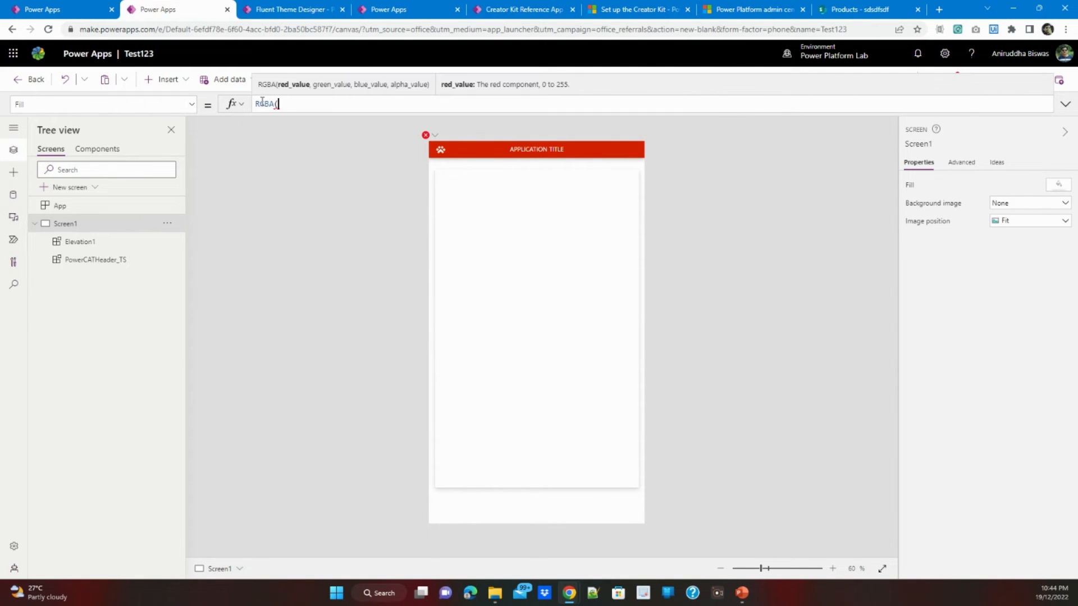
text(0,0)
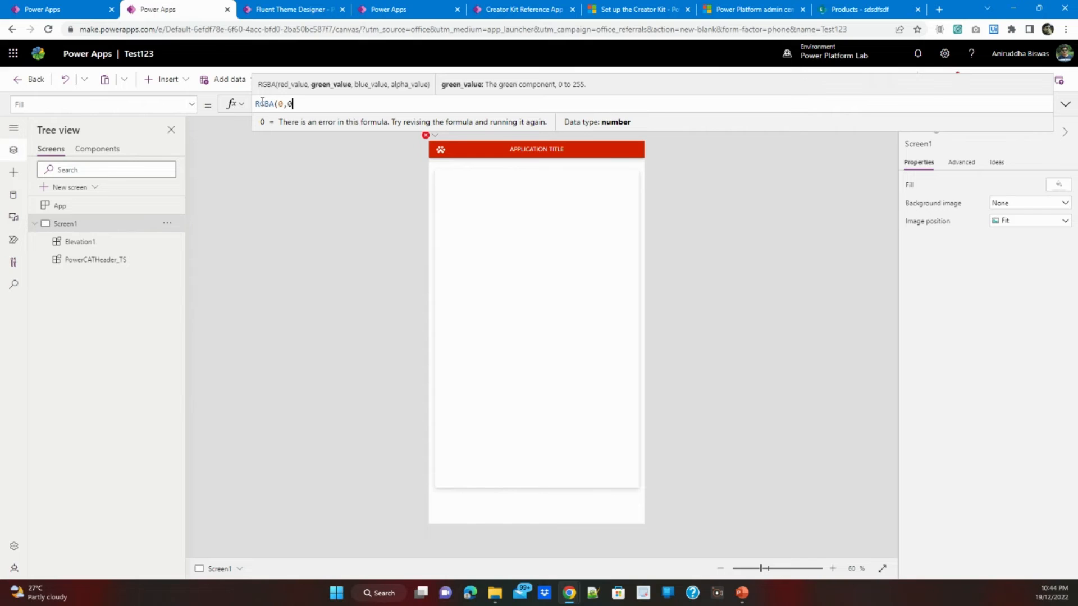
text(,0,)
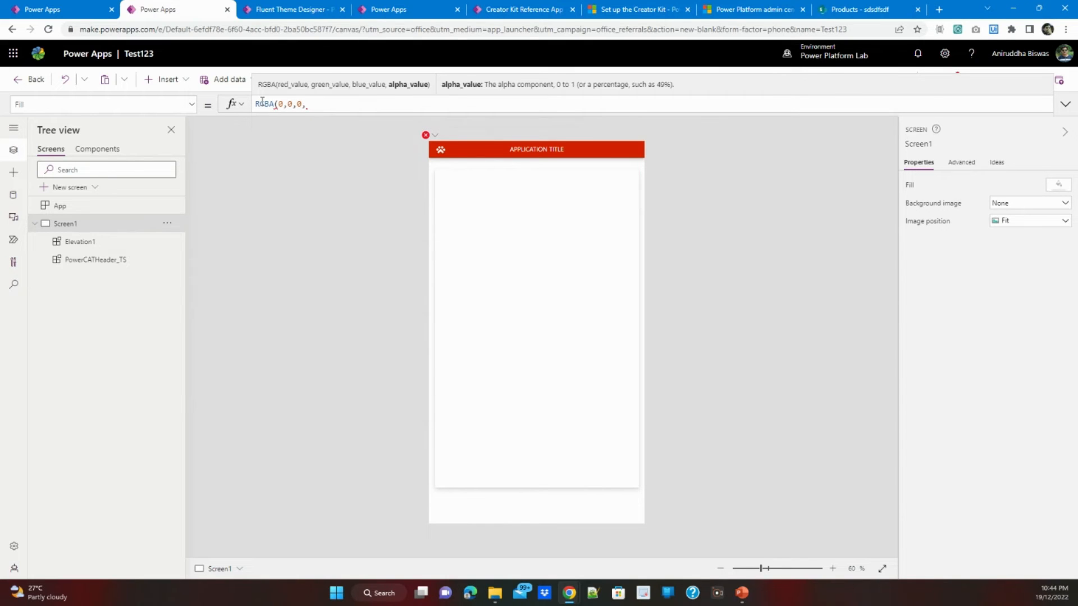
text(.5)
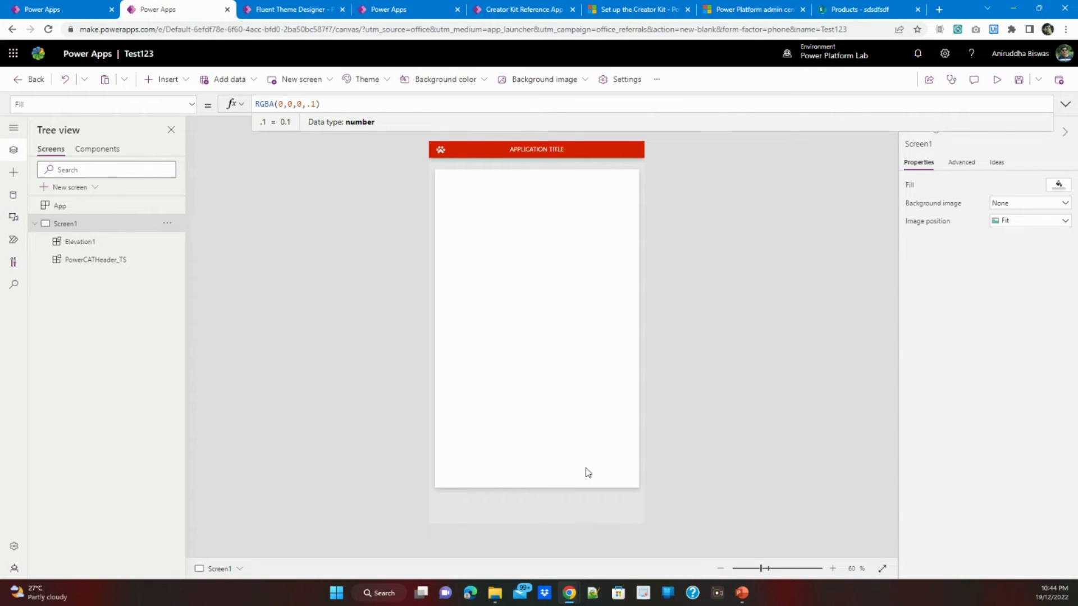
mouse_move(765, 442)
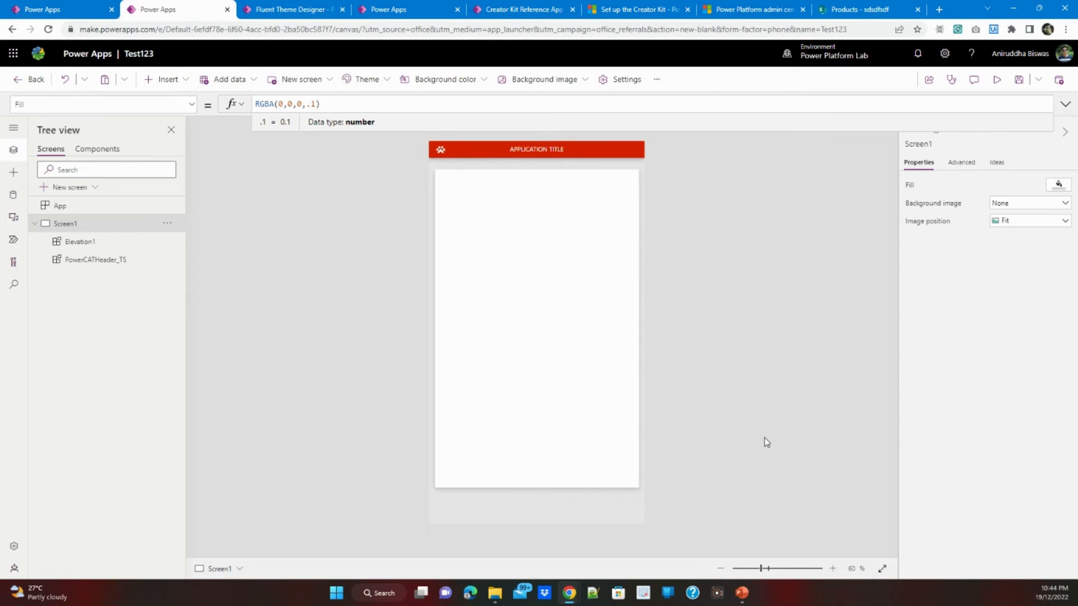
mouse_move(612, 503)
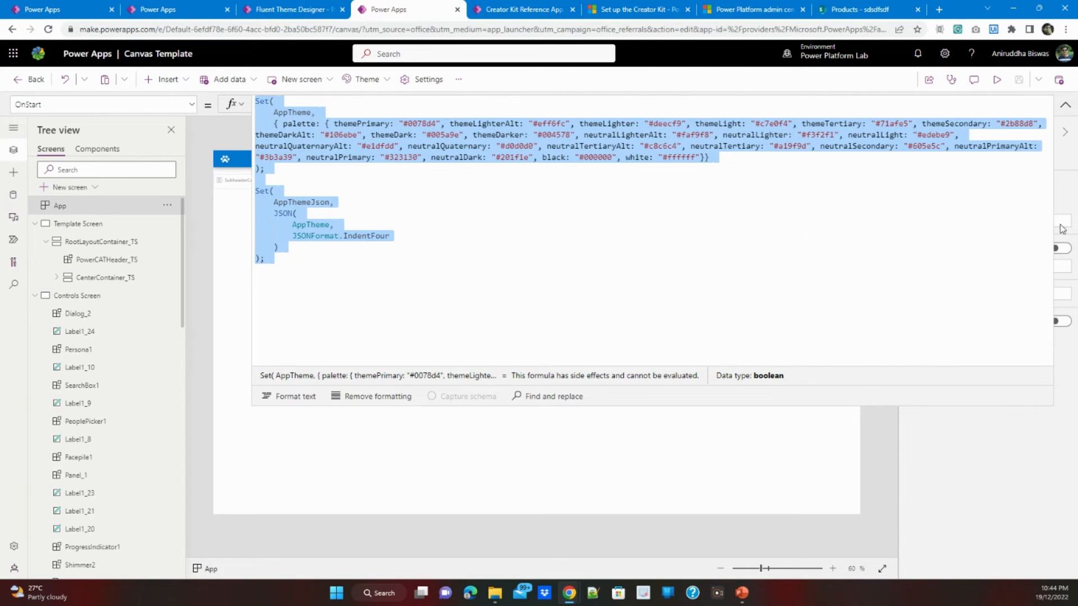
Copy the sample Fluent Button1 from the Canvas Template's Controls Screen.
click(59, 206)
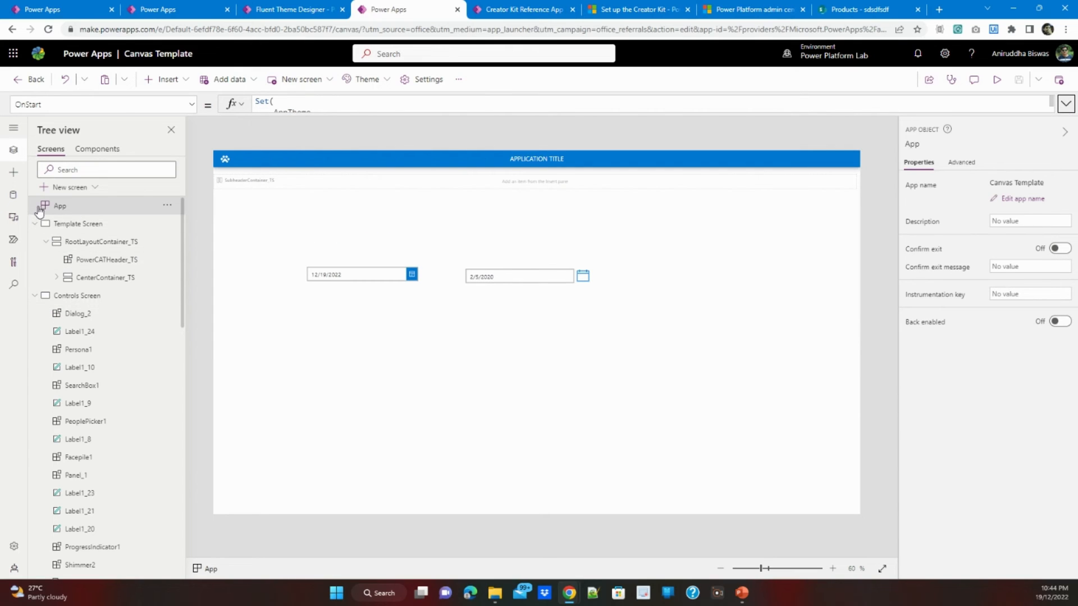
click(35, 224)
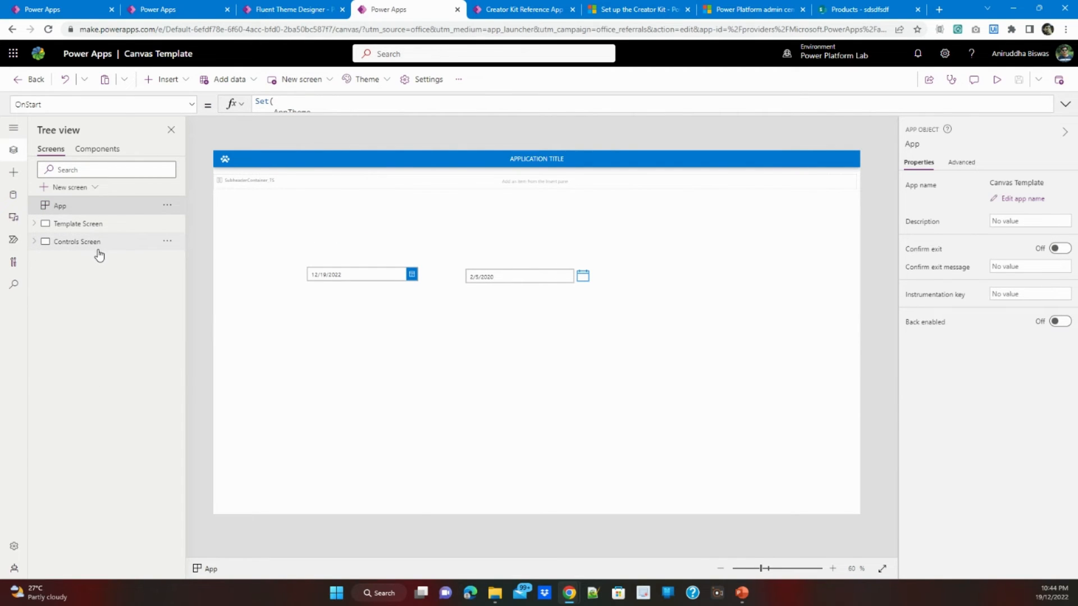
click(76, 242)
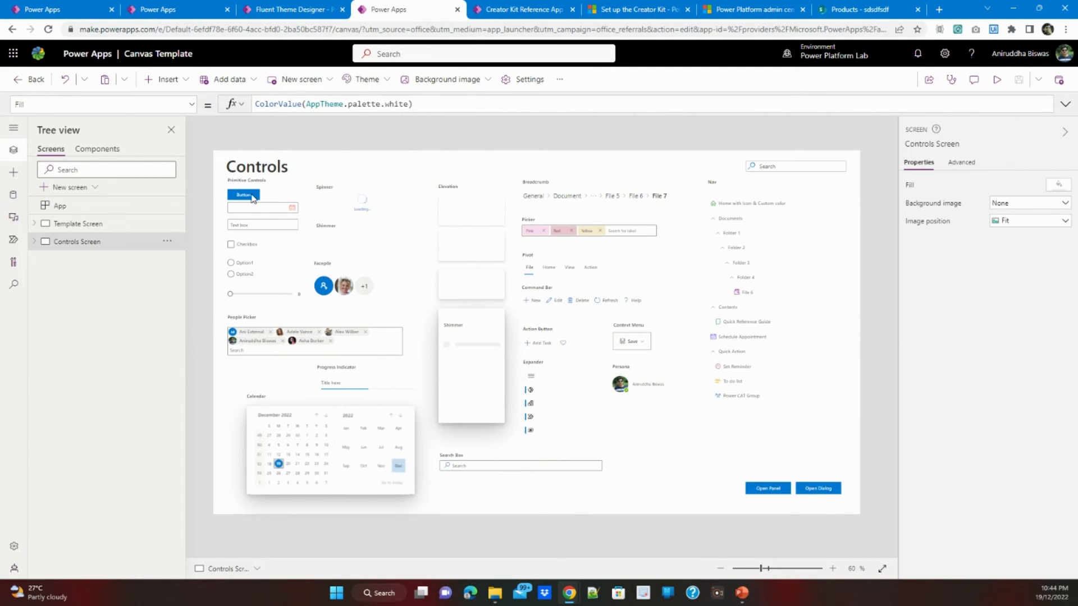
click(243, 195)
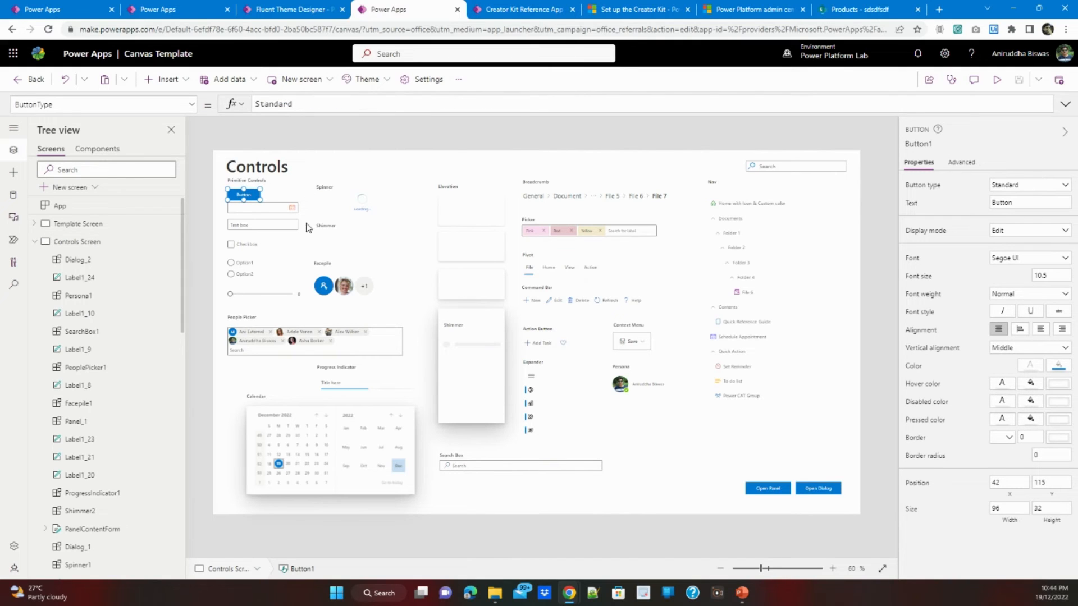
Paste two button copies into Test123 Screen1, one moved below the Elevation card.
click(43, 9)
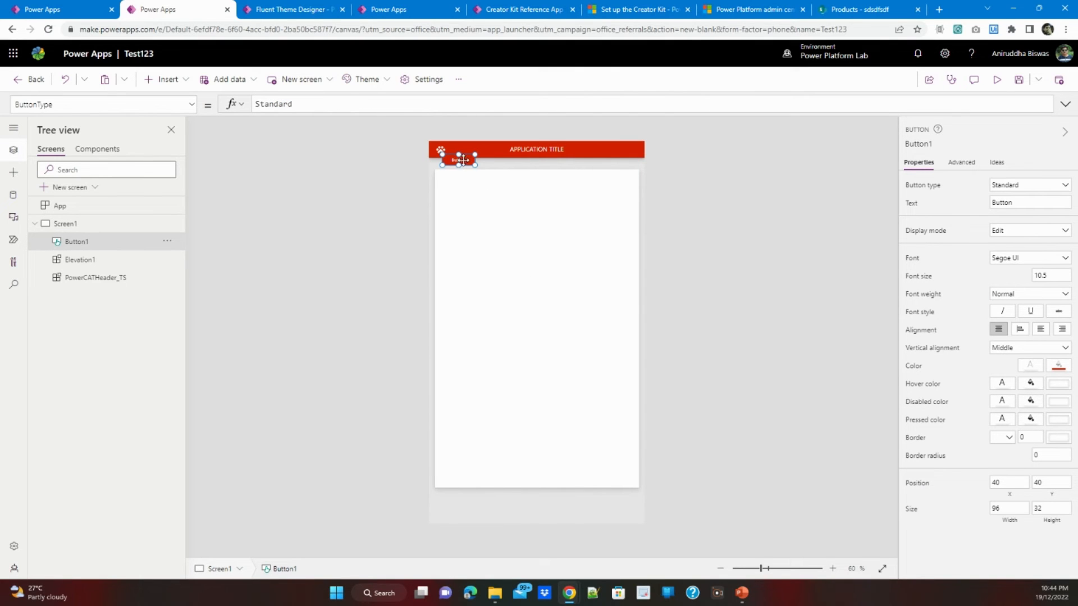
click(80, 259)
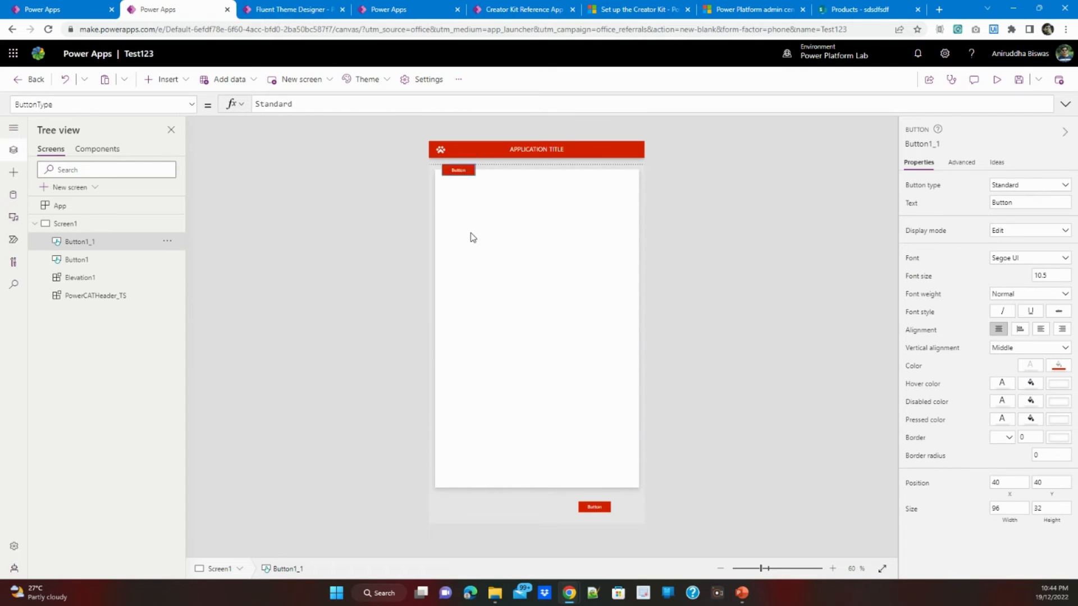
drag(458, 170, 468, 506)
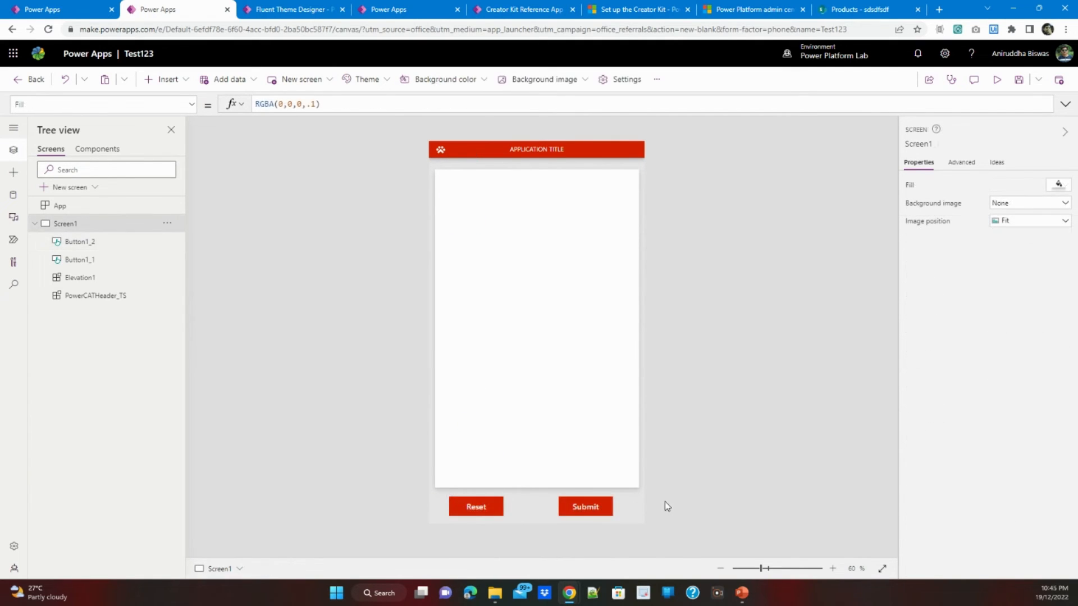
mouse_move(577, 353)
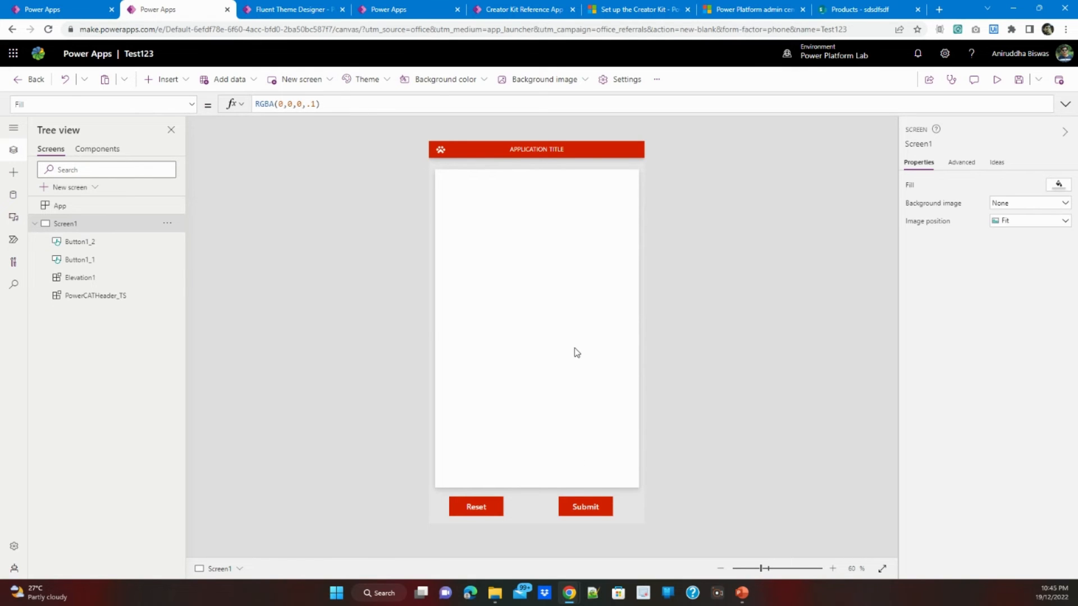
Insert a Products edit form in the card, sized to fit, with Title through Expiry Date fields.
click(81, 277)
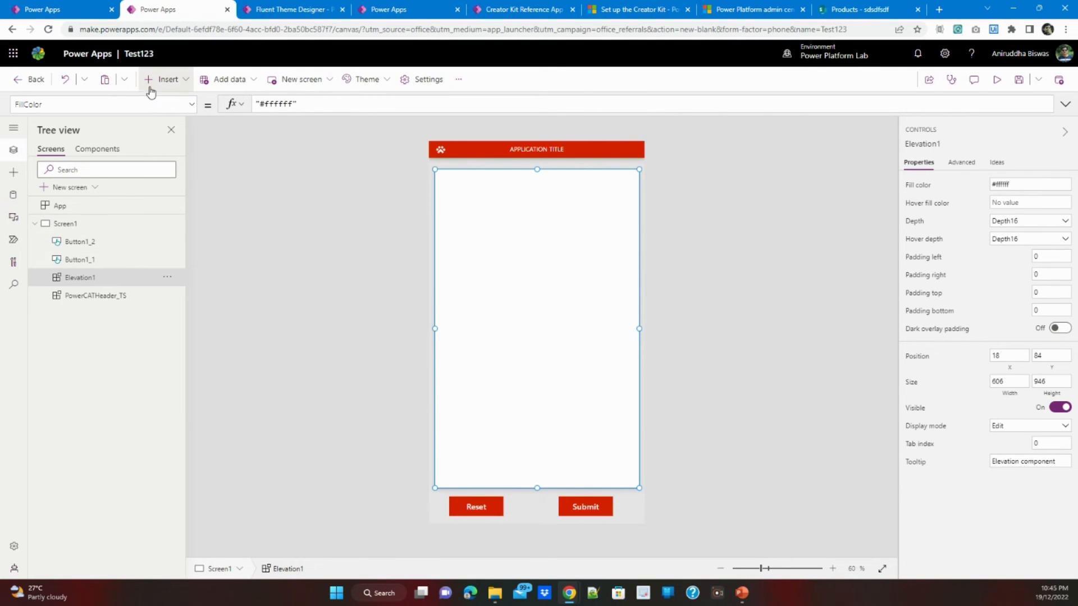
mouse_move(195, 188)
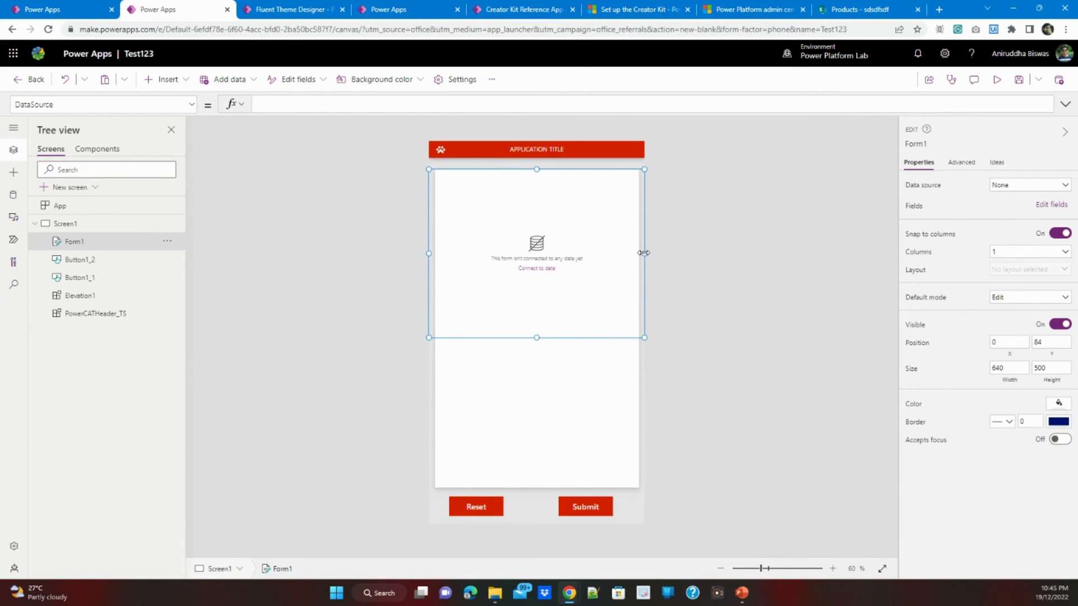
drag(643, 253, 637, 252)
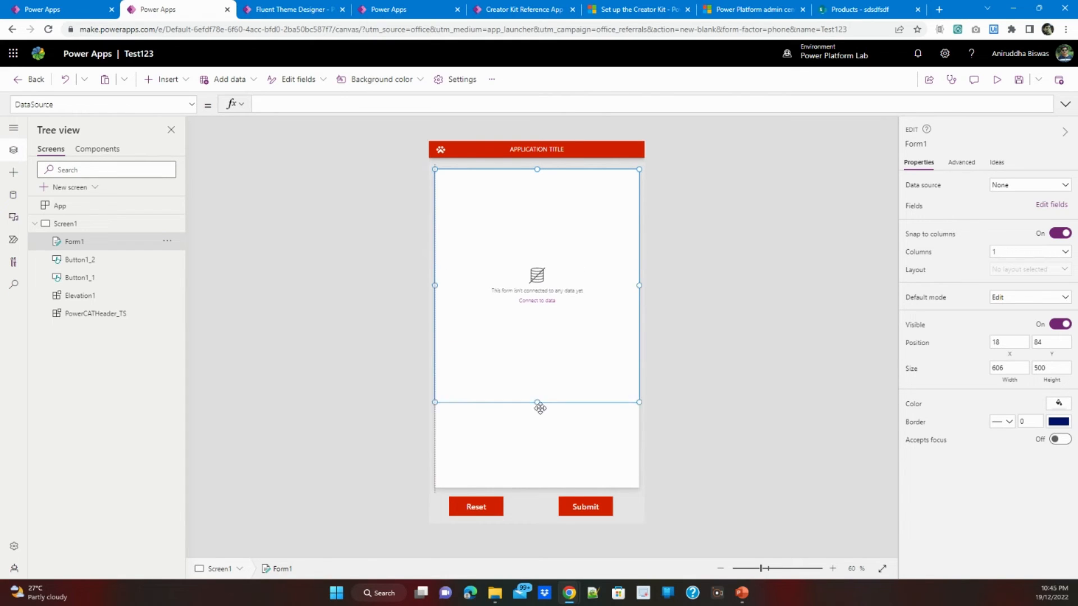
drag(538, 402, 538, 488)
text(Products)
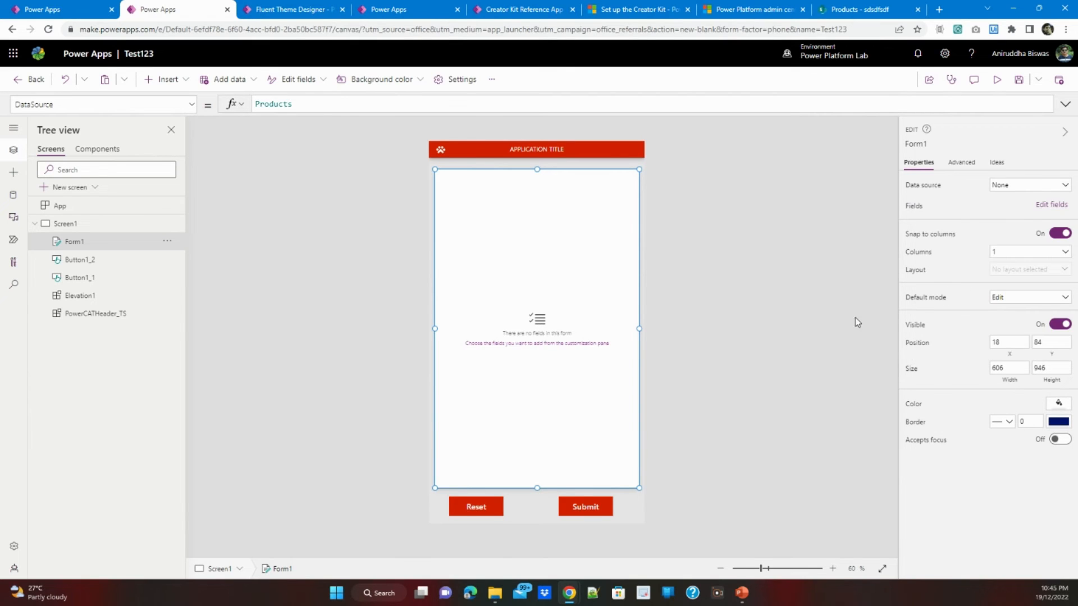
click(1028, 184)
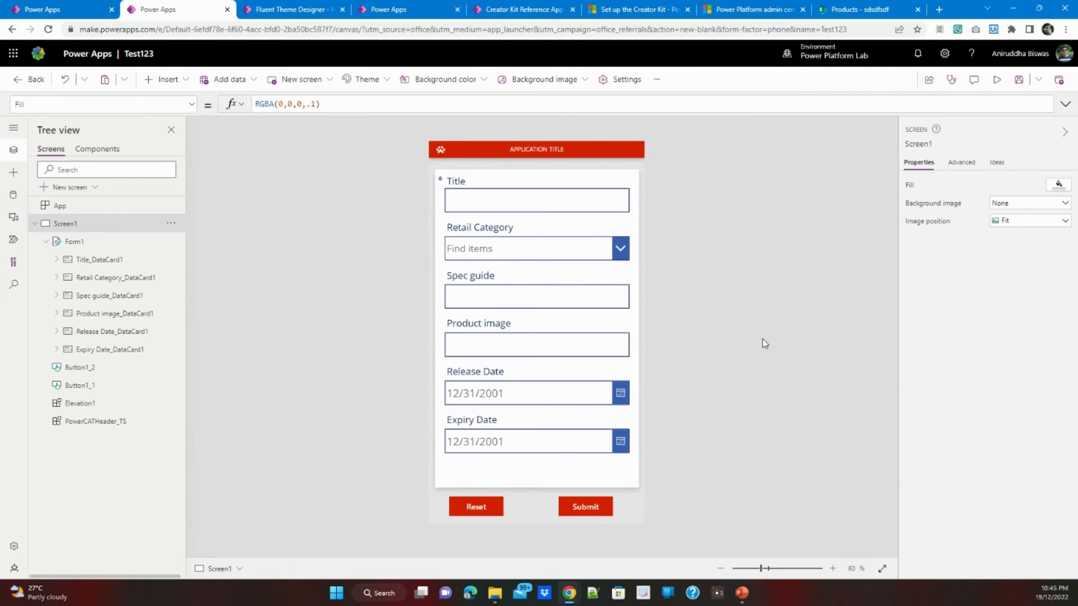
click(537, 393)
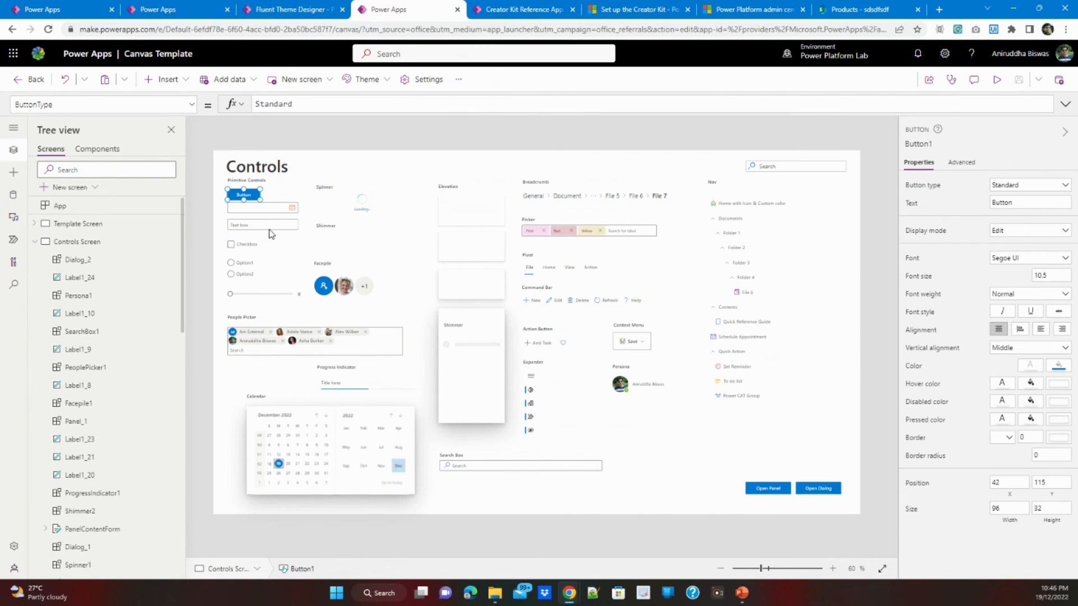
Paste the Fluent DatePicker into the unlocked Release Date card, renamed, under the label.
click(262, 207)
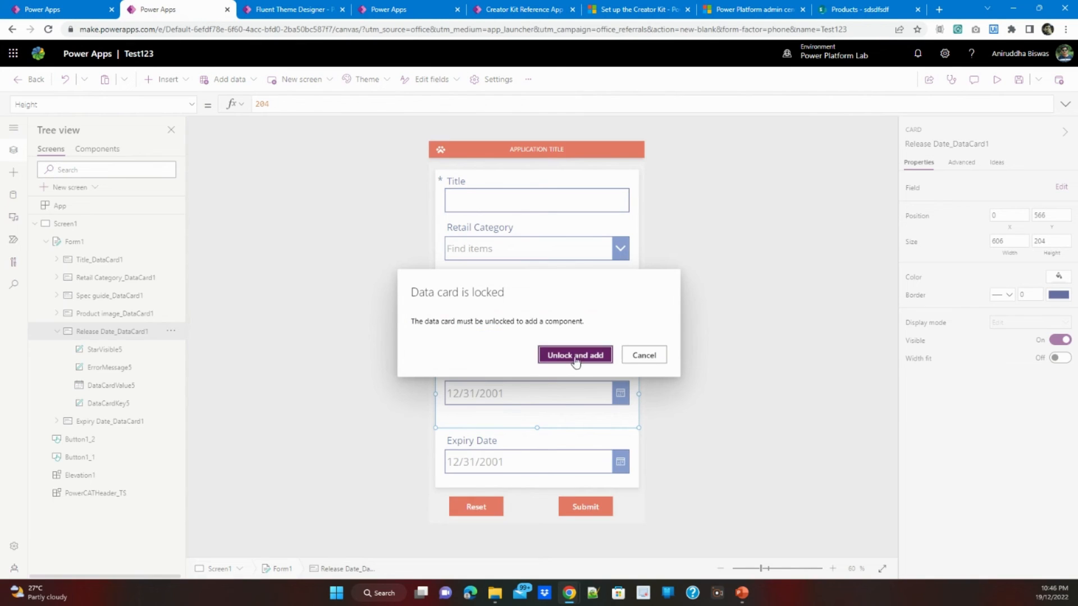
click(575, 355)
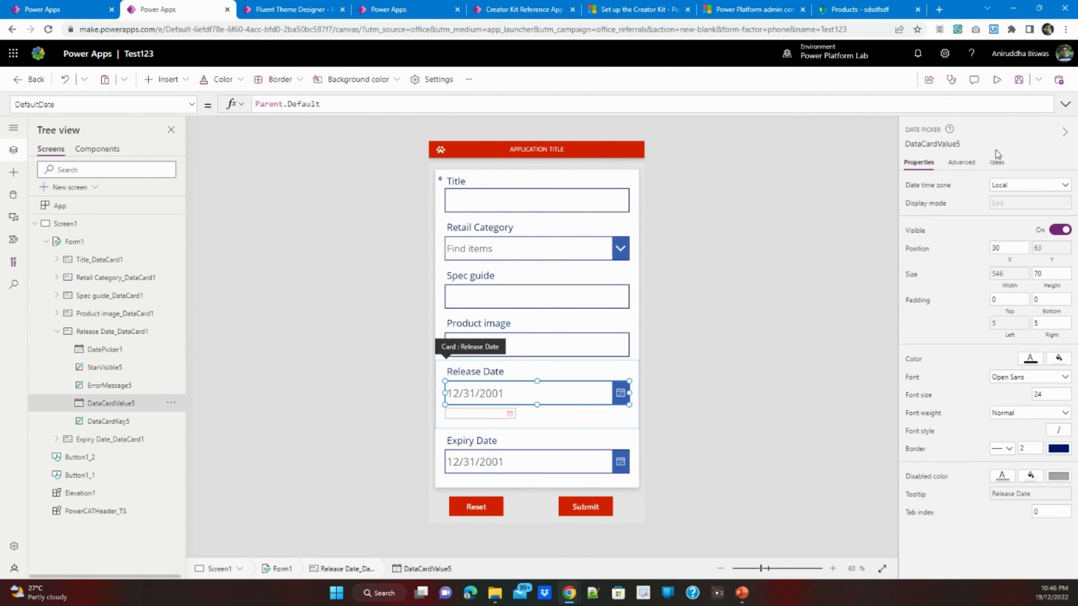
double_click(930, 144)
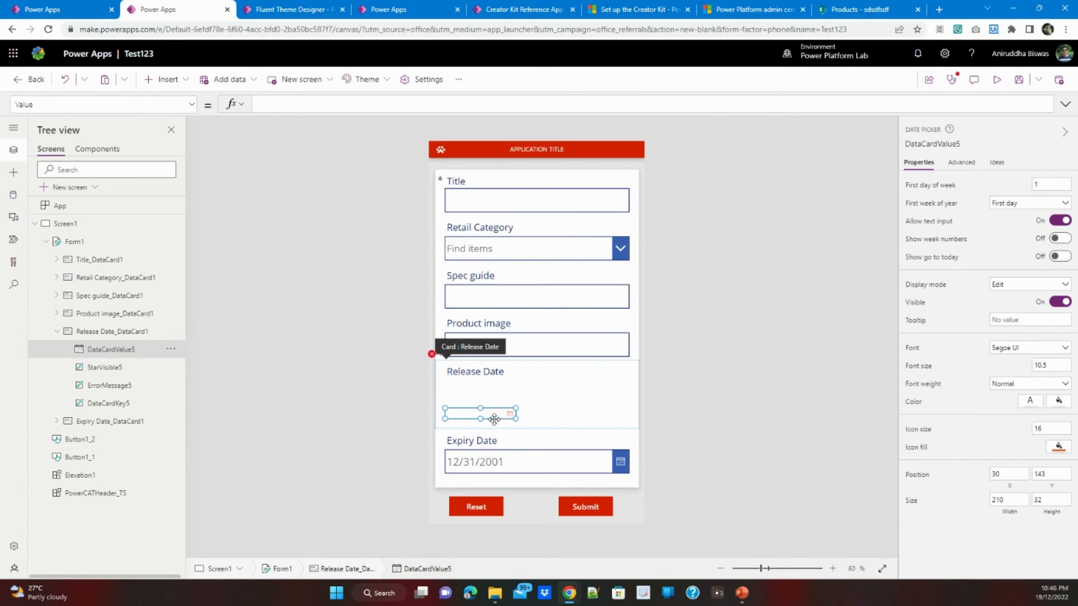
drag(480, 414, 492, 385)
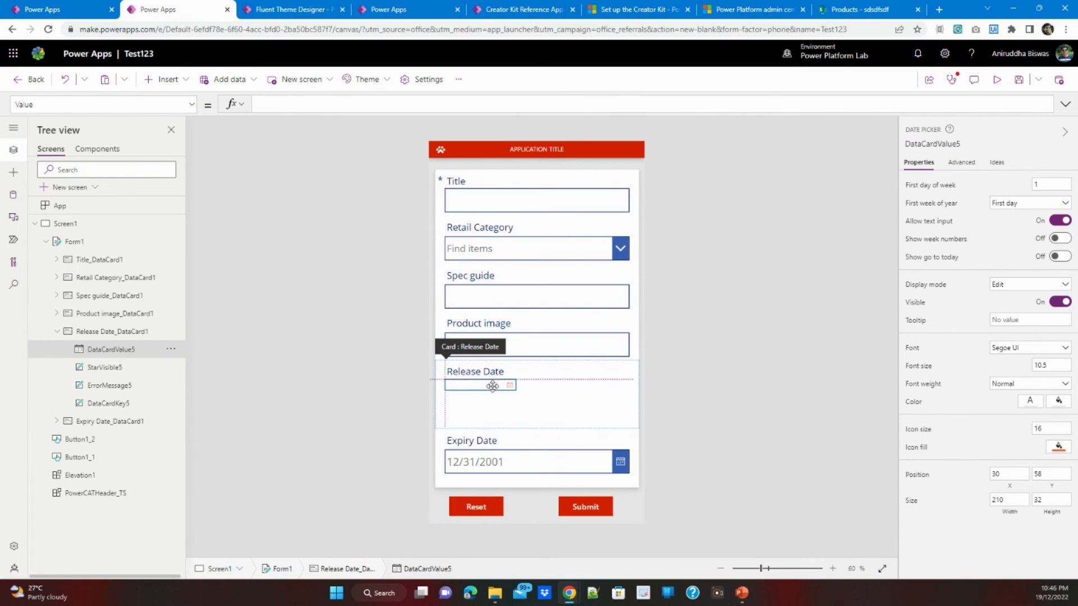
Set the Fluent date picker's Height to 70.
click(537, 346)
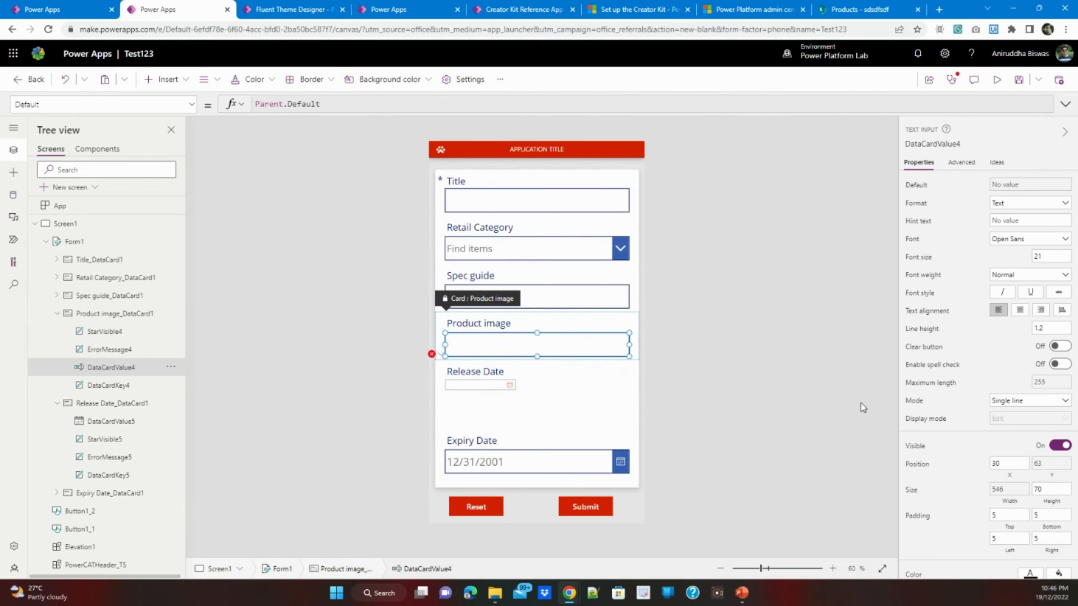
scroll(down, 3)
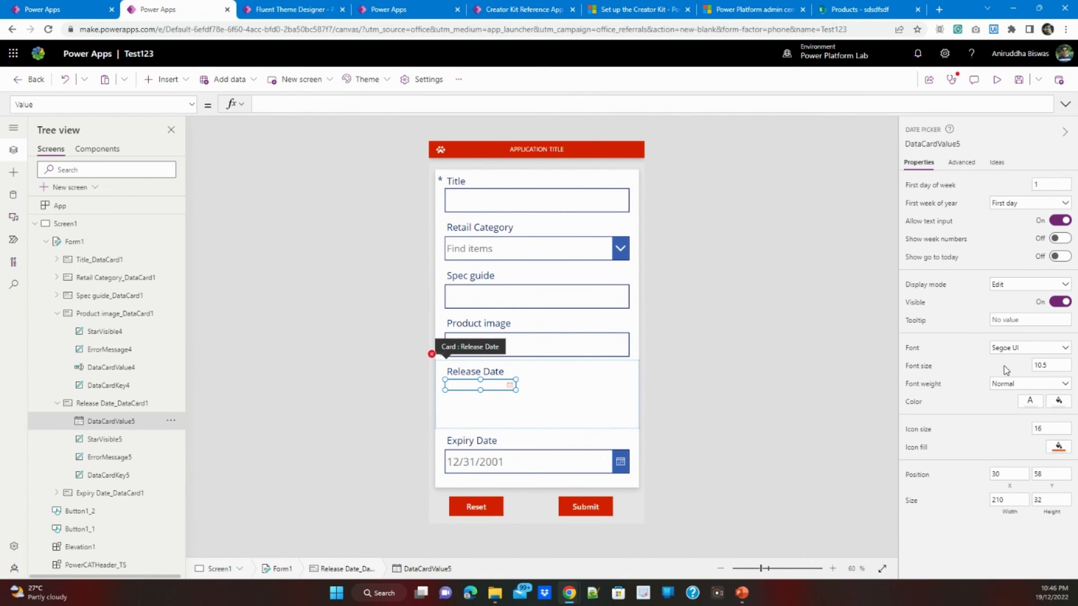
click(1050, 500)
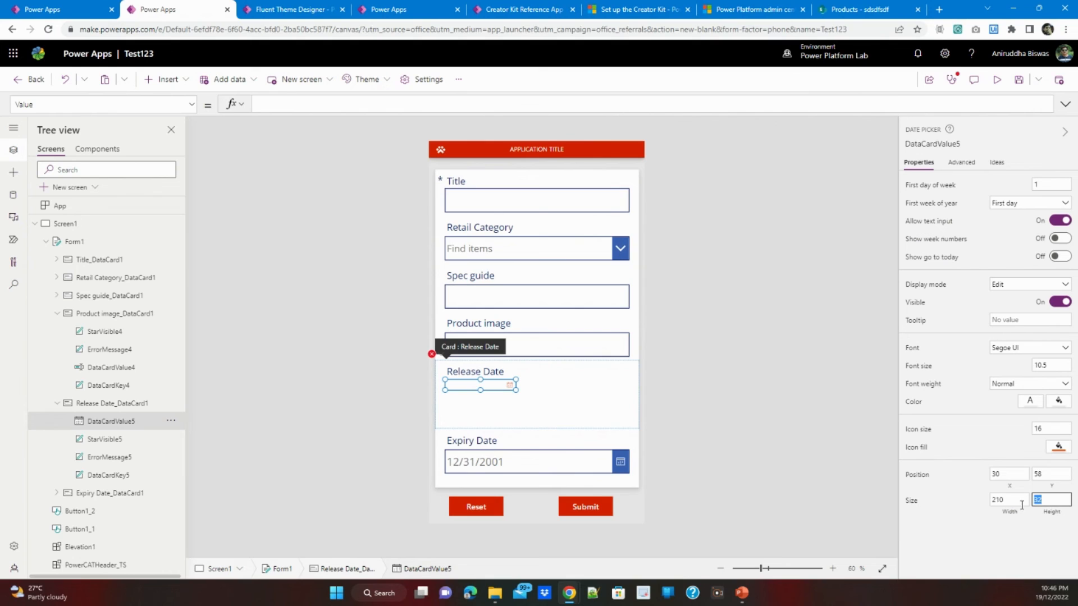
text(70)
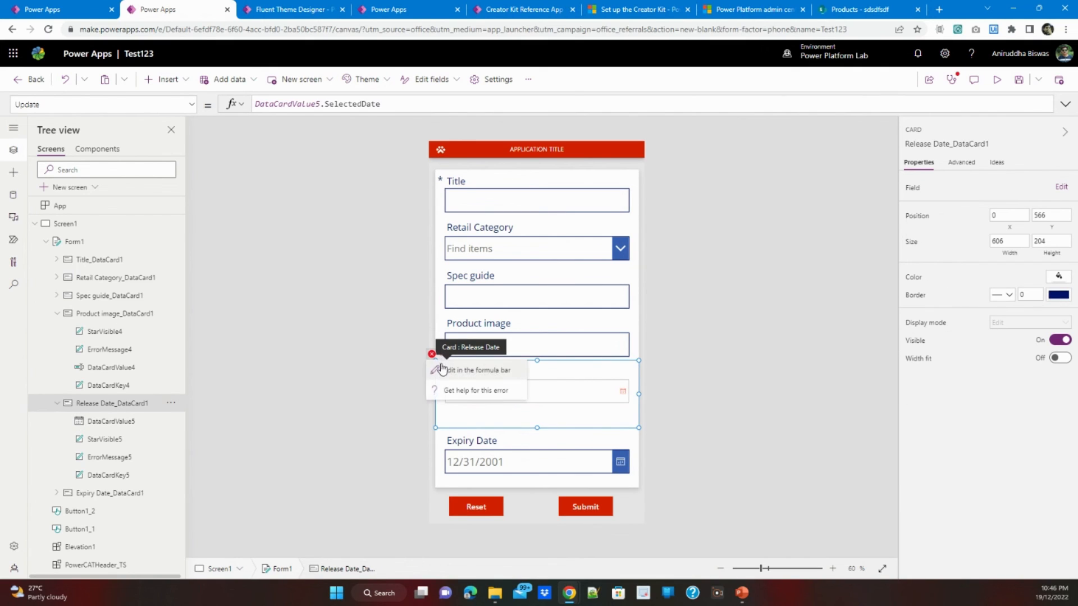
Set the Release Date card's Update to DataCardValue5.SelectedDate and widen the picker.
click(476, 371)
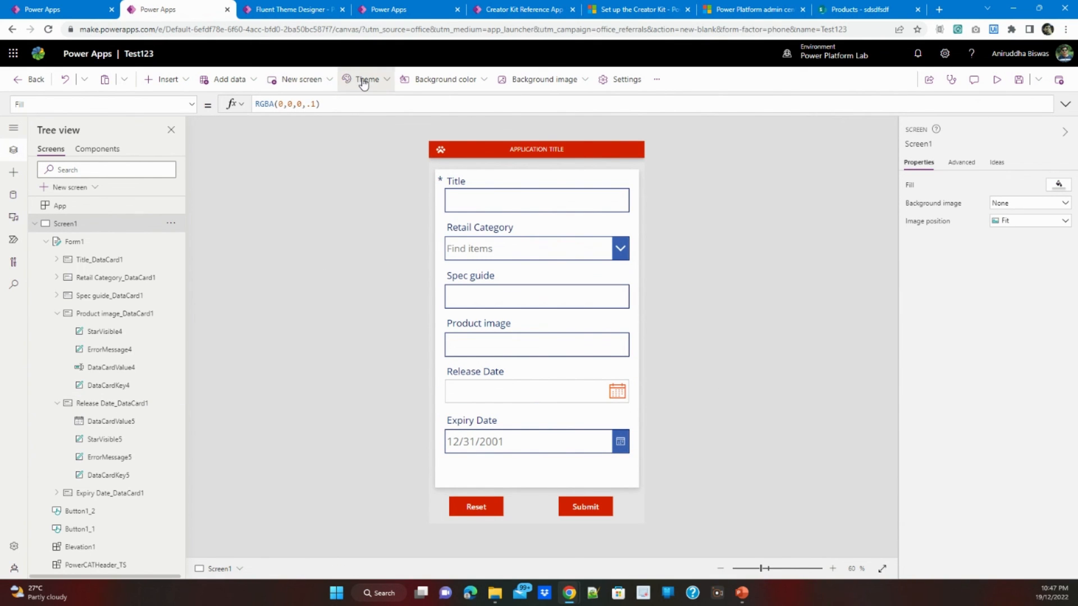
click(365, 78)
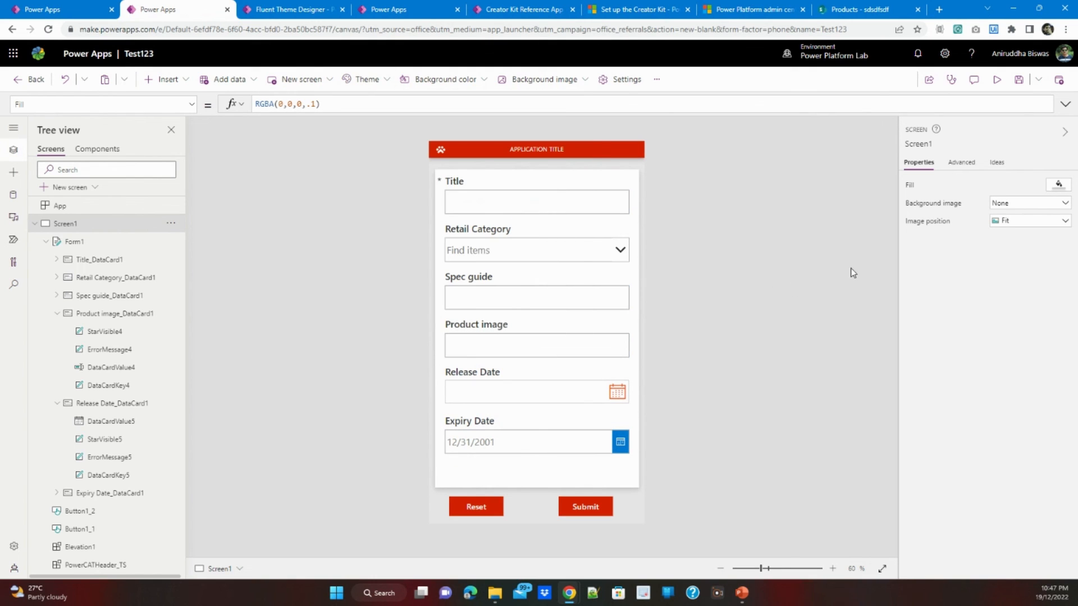
Set Form1 Default mode to New, preview the app and open the Release Date calendar.
click(996, 78)
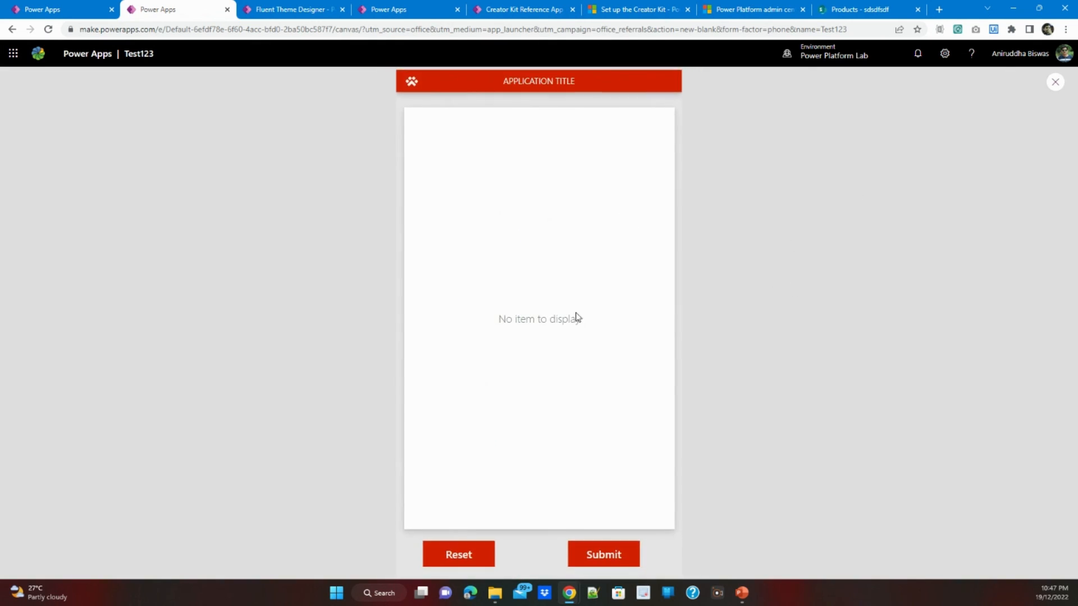
click(1054, 81)
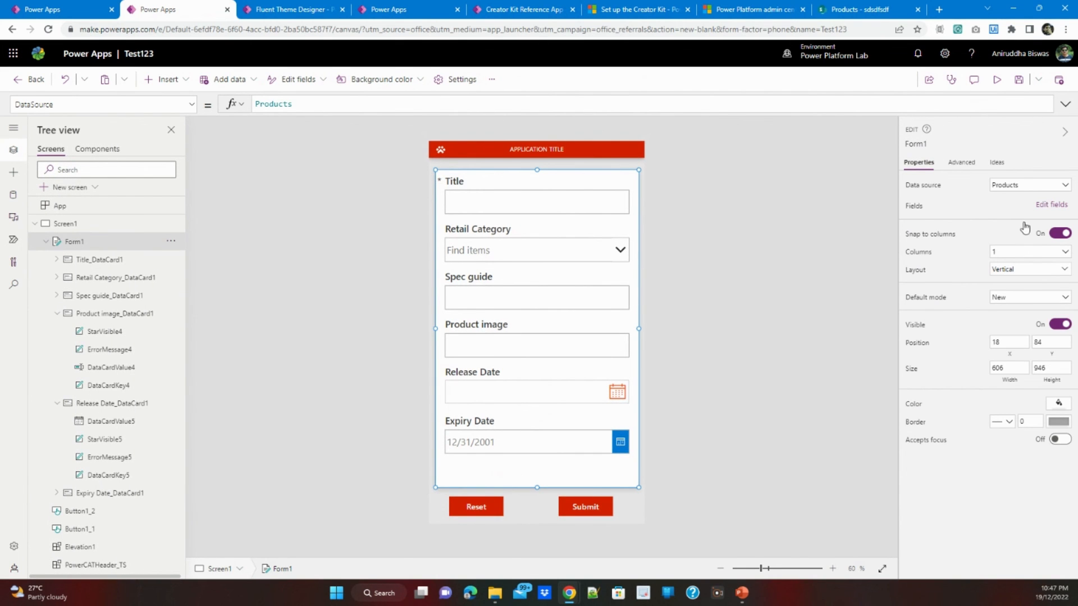
click(996, 79)
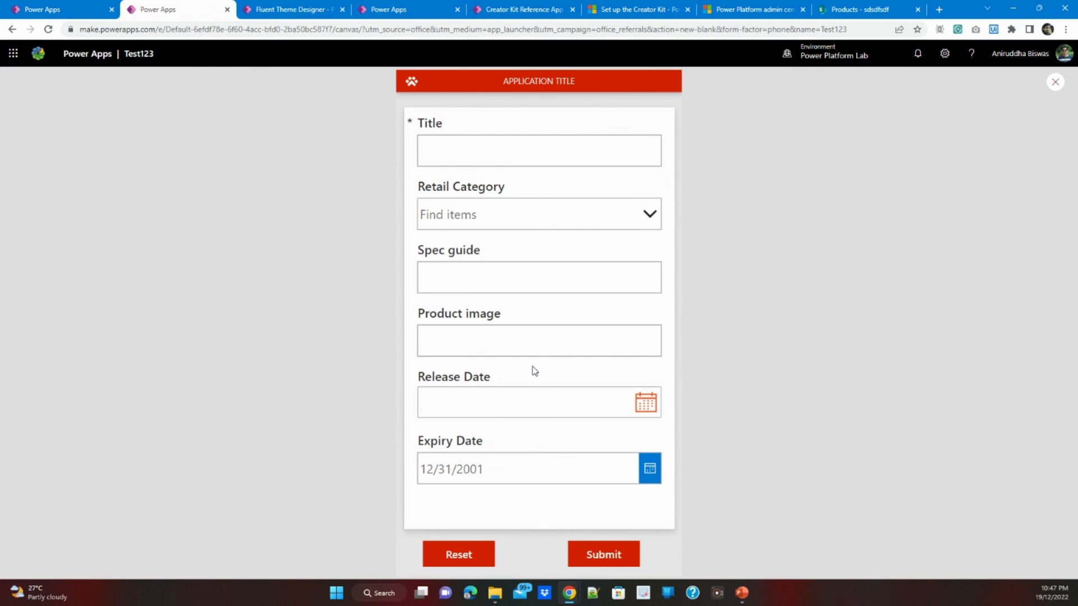
click(646, 401)
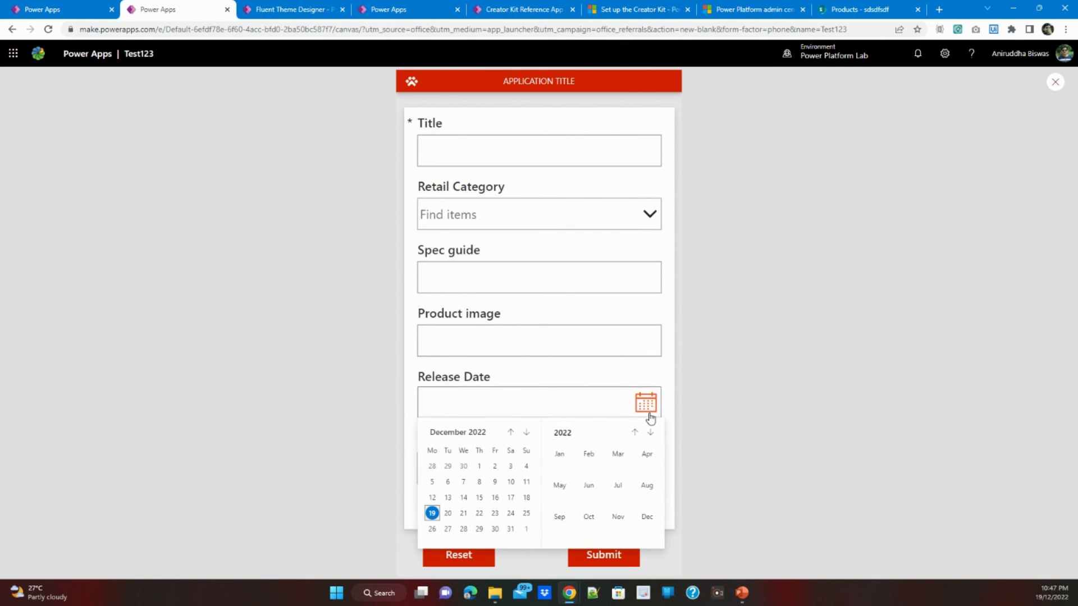